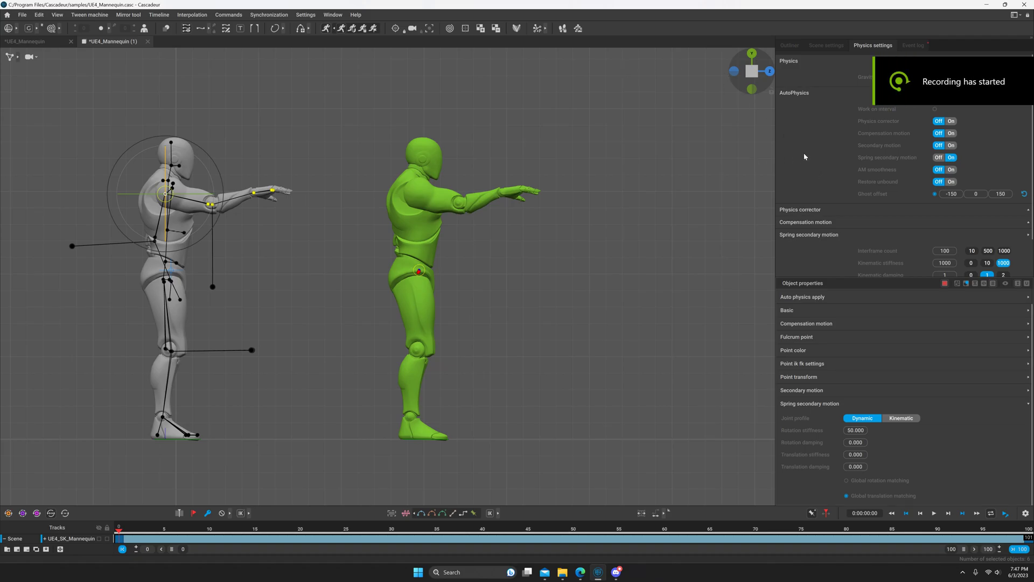
{"action": "mouse_move", "coordinate": [297, 263]}
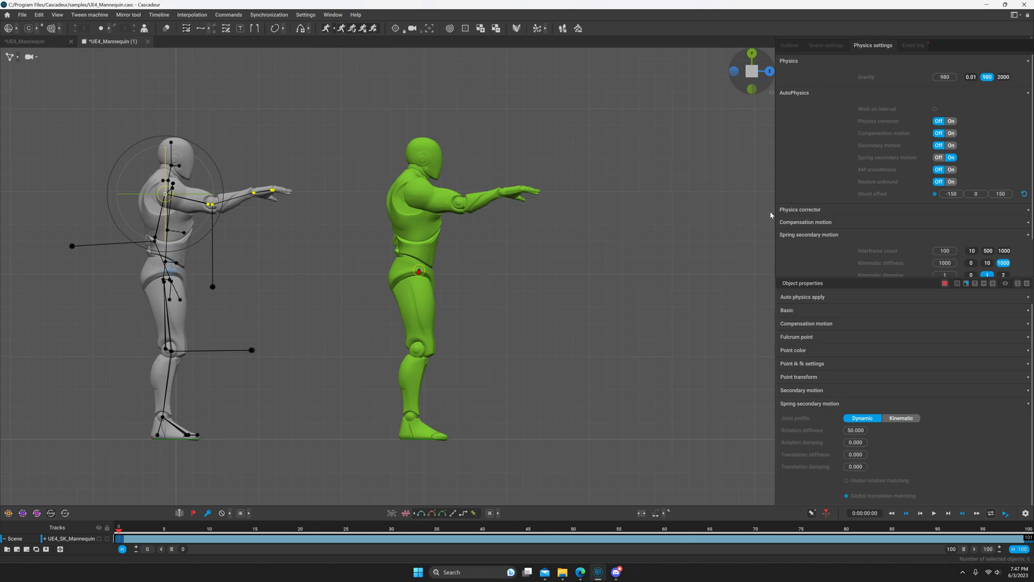
{"action": "mouse_move", "coordinate": [996, 126]}
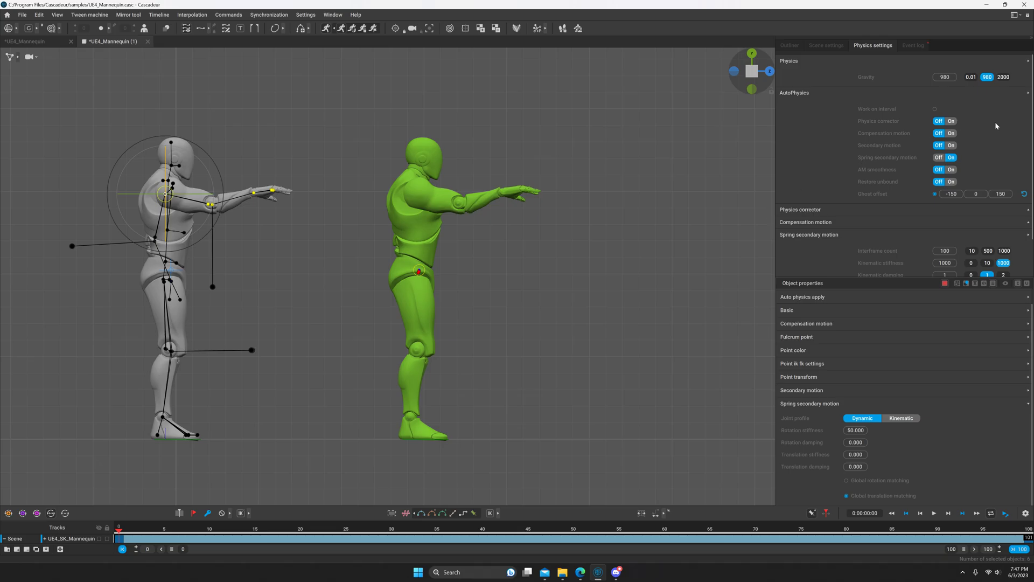
{"action": "mouse_move", "coordinate": [846, 167]}
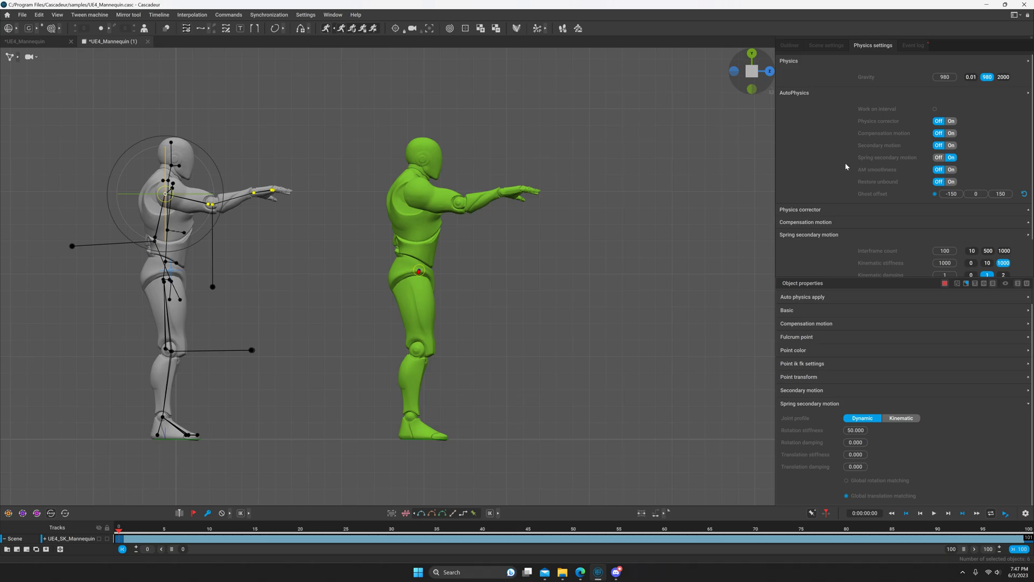
{"action": "mouse_move", "coordinate": [484, 91]}
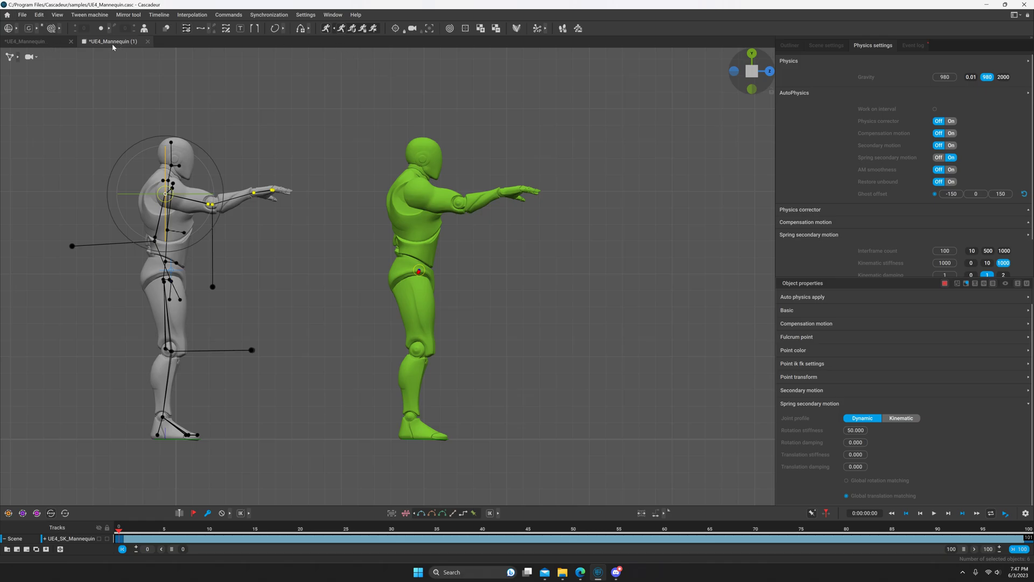
{"action": "mouse_move", "coordinate": [419, 97]}
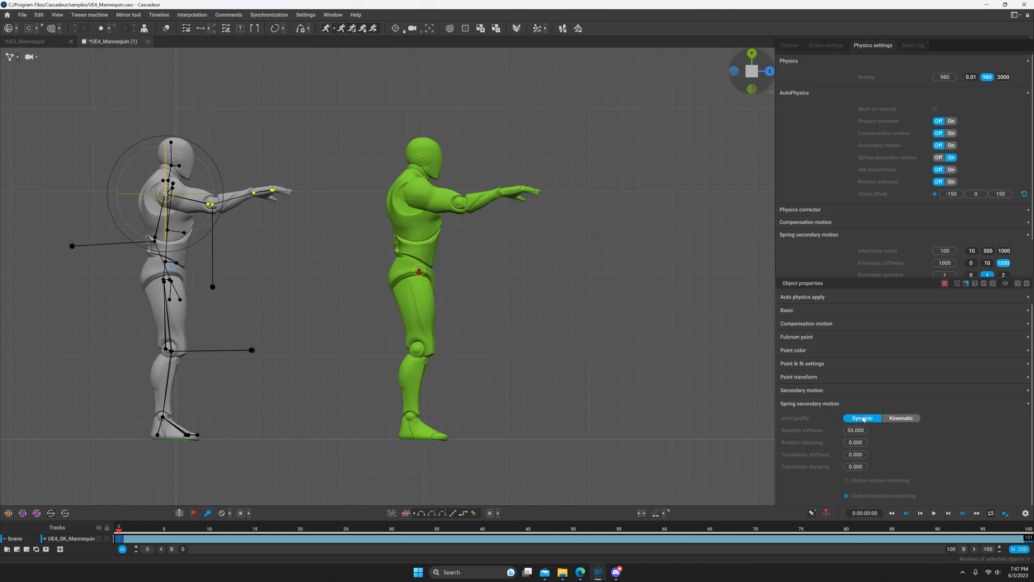
Start a new empty scene from the scene tab menu, then return Home to the Samples list
{"action": "right_click", "coordinate": [111, 41]}
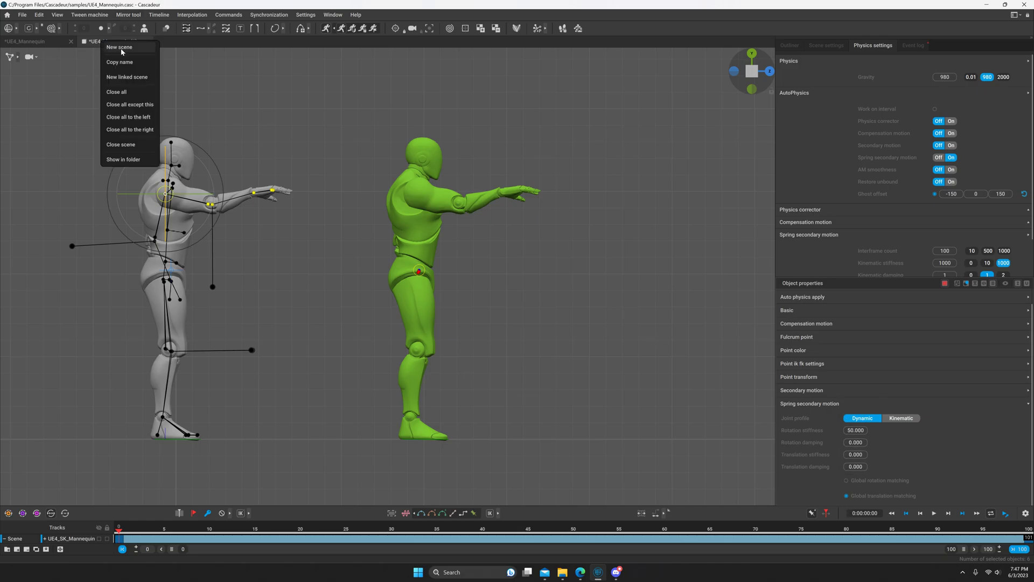
{"action": "left_click", "coordinate": [118, 47]}
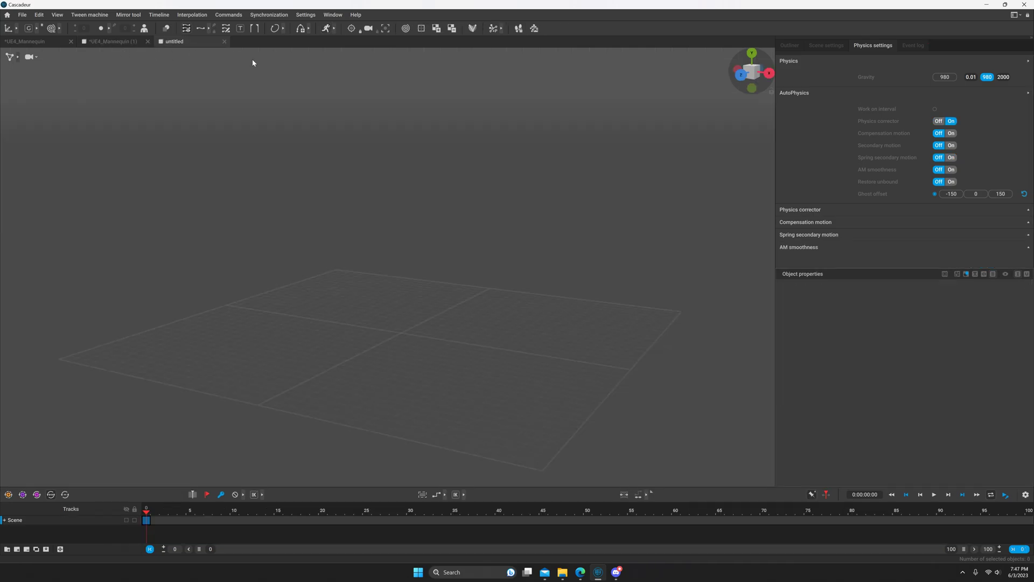
{"action": "mouse_move", "coordinate": [828, 164]}
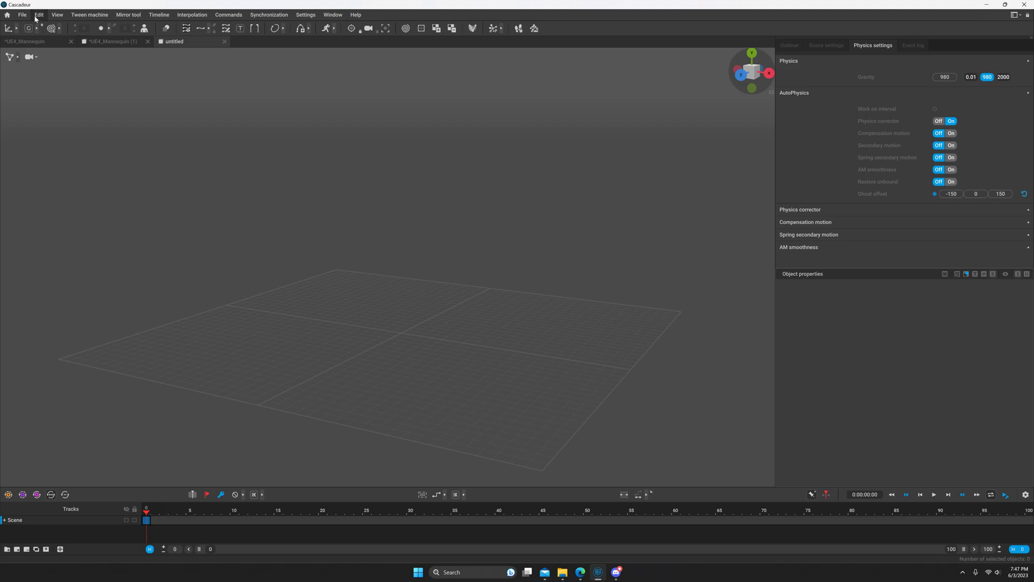
{"action": "left_click", "coordinate": [22, 14]}
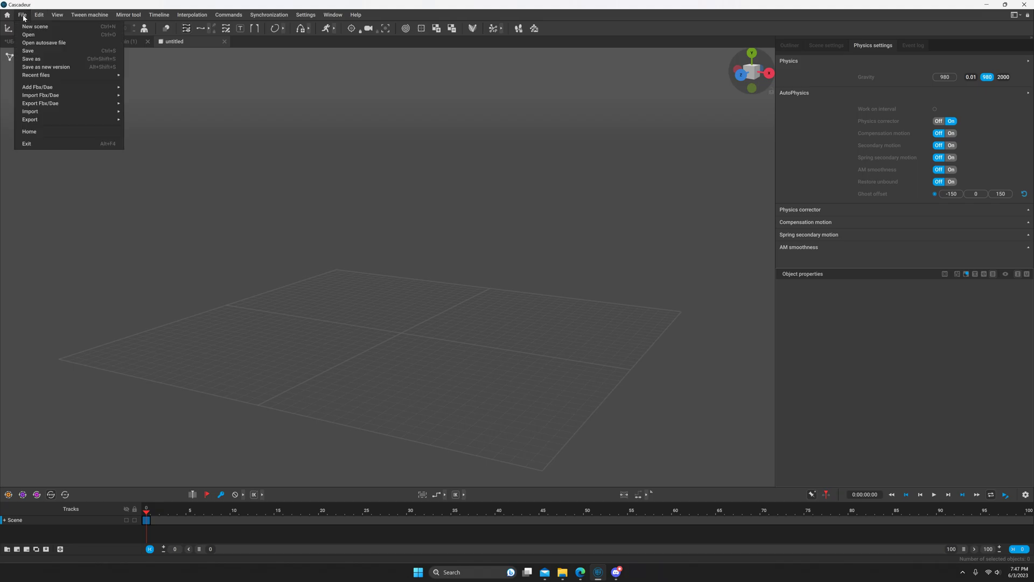
{"action": "left_click", "coordinate": [29, 132]}
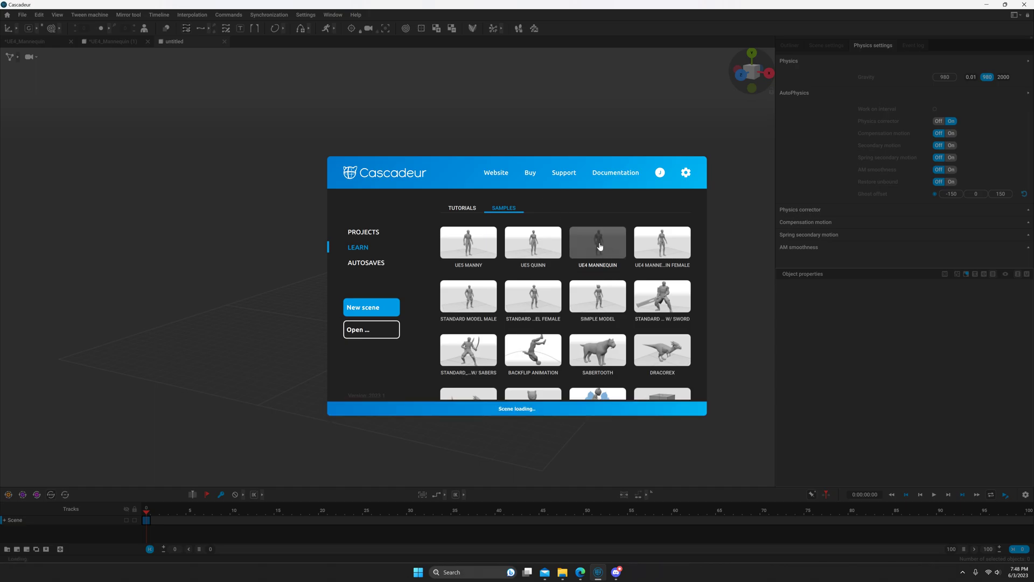
Load the UE4 Mannequin sample scene and expand the viewport selection tools
{"action": "double_click", "coordinate": [596, 242]}
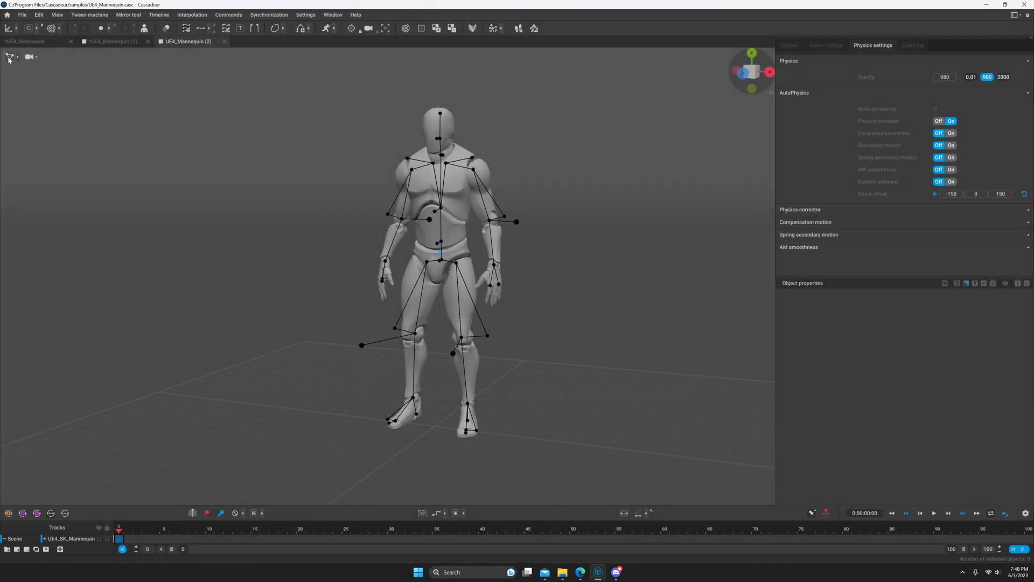
{"action": "mouse_move", "coordinate": [15, 68]}
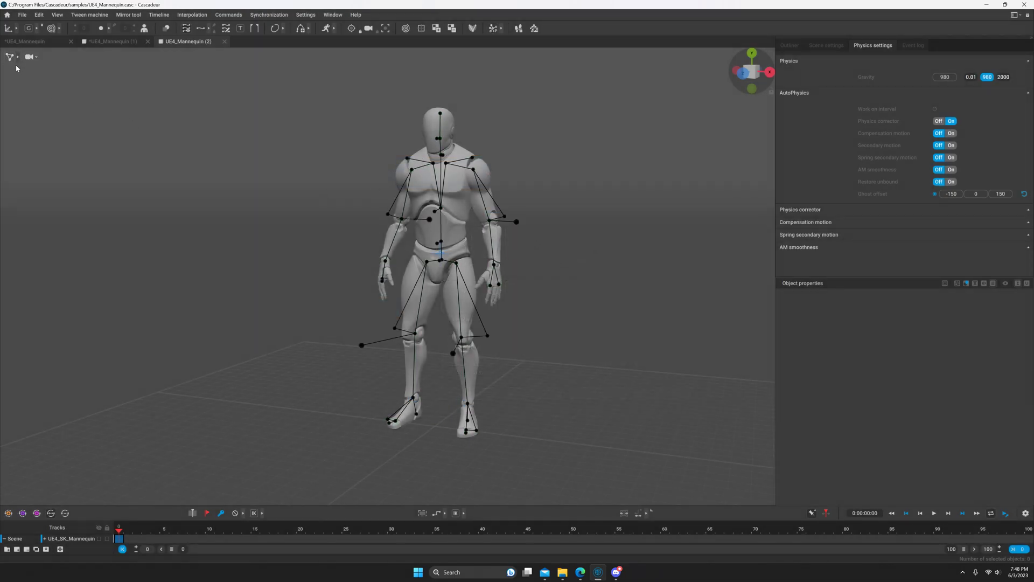
{"action": "left_click", "coordinate": [13, 57]}
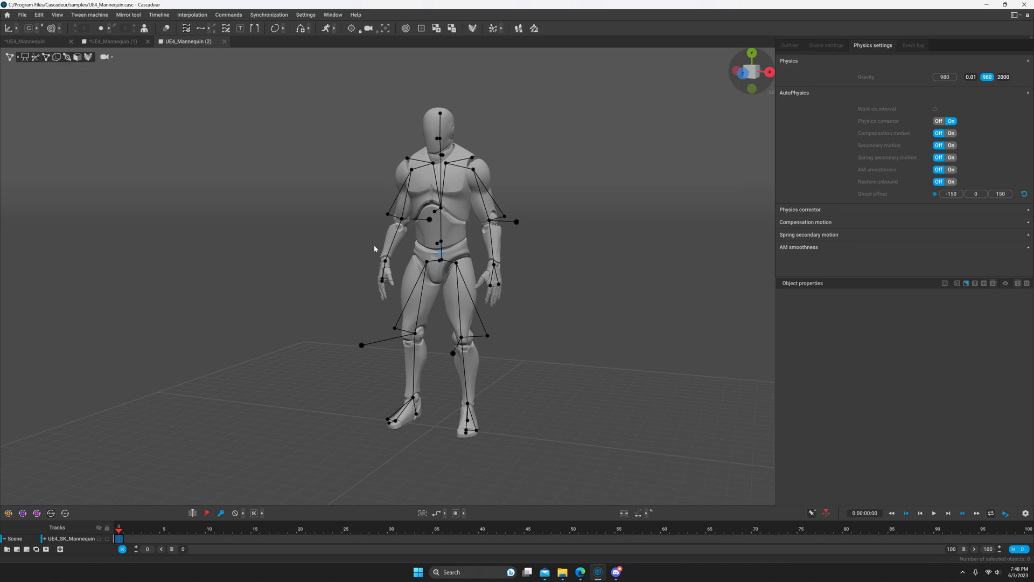
Switch the viewport to a side view of the mannequin
{"action": "left_click", "coordinate": [432, 156]}
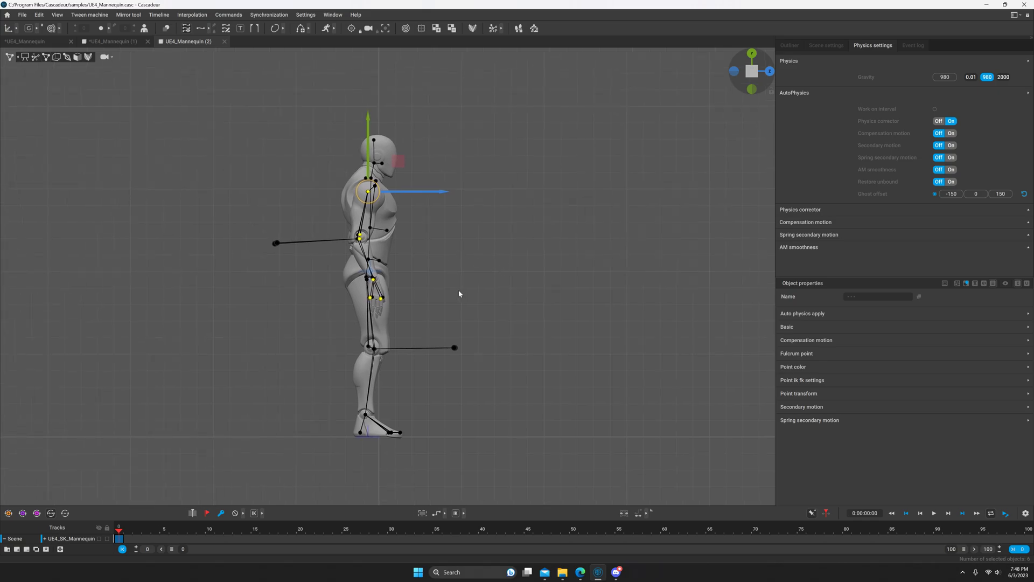
{"action": "mouse_move", "coordinate": [473, 300]}
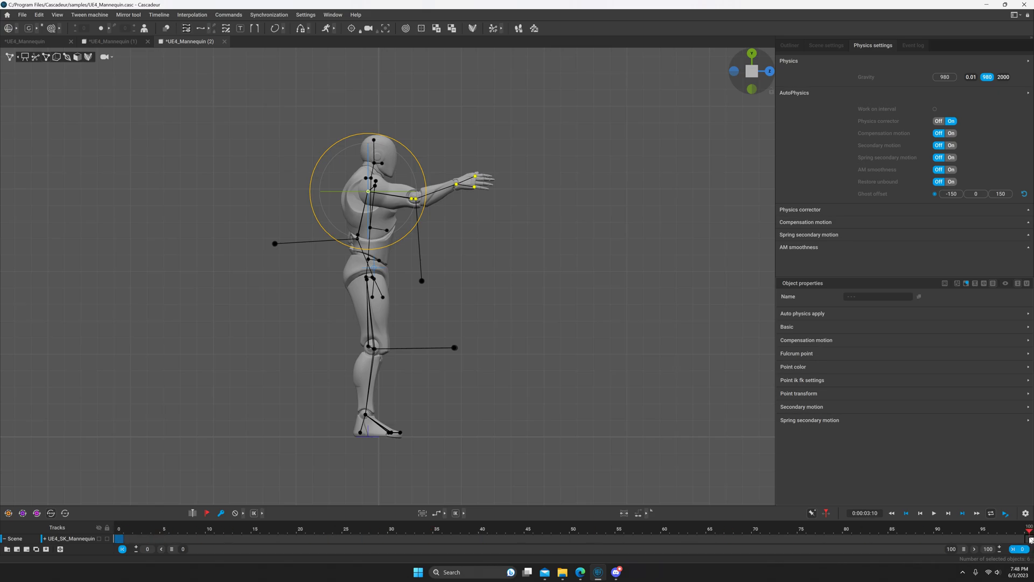
{"action": "mouse_move", "coordinate": [420, 532]}
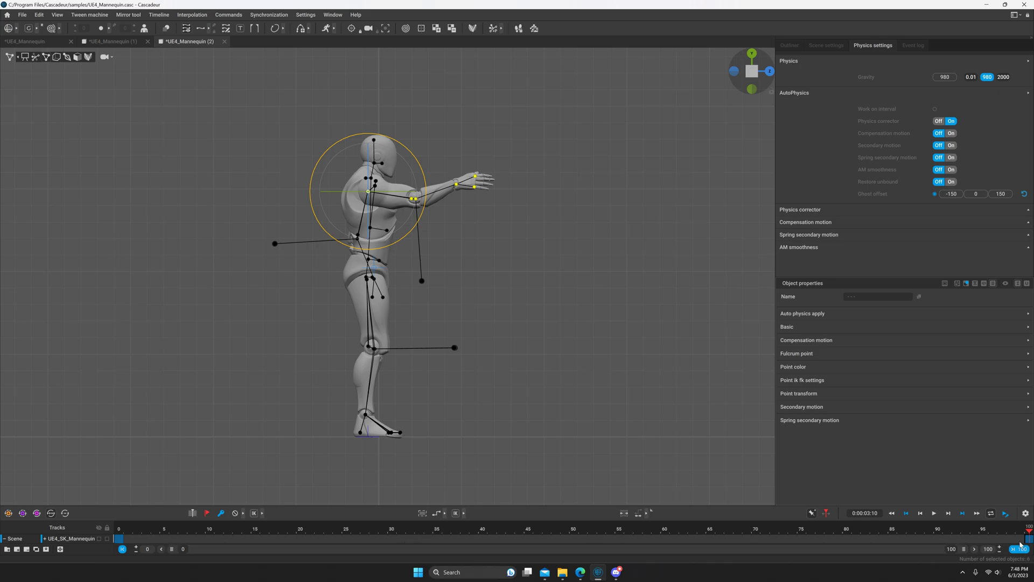
{"action": "mouse_move", "coordinate": [227, 522]}
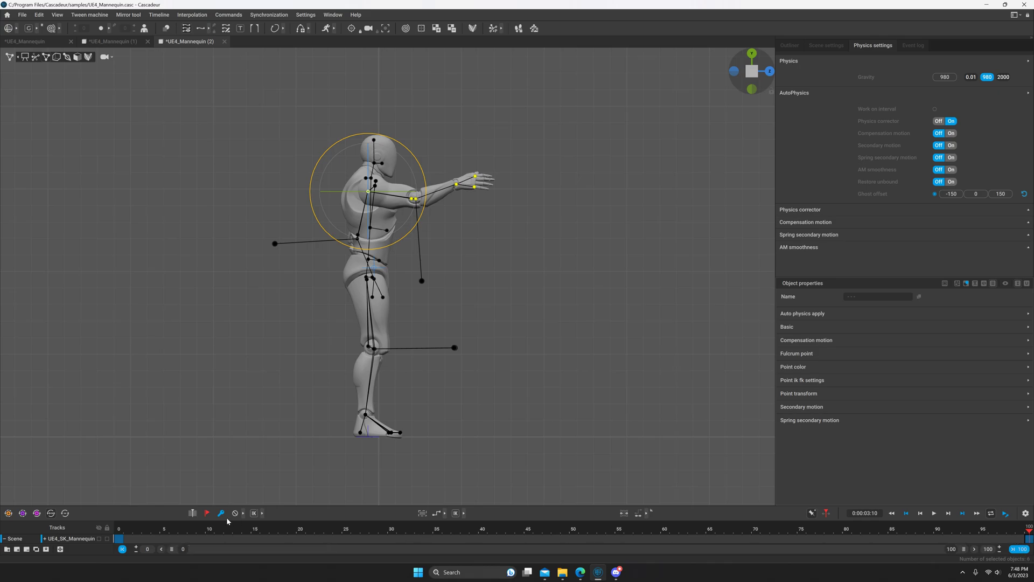
{"action": "mouse_move", "coordinate": [221, 513]}
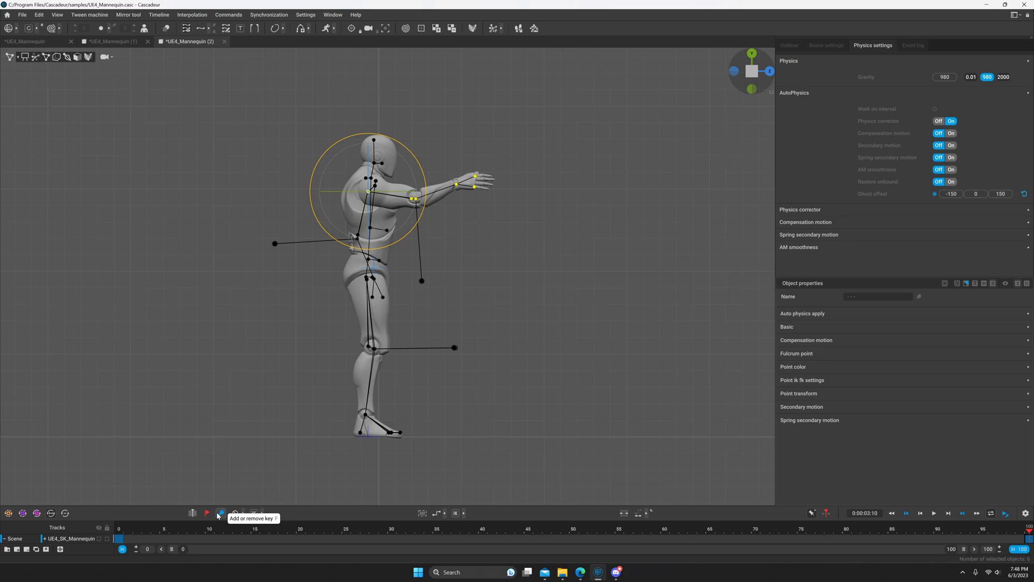
Jump to frame 39 on the timeline and show the key interpolation choices
{"action": "left_click", "coordinate": [473, 538]}
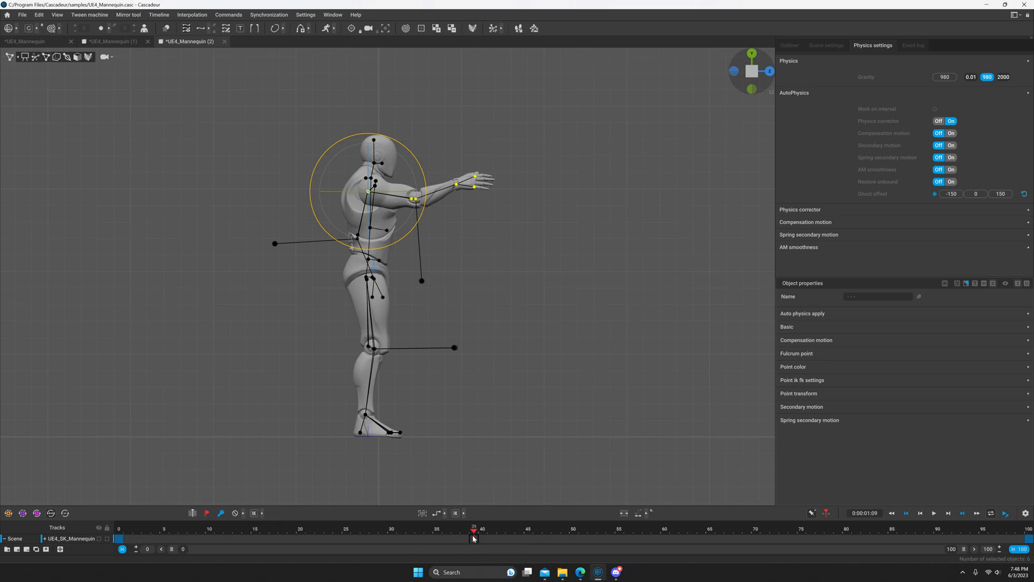
{"action": "left_click", "coordinate": [435, 513]}
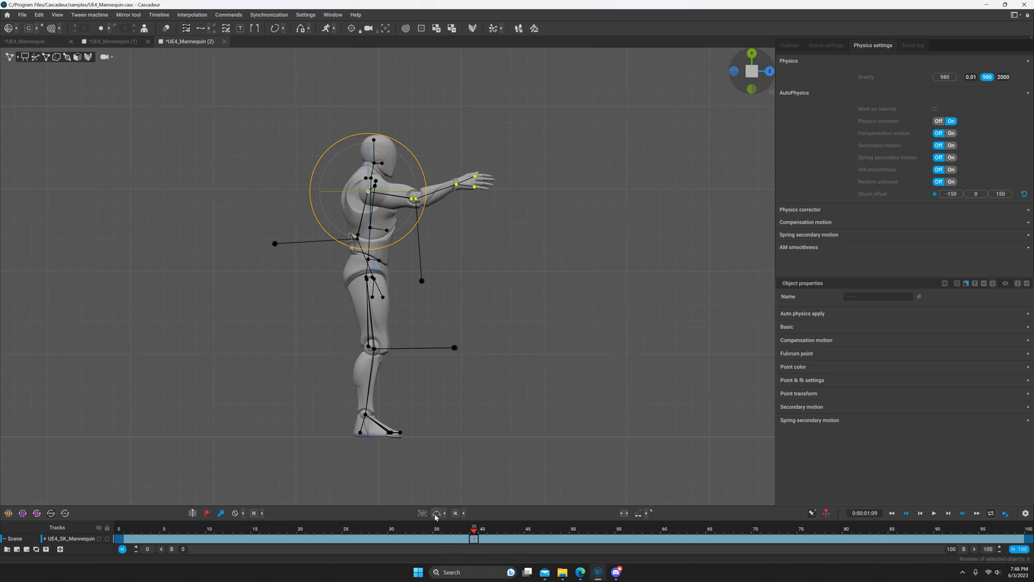
{"action": "mouse_move", "coordinate": [437, 513]}
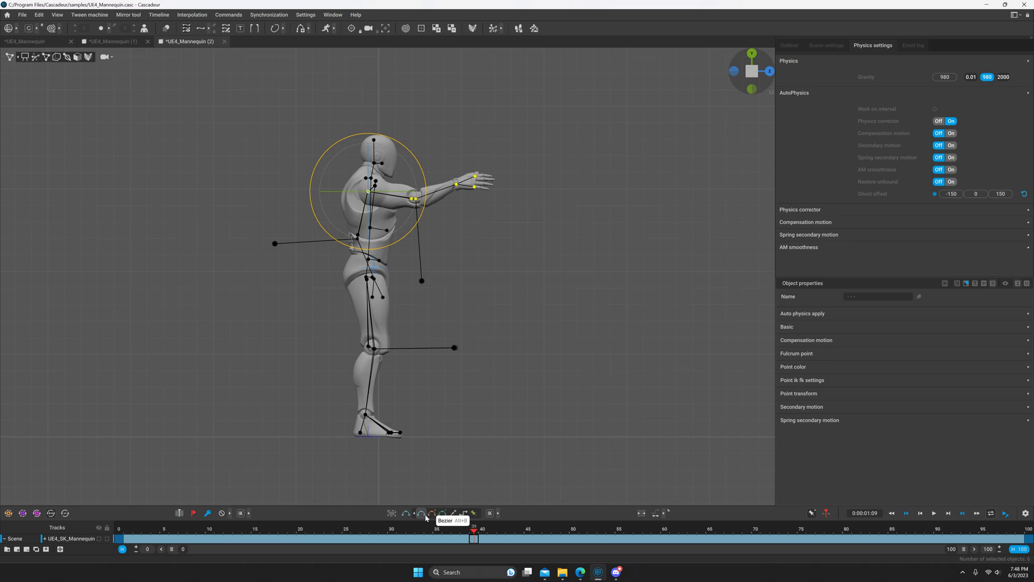
{"action": "mouse_move", "coordinate": [517, 535]}
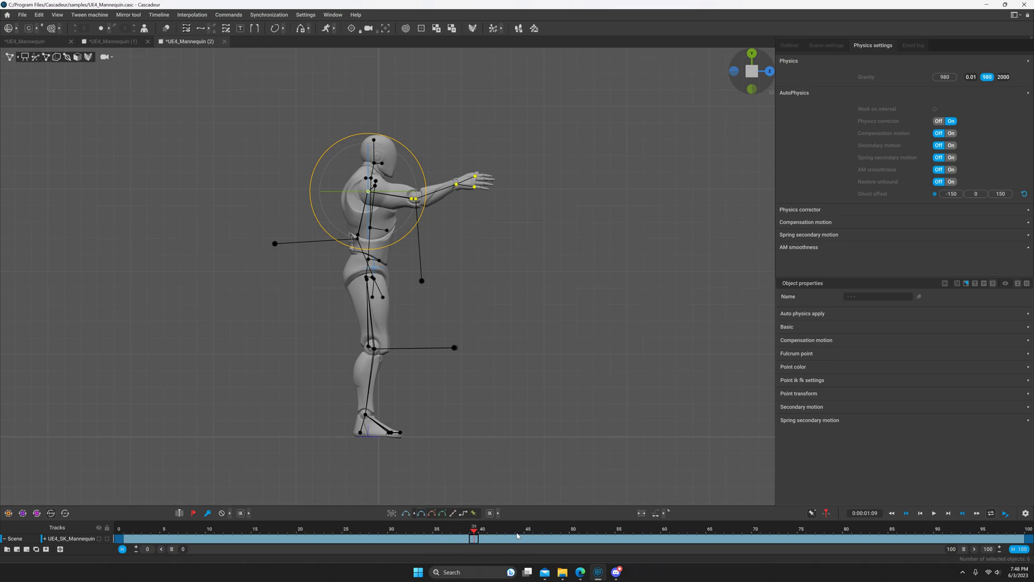
{"action": "mouse_move", "coordinate": [503, 515]}
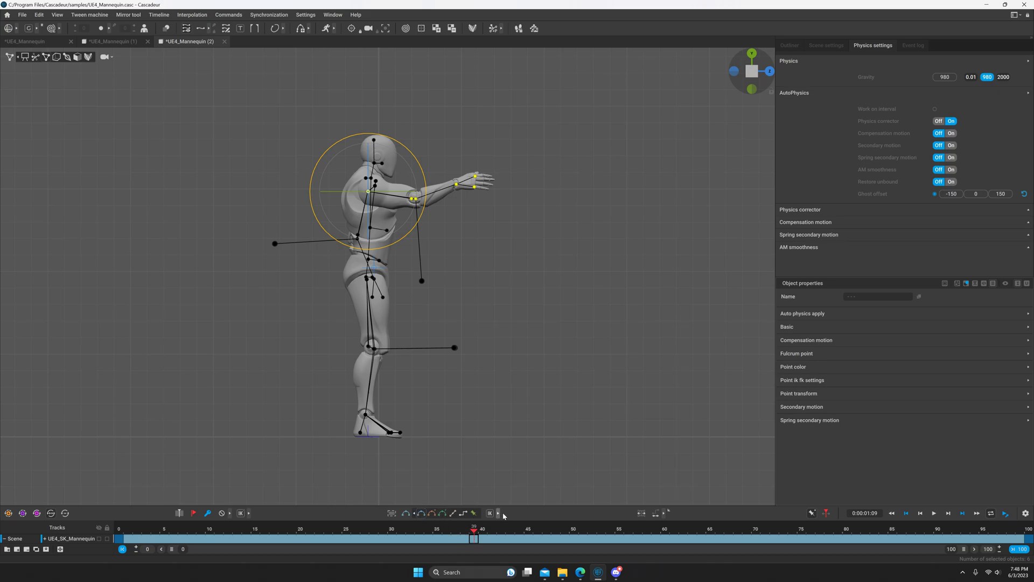
{"action": "mouse_move", "coordinate": [793, 209]}
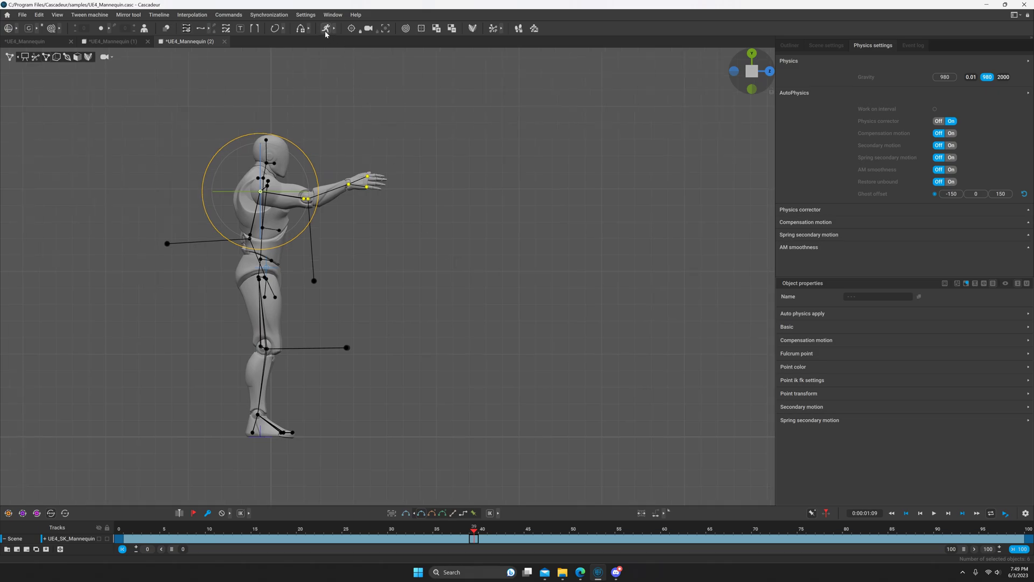
Turn on Auto Physics to generate the green physics double of the mannequin
{"action": "left_click", "coordinate": [326, 29]}
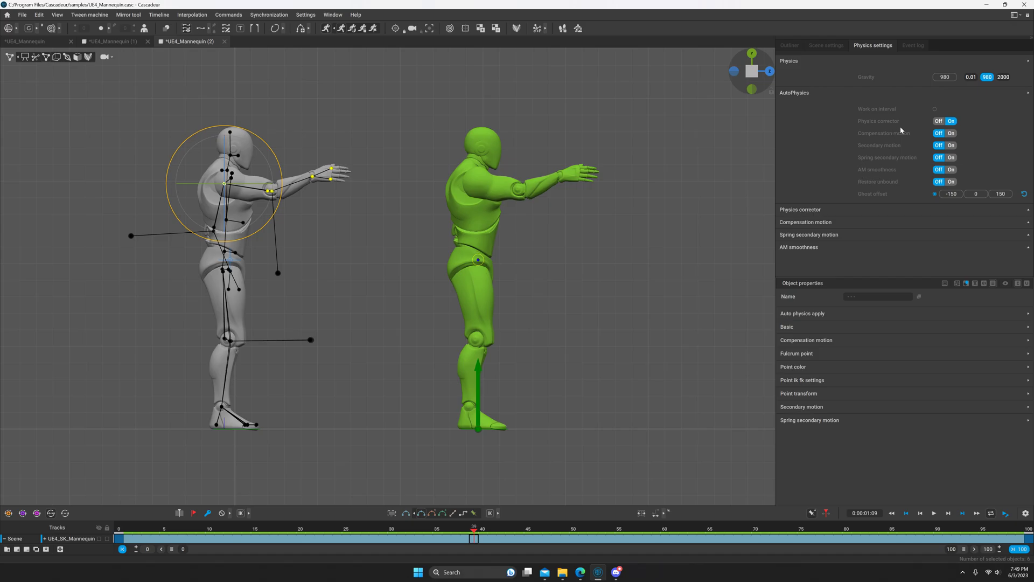
{"action": "mouse_move", "coordinate": [598, 271]}
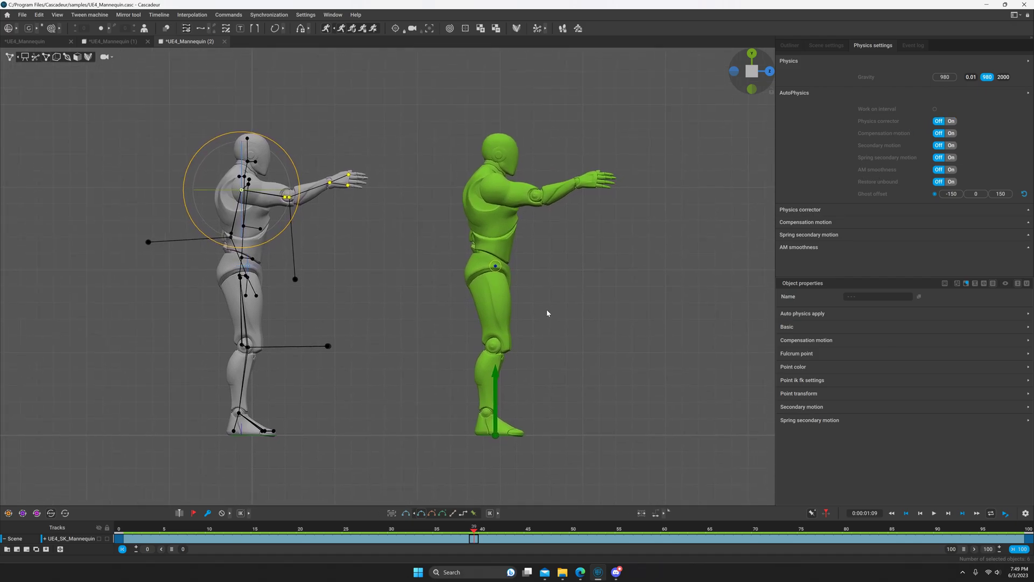
{"action": "mouse_move", "coordinate": [536, 229]}
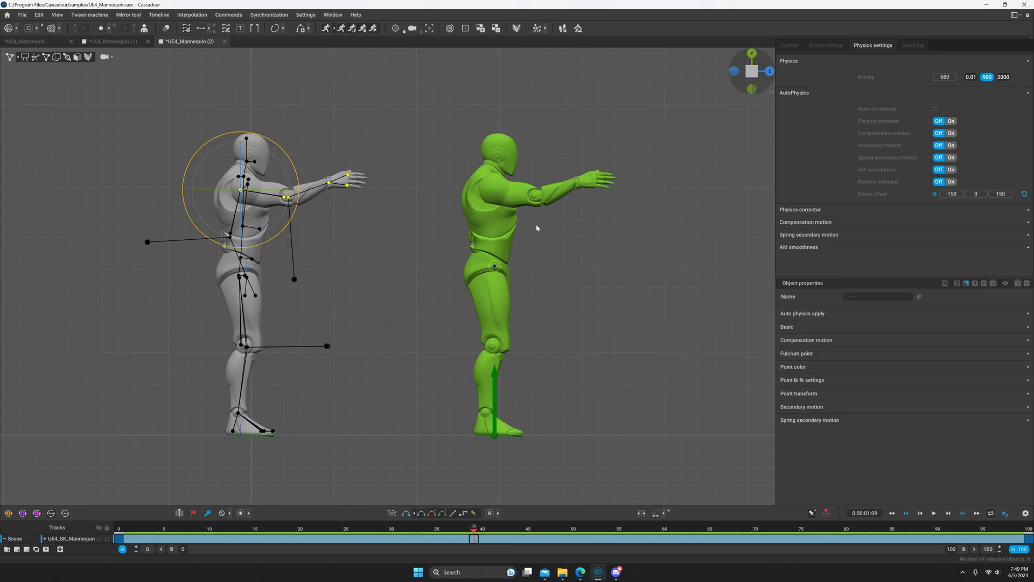
{"action": "mouse_move", "coordinate": [860, 196]}
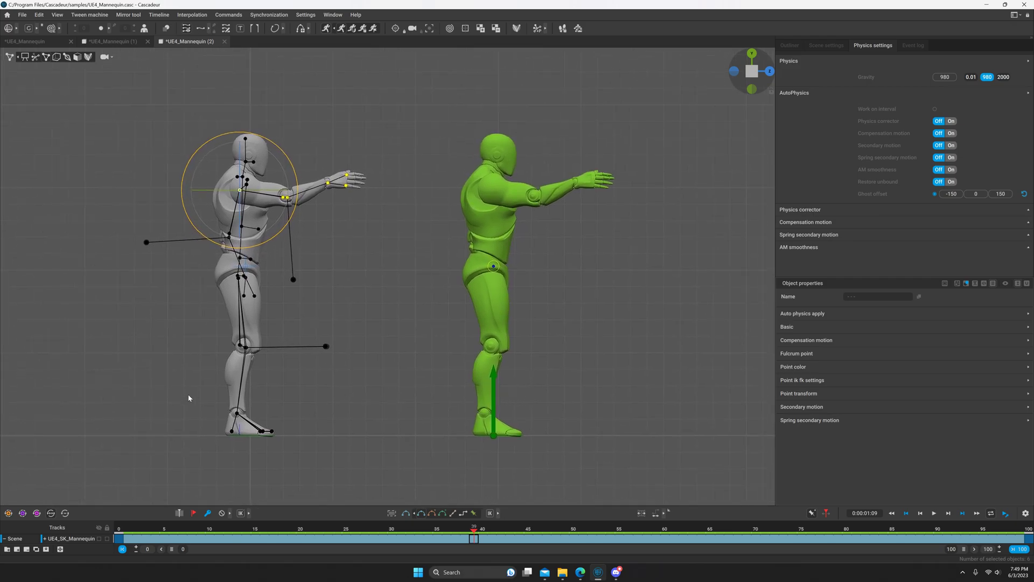
{"action": "mouse_move", "coordinate": [241, 314]}
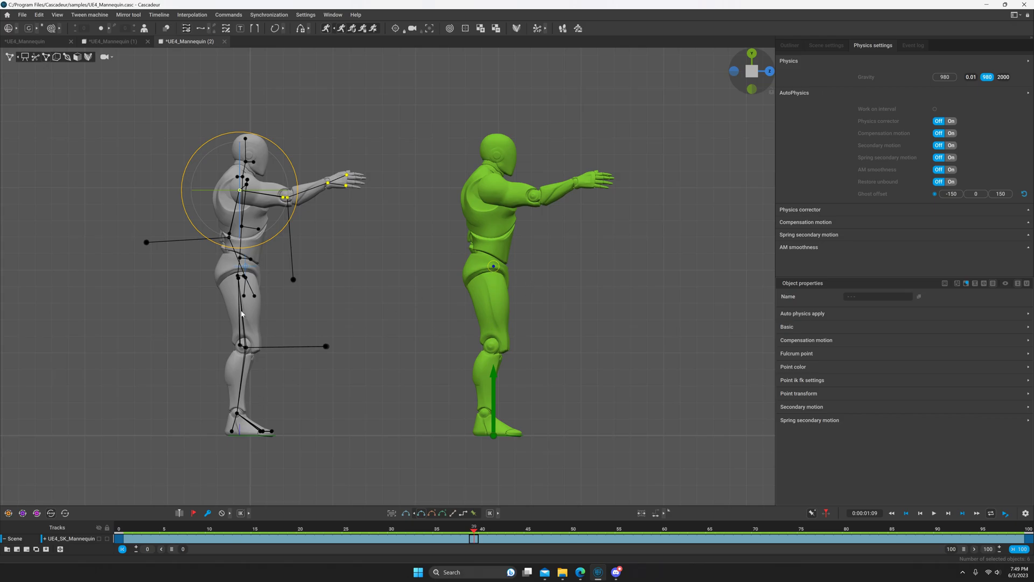
{"action": "mouse_move", "coordinate": [468, 298]}
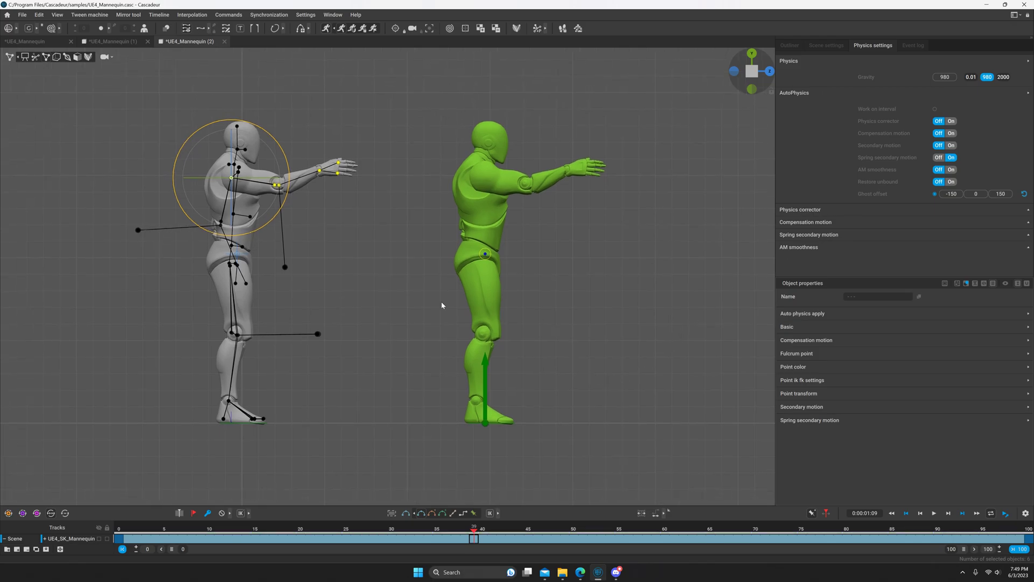
{"action": "mouse_move", "coordinate": [268, 187]}
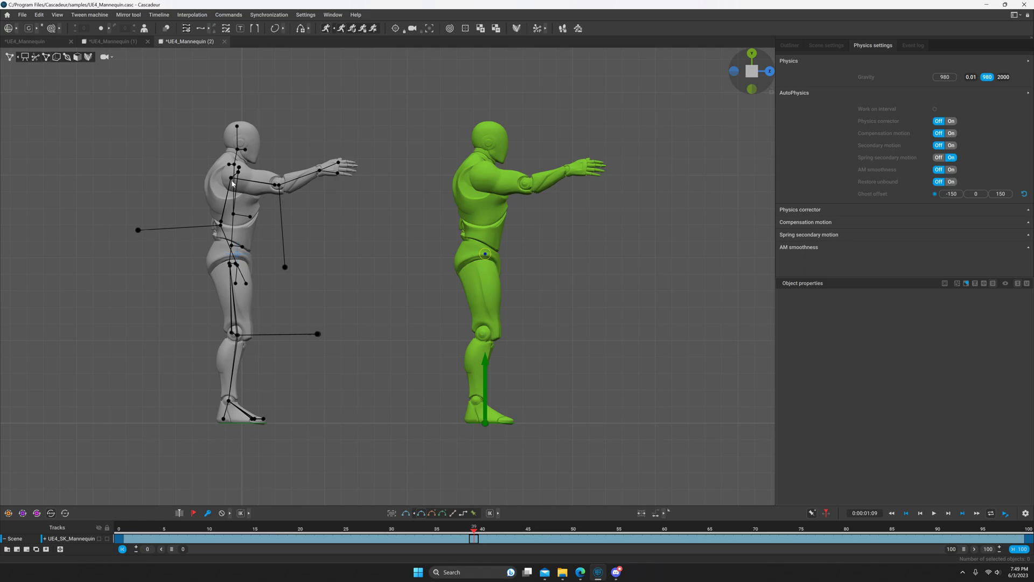
Select the mannequin's shoulder and arm points for editing
{"action": "left_click", "coordinate": [232, 180]}
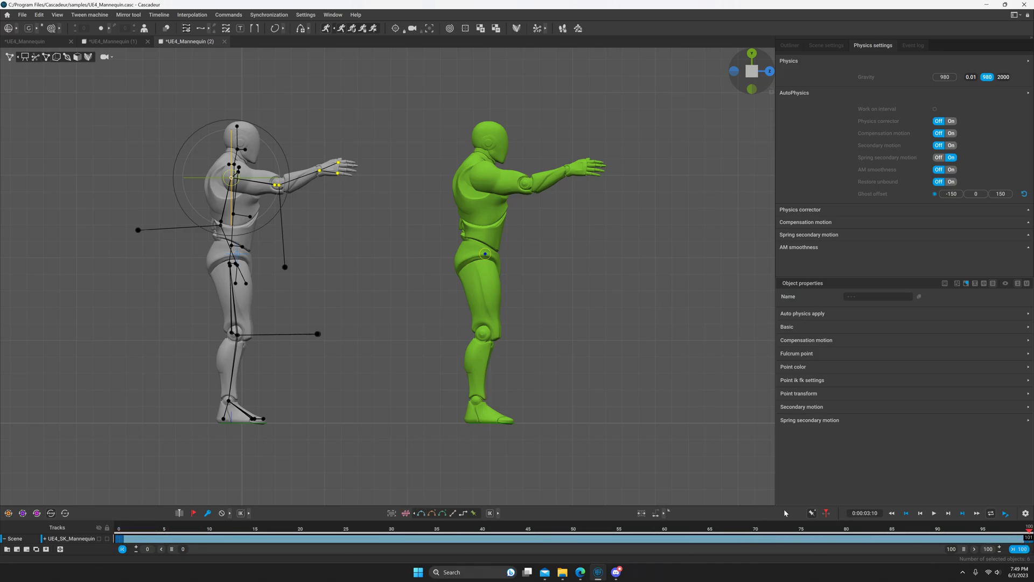
{"action": "mouse_move", "coordinate": [957, 283]}
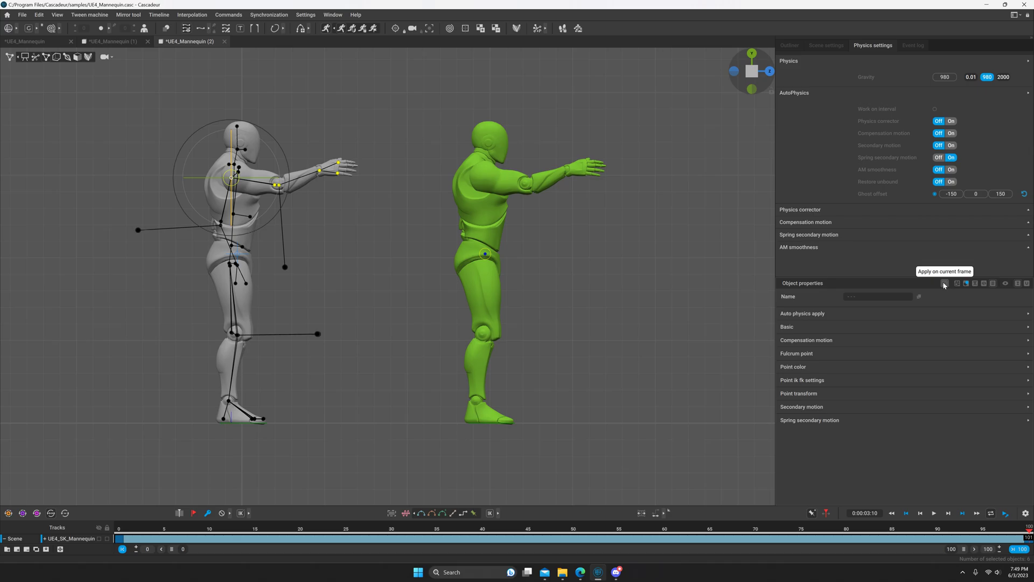
{"action": "mouse_move", "coordinate": [944, 283]}
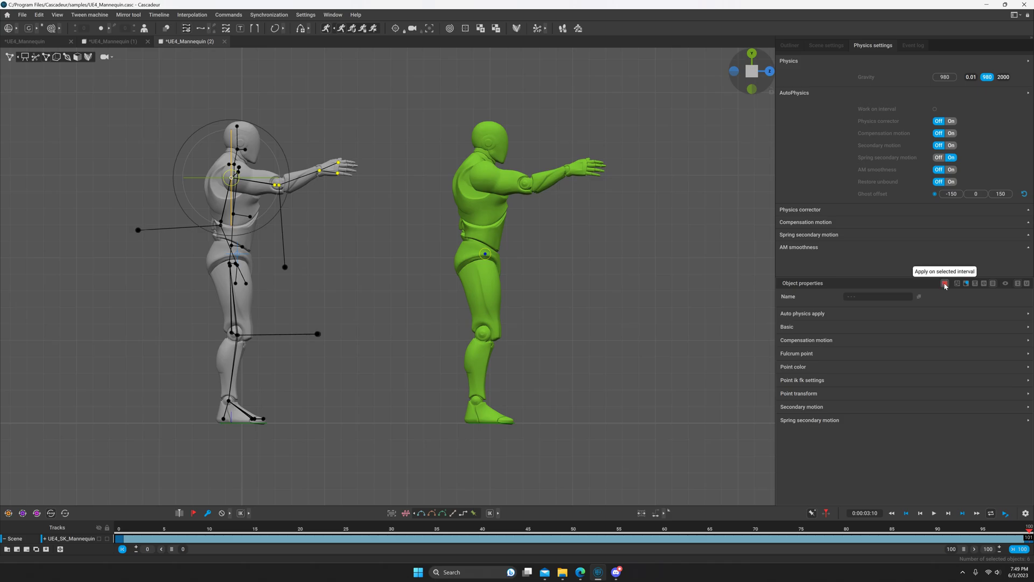
{"action": "mouse_move", "coordinate": [946, 288]}
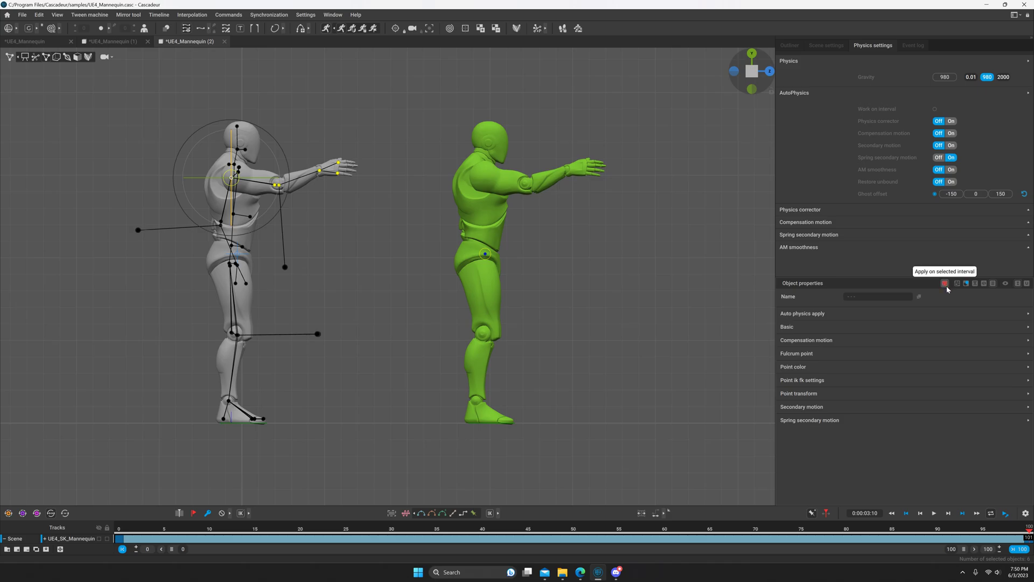
{"action": "mouse_move", "coordinate": [804, 239]}
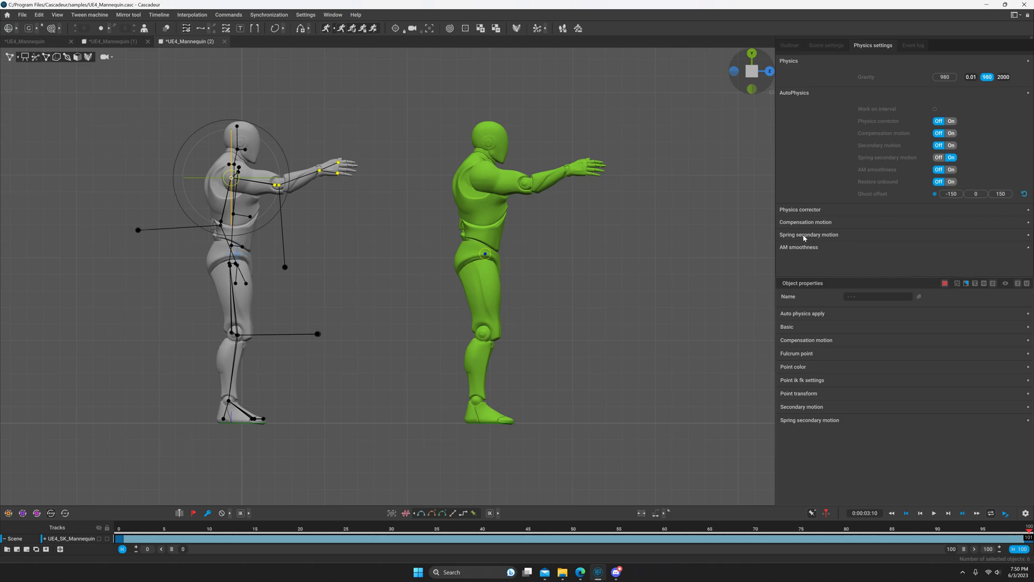
Expand Spring secondary motion in Physics settings and in the arm's Object properties
{"action": "left_click", "coordinate": [808, 234]}
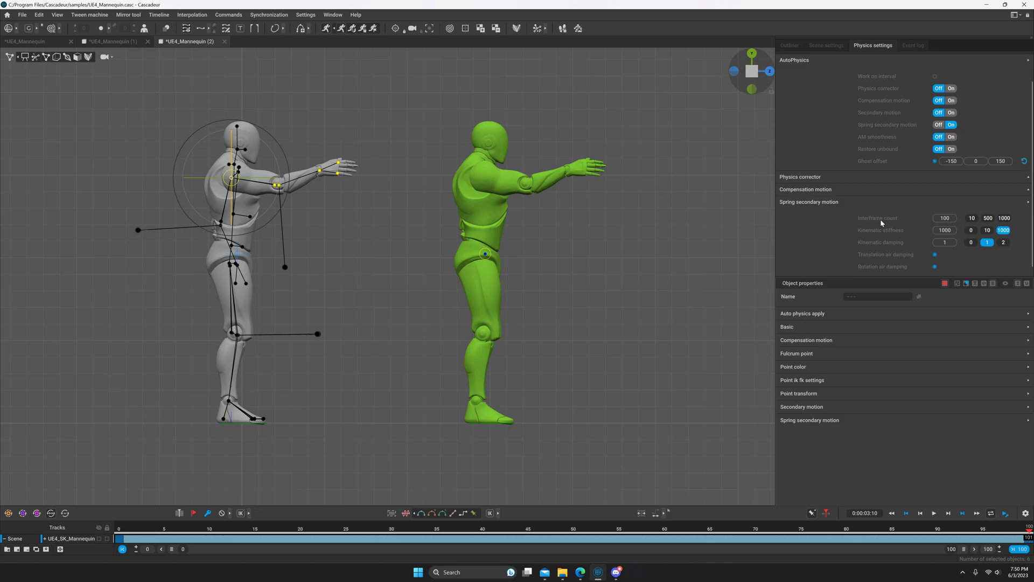
{"action": "mouse_move", "coordinate": [961, 223]}
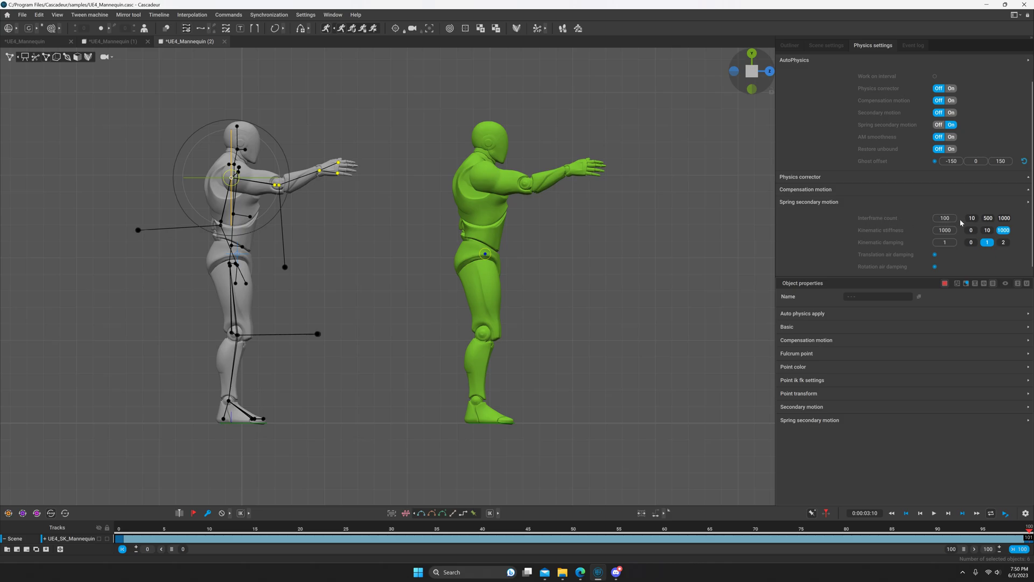
{"action": "mouse_move", "coordinate": [875, 228]}
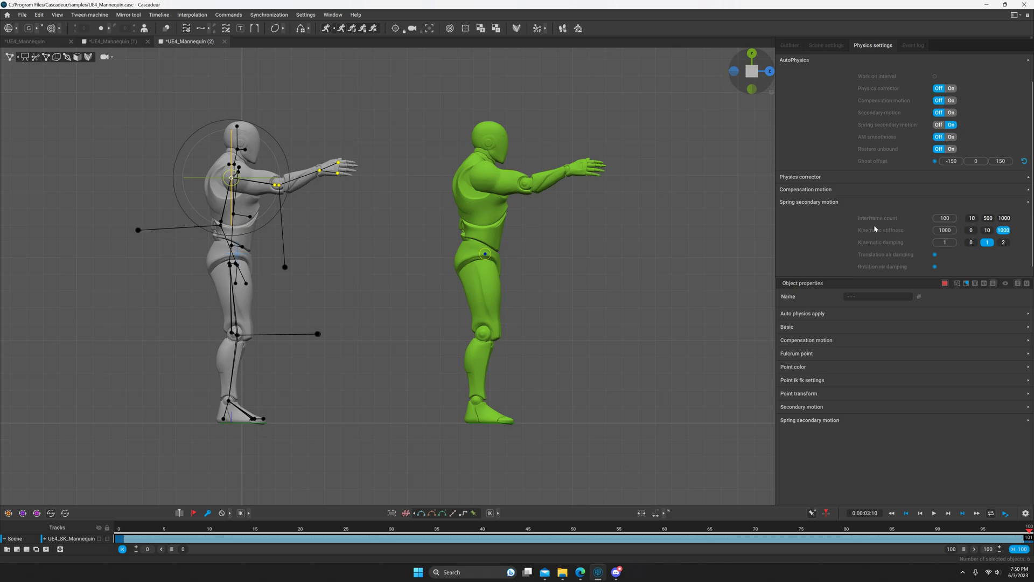
{"action": "mouse_move", "coordinate": [975, 217]}
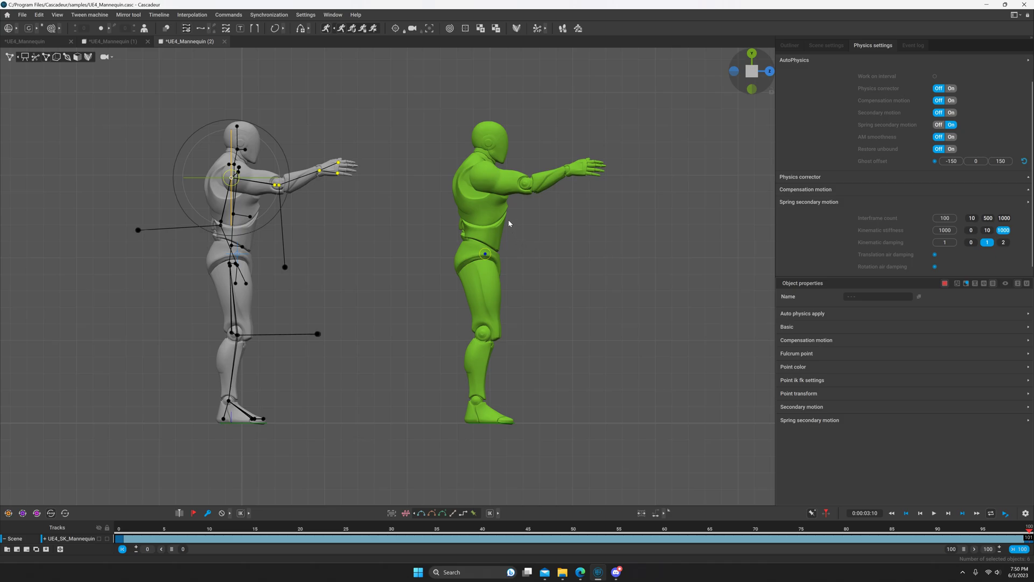
{"action": "mouse_move", "coordinate": [1001, 218]}
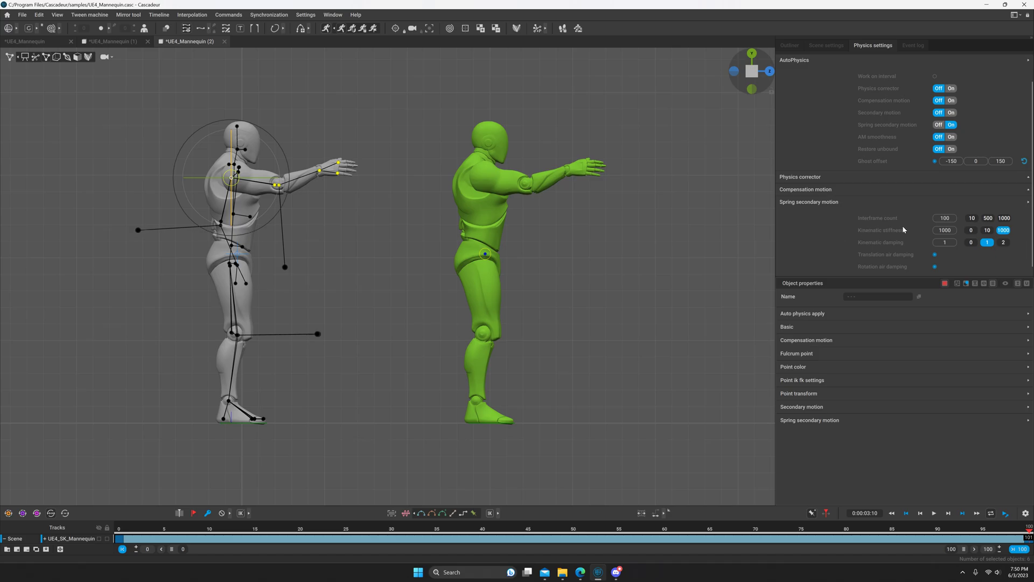
{"action": "mouse_move", "coordinate": [892, 250]}
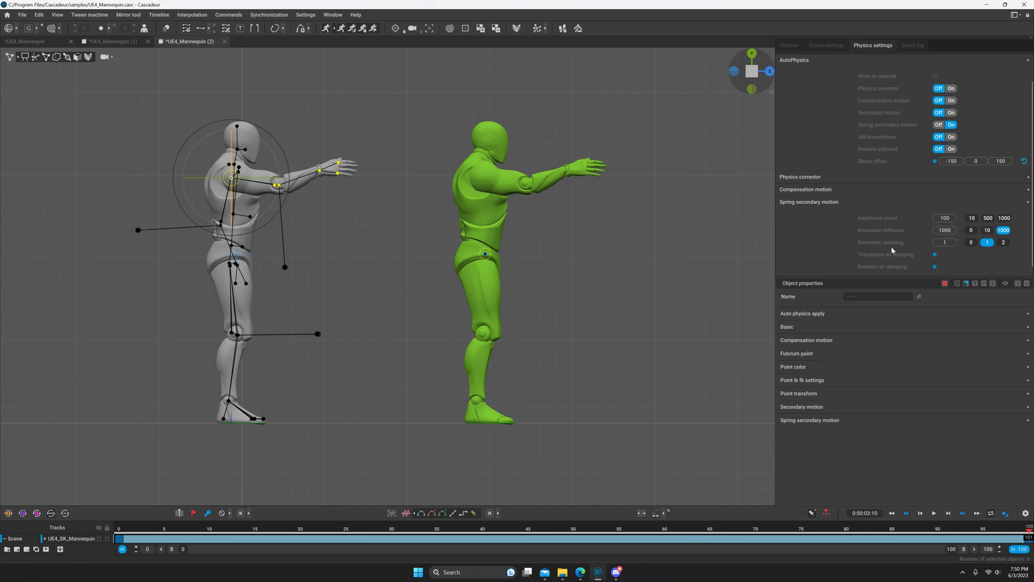
{"action": "mouse_move", "coordinate": [881, 260]}
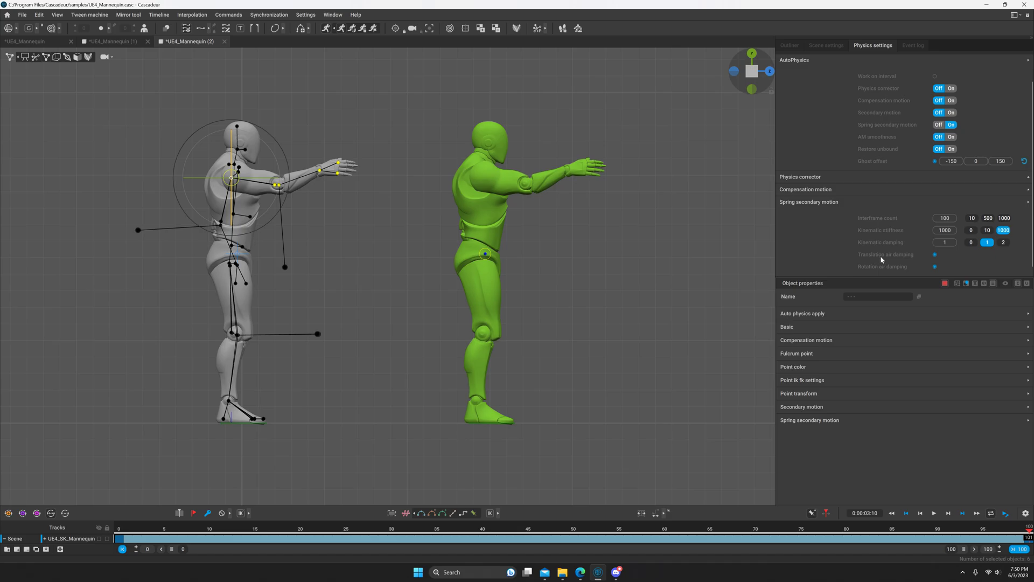
{"action": "mouse_move", "coordinate": [872, 274]}
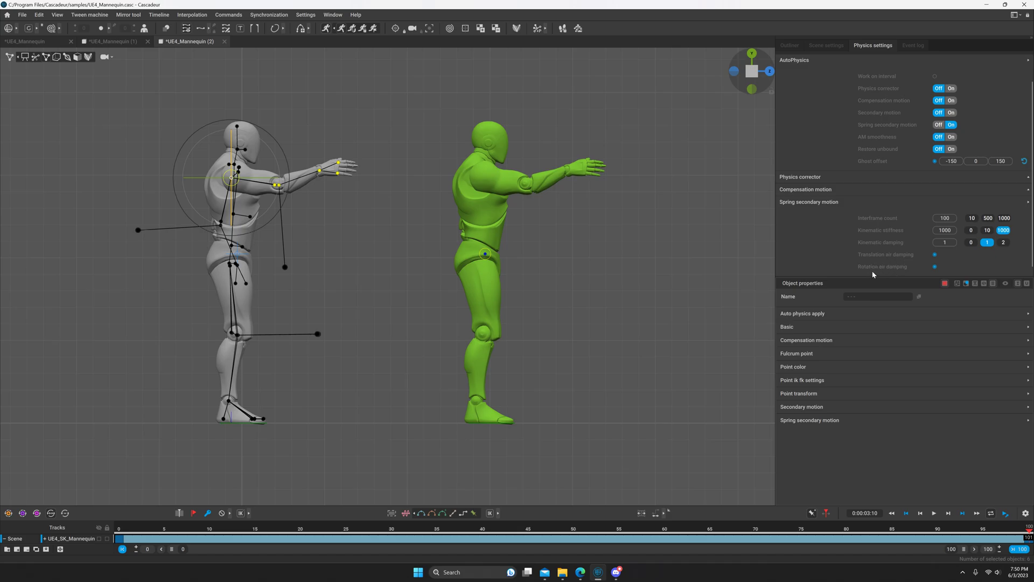
{"action": "mouse_move", "coordinate": [872, 256]}
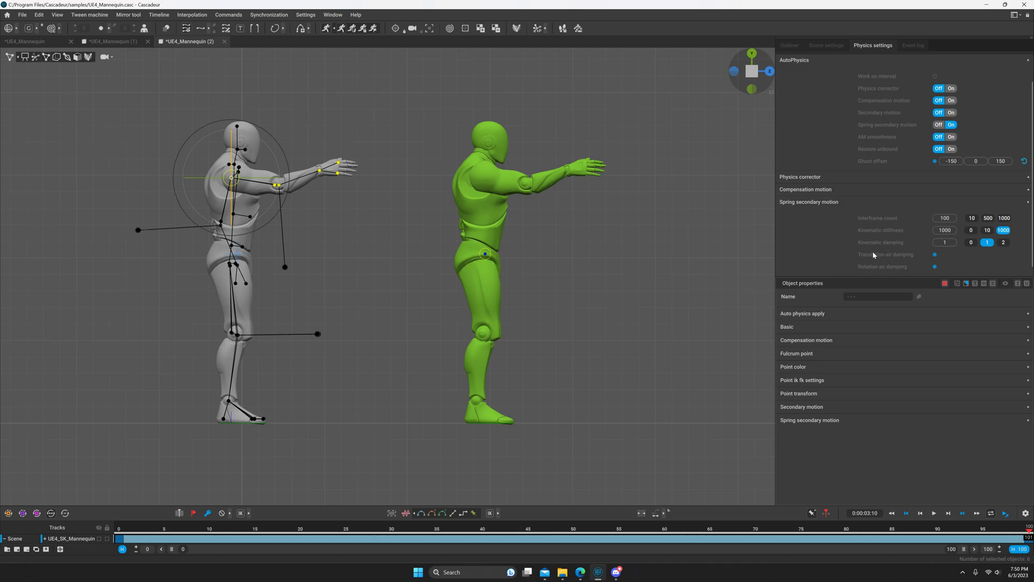
{"action": "mouse_move", "coordinate": [879, 259]}
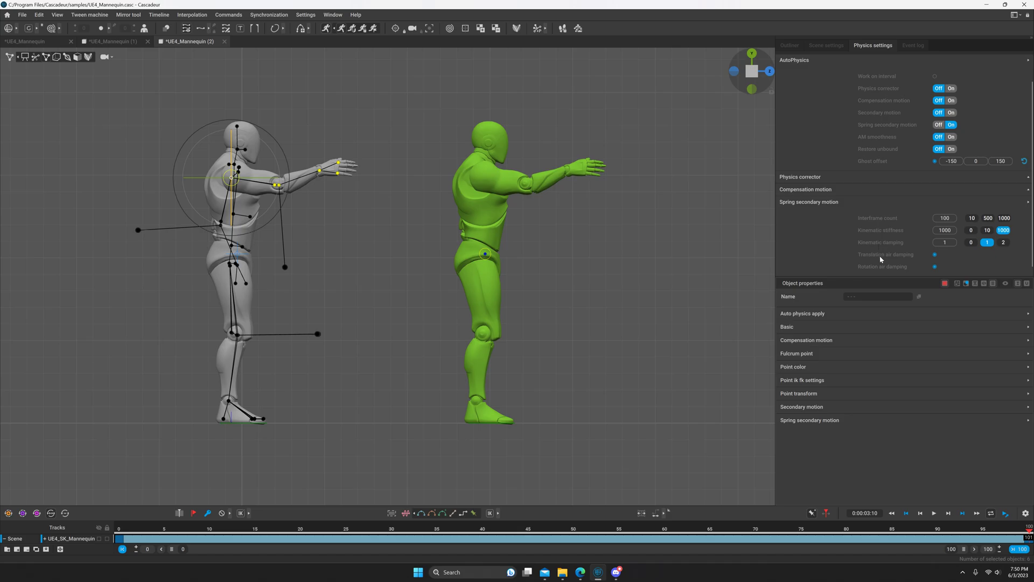
{"action": "mouse_move", "coordinate": [897, 235]}
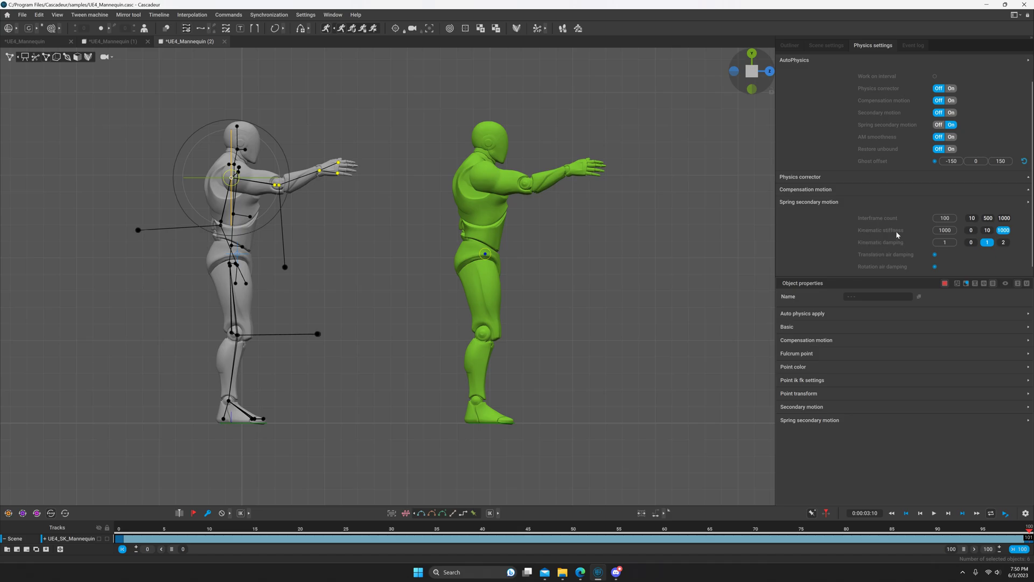
{"action": "left_click", "coordinate": [809, 420]}
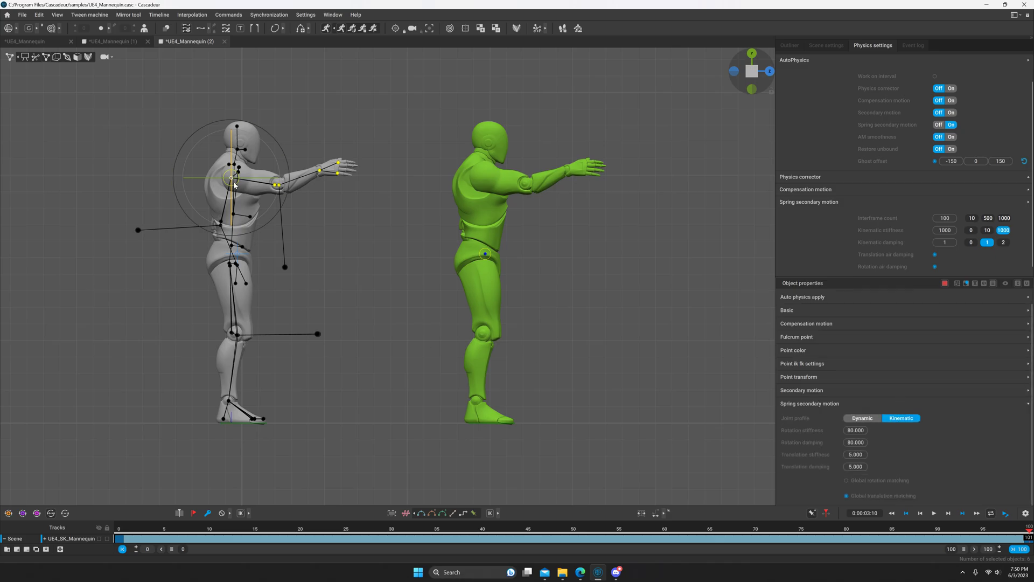
{"action": "mouse_move", "coordinate": [767, 417]}
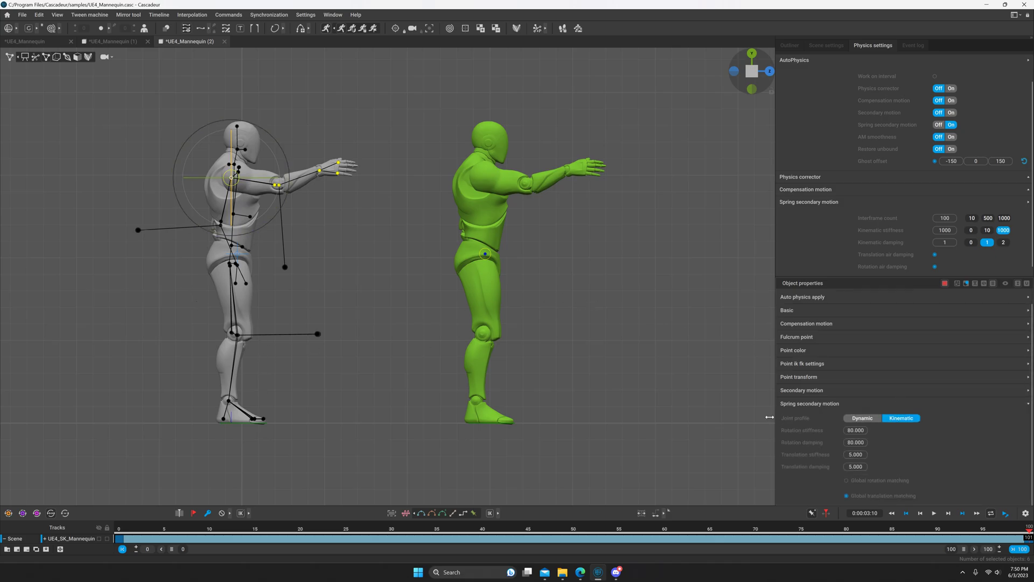
{"action": "mouse_move", "coordinate": [491, 179]}
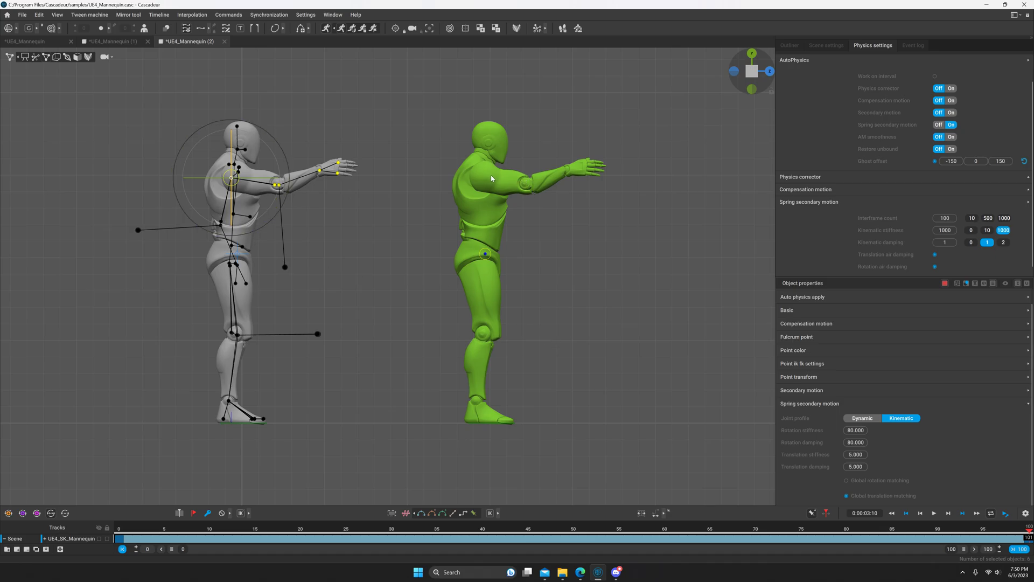
{"action": "mouse_move", "coordinate": [515, 187]}
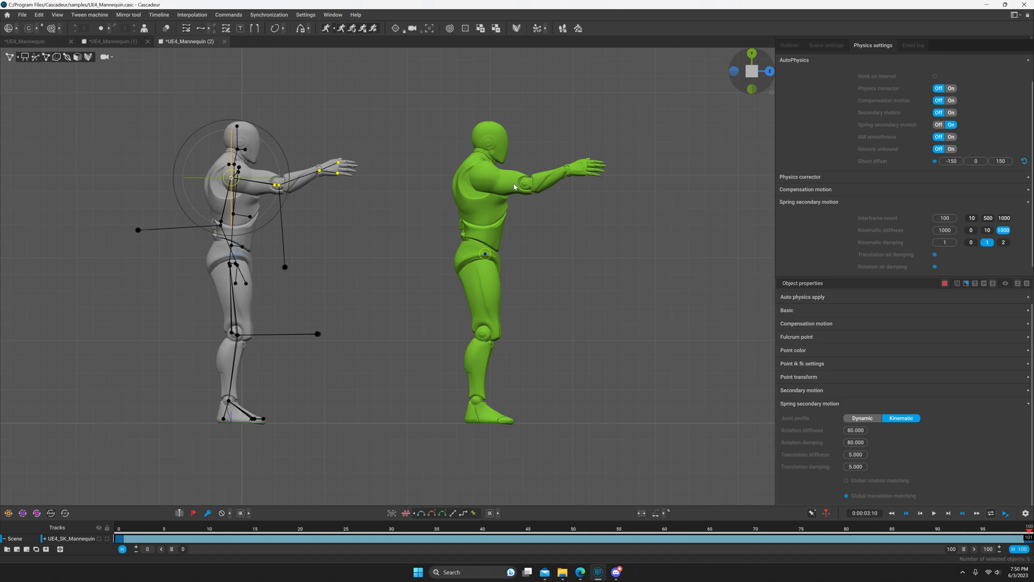
{"action": "mouse_move", "coordinate": [885, 464]}
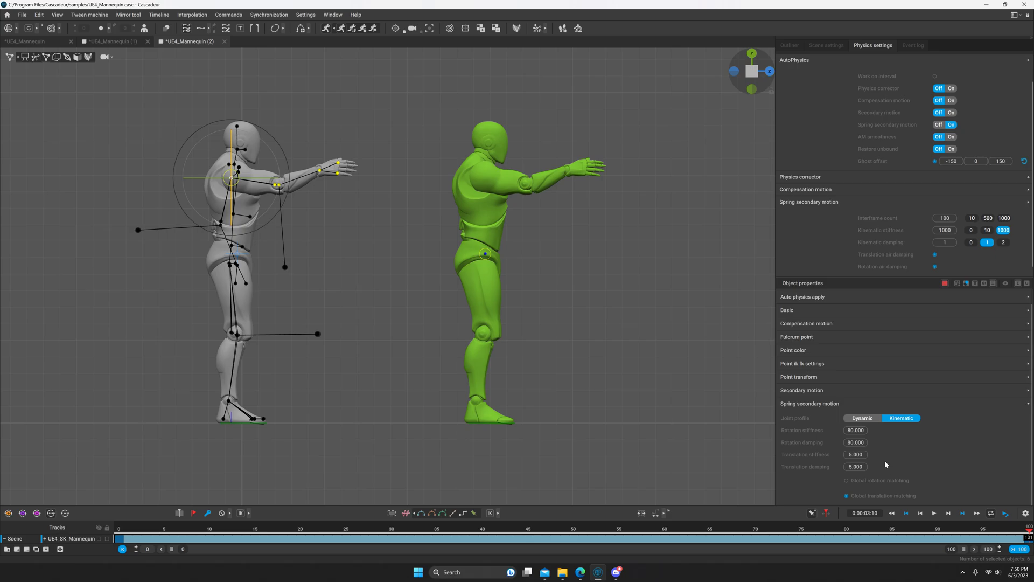
{"action": "mouse_move", "coordinate": [921, 185]}
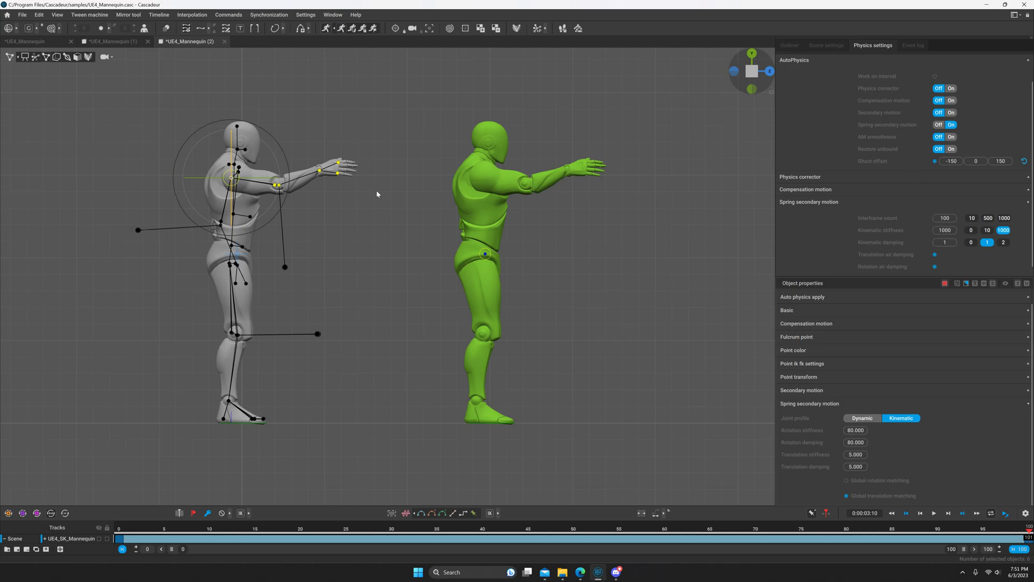
{"action": "mouse_move", "coordinate": [258, 188]}
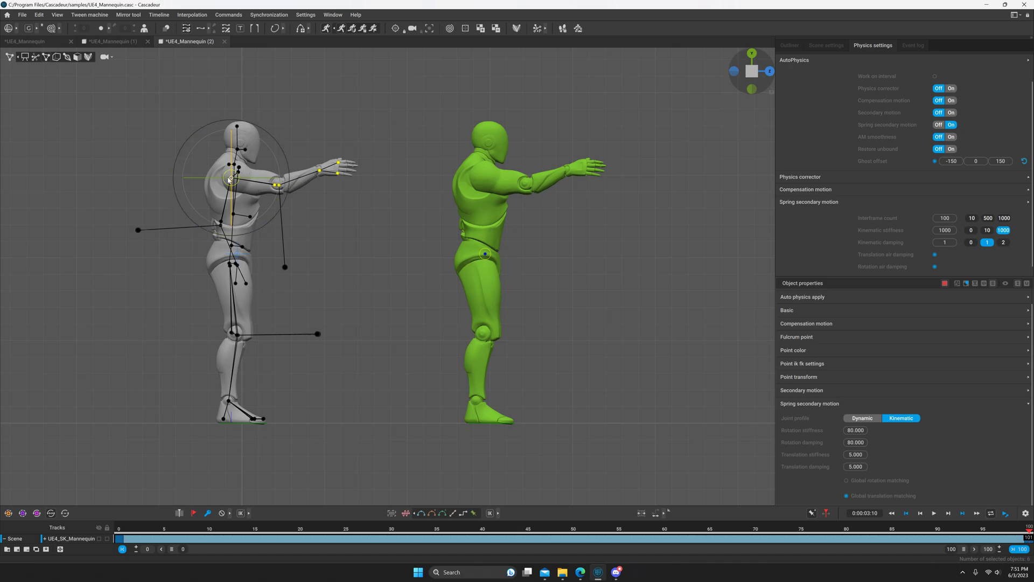
{"action": "mouse_move", "coordinate": [614, 287]}
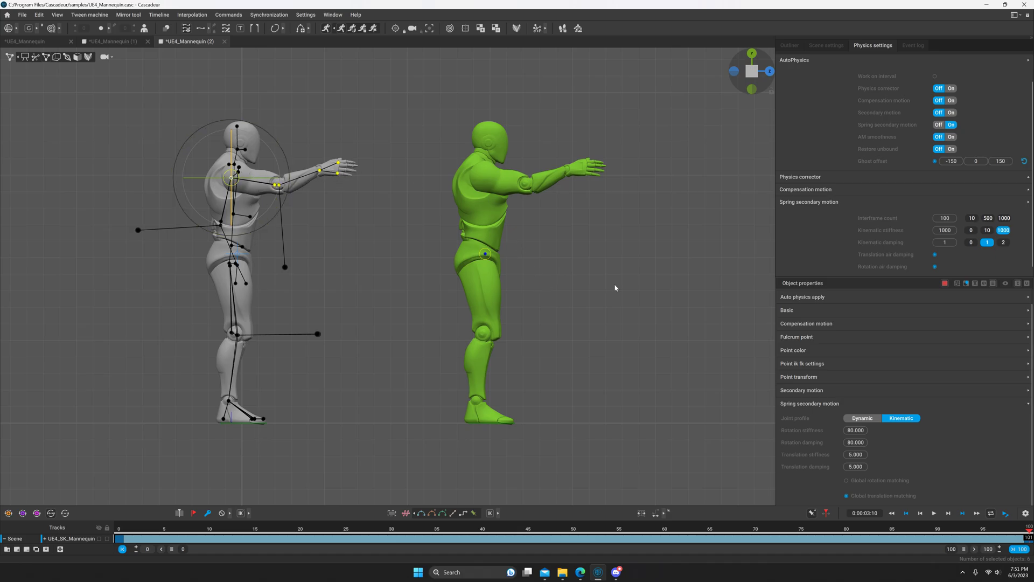
Set the arm's joint profile to Dynamic with zero rotation stiffness, play the loose swing, then return to frame 1
{"action": "left_click", "coordinate": [862, 418]}
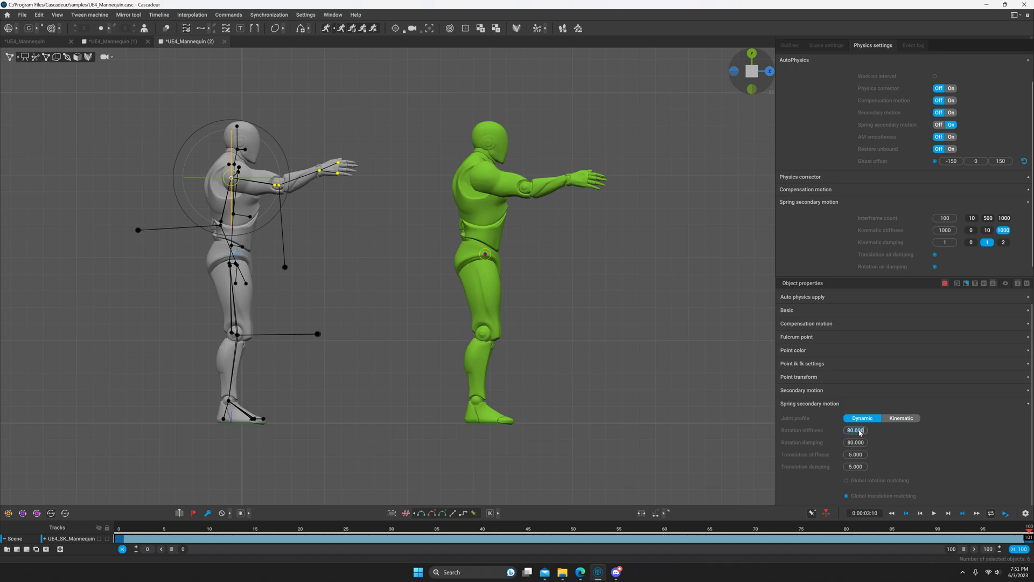
{"action": "triple_click", "coordinate": [854, 430]}
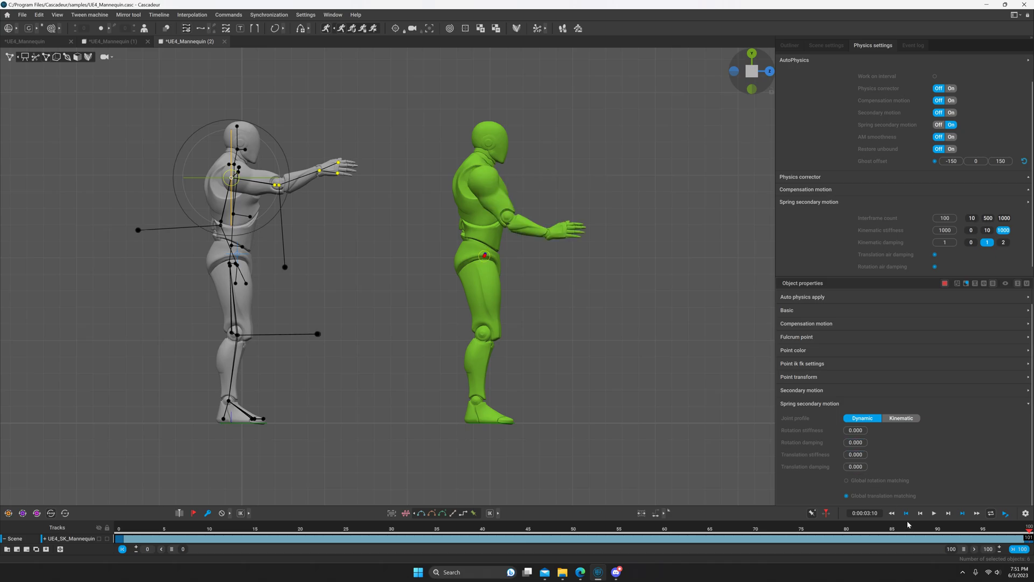
{"action": "left_click", "coordinate": [933, 513]}
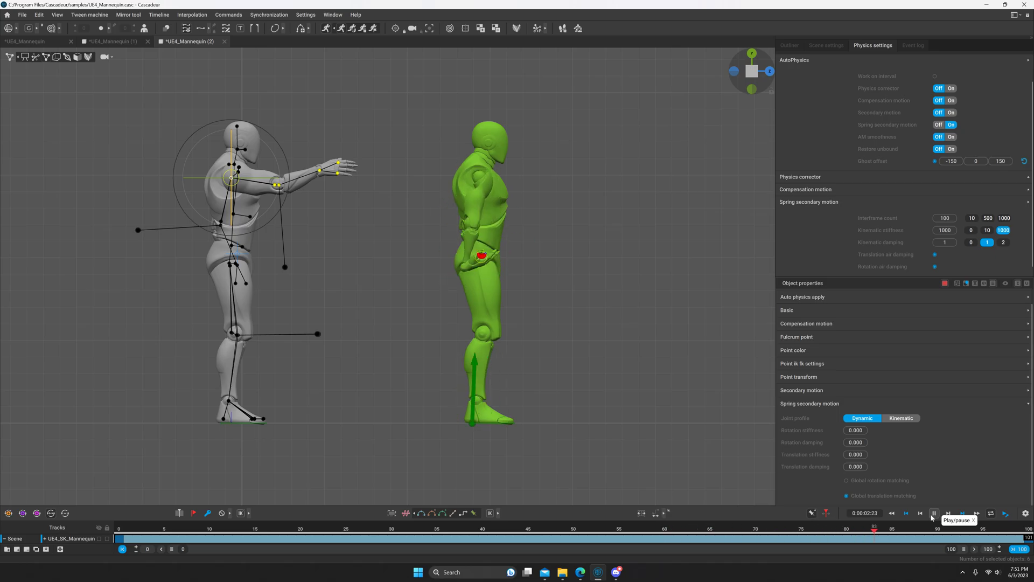
{"action": "left_click", "coordinate": [932, 514]}
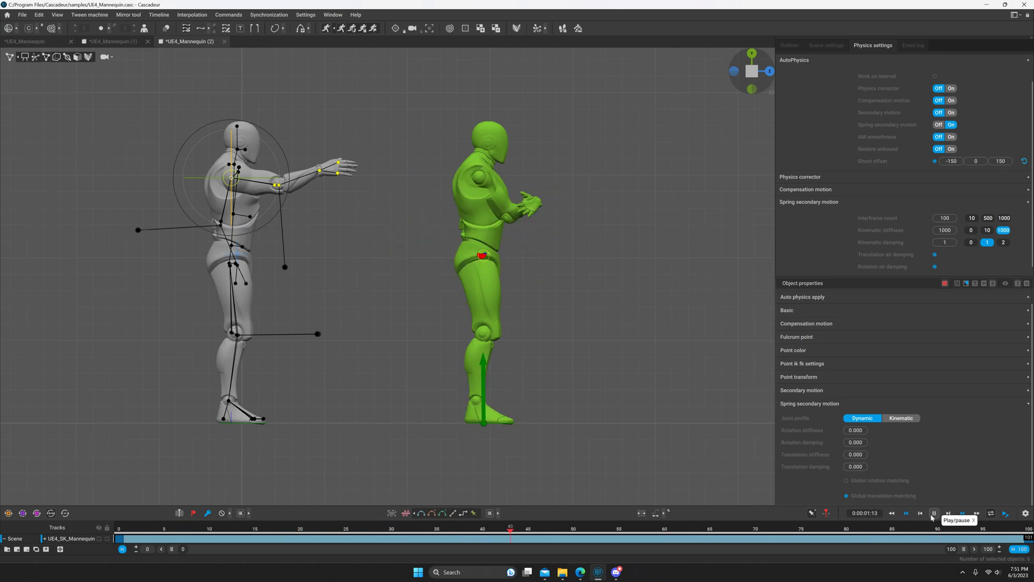
{"action": "left_click", "coordinate": [933, 512]}
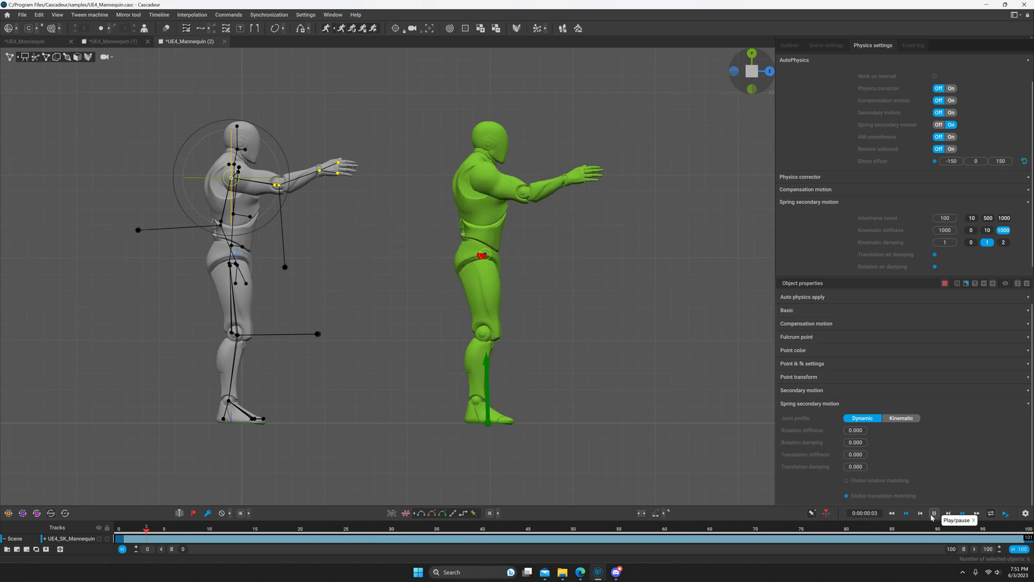
{"action": "left_click", "coordinate": [934, 513]}
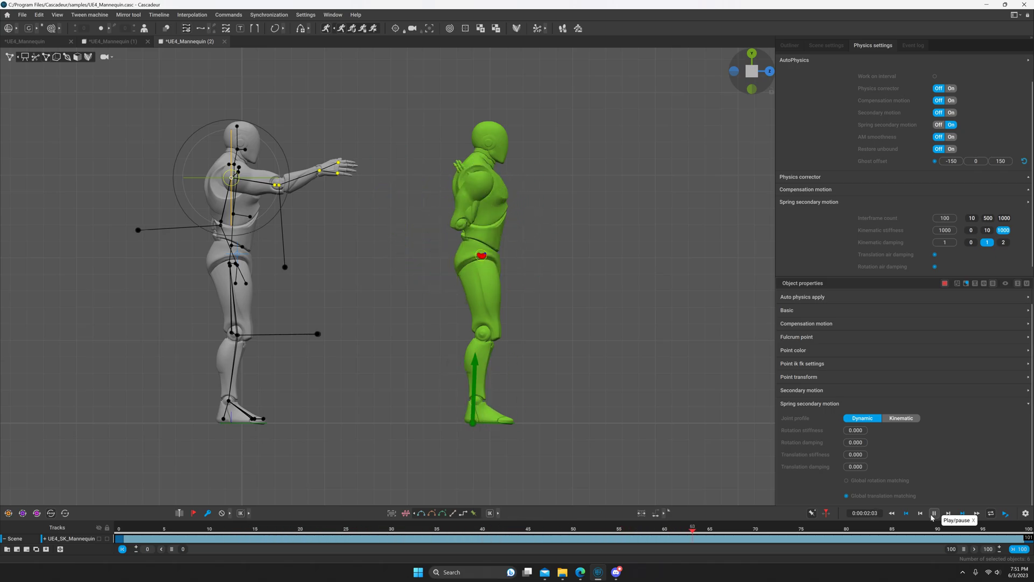
{"action": "left_click", "coordinate": [933, 512]}
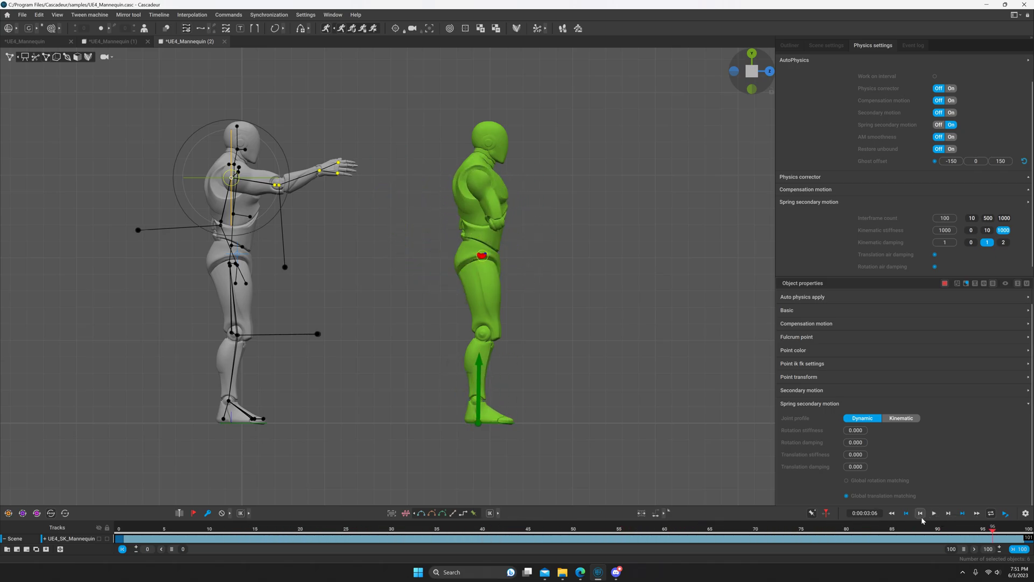
{"action": "left_click", "coordinate": [905, 513]}
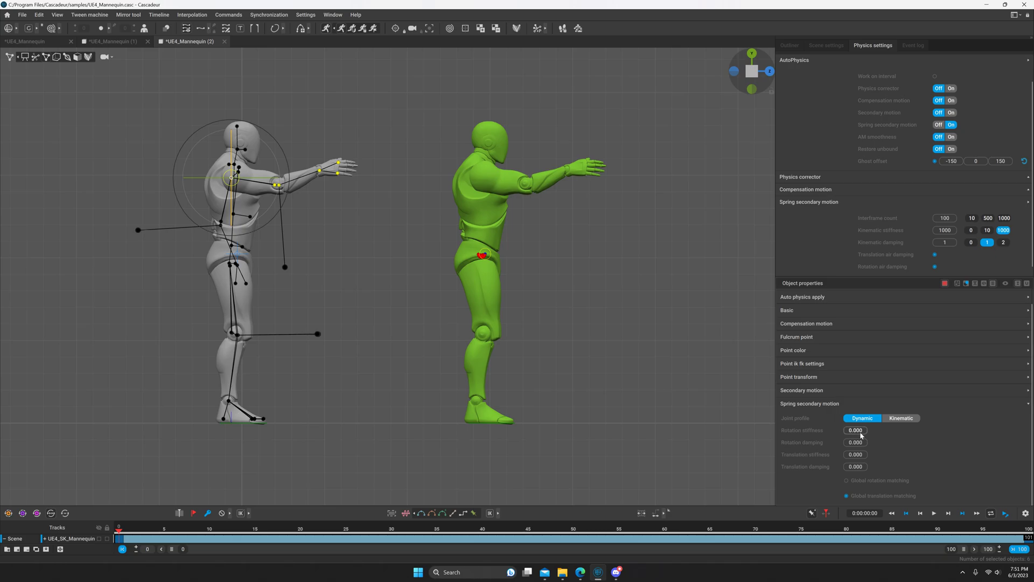
Set the arm's rotation stiffness to 50 and play the resulting gentler droop
{"action": "left_click", "coordinate": [855, 430]}
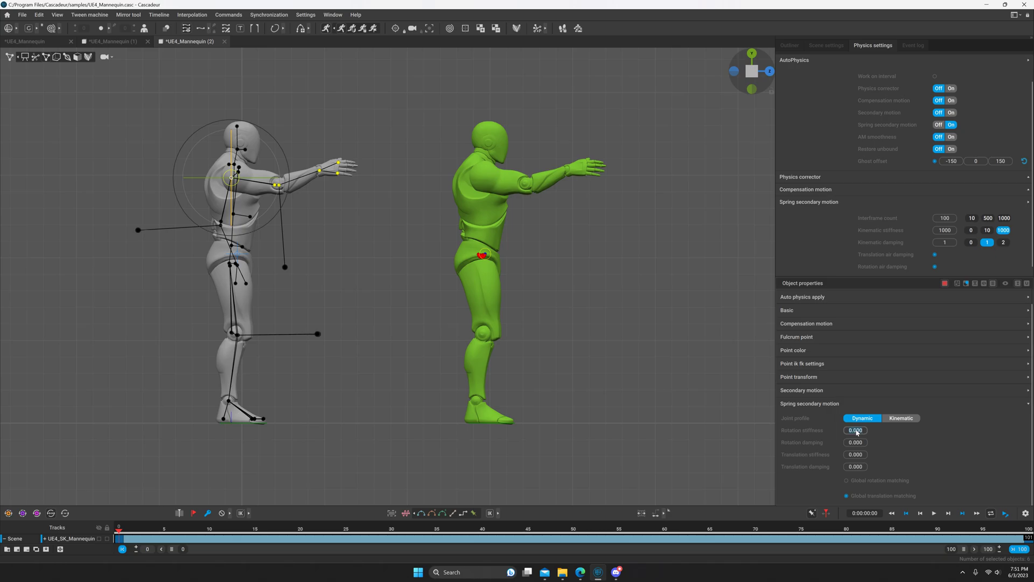
{"action": "mouse_move", "coordinate": [887, 432]}
{"action": "type", "text": "50.000"}
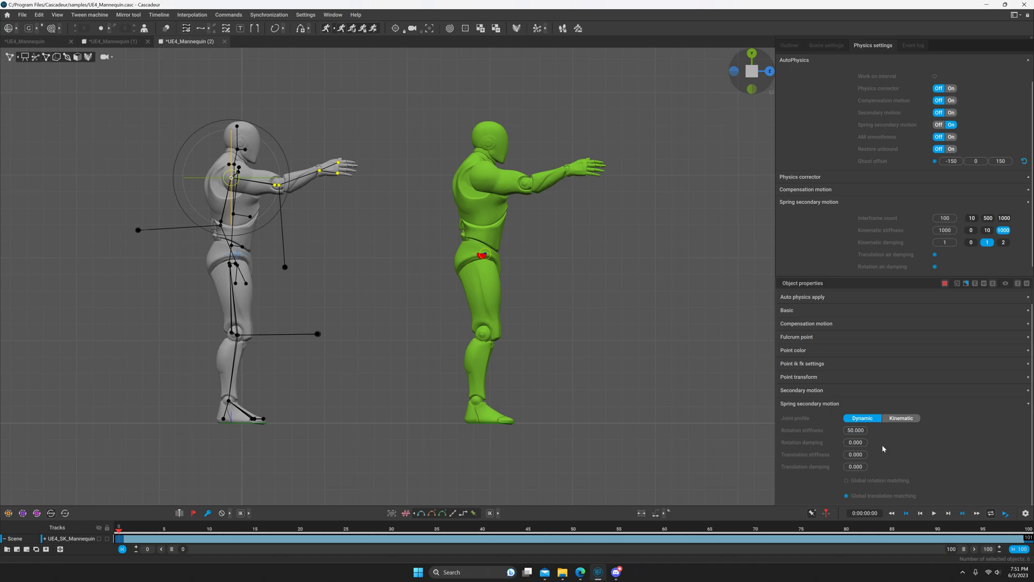
{"action": "left_click", "coordinate": [934, 513]}
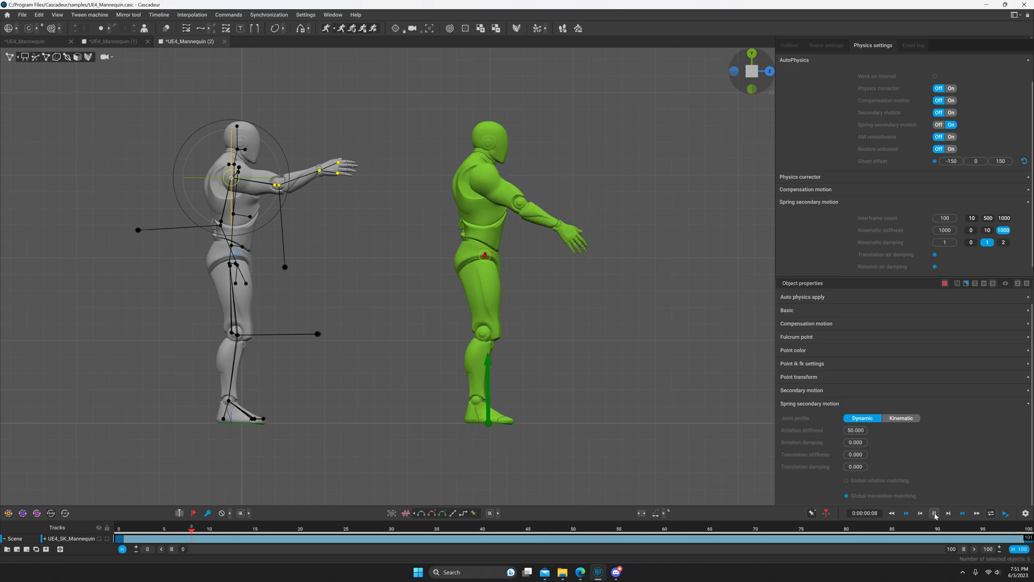
{"action": "left_click", "coordinate": [934, 513]}
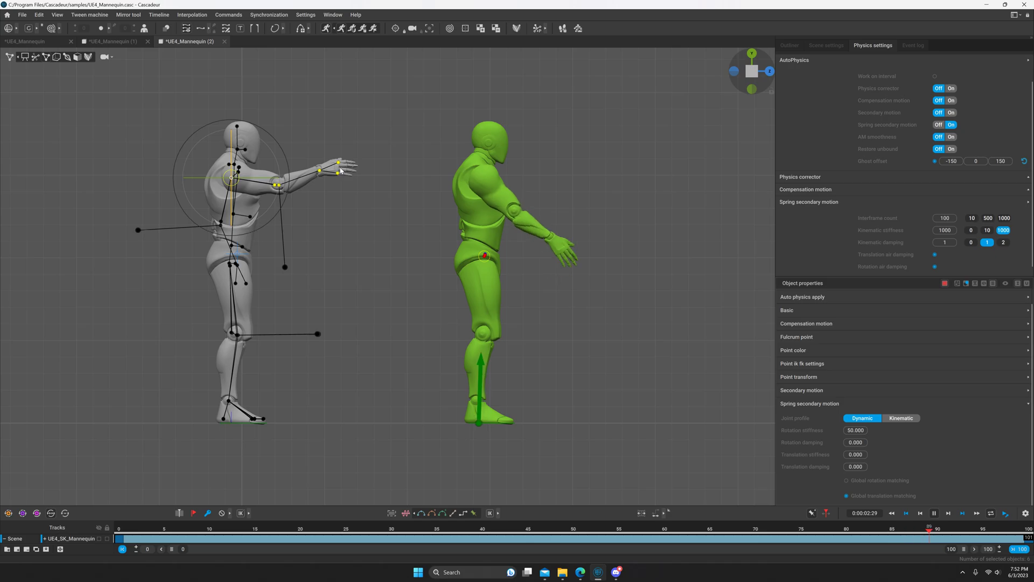
Replay the motion, then set rotation stiffness to 80 and play it again
{"action": "left_click", "coordinate": [567, 529]}
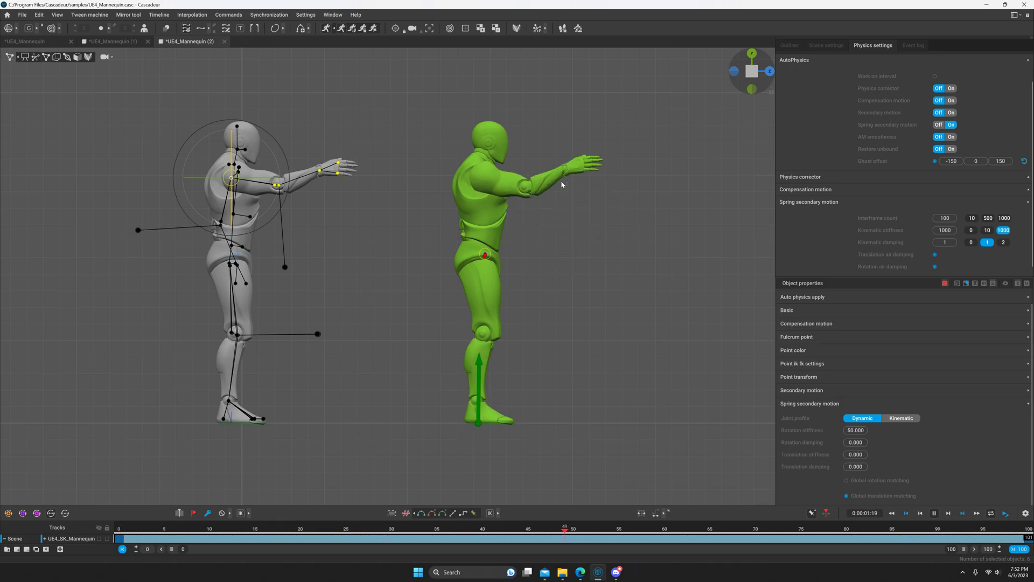
{"action": "left_click", "coordinate": [933, 513]}
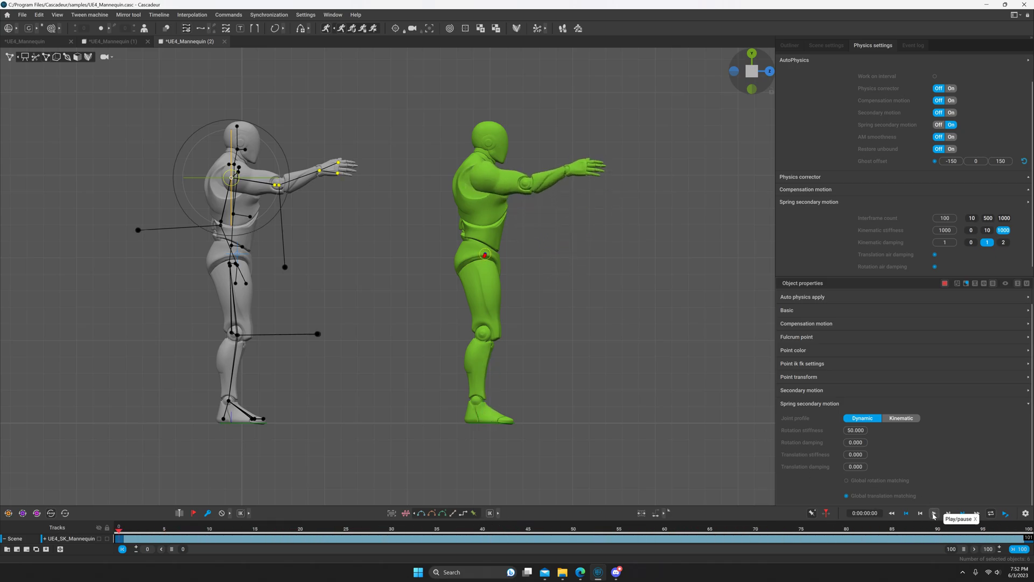
{"action": "left_click", "coordinate": [932, 513]}
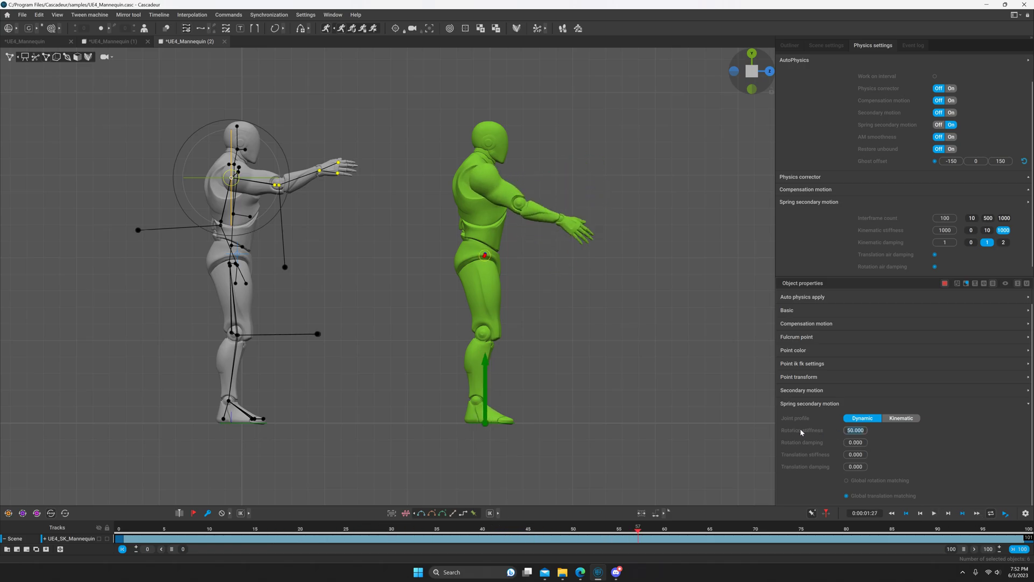
{"action": "mouse_move", "coordinate": [853, 439]}
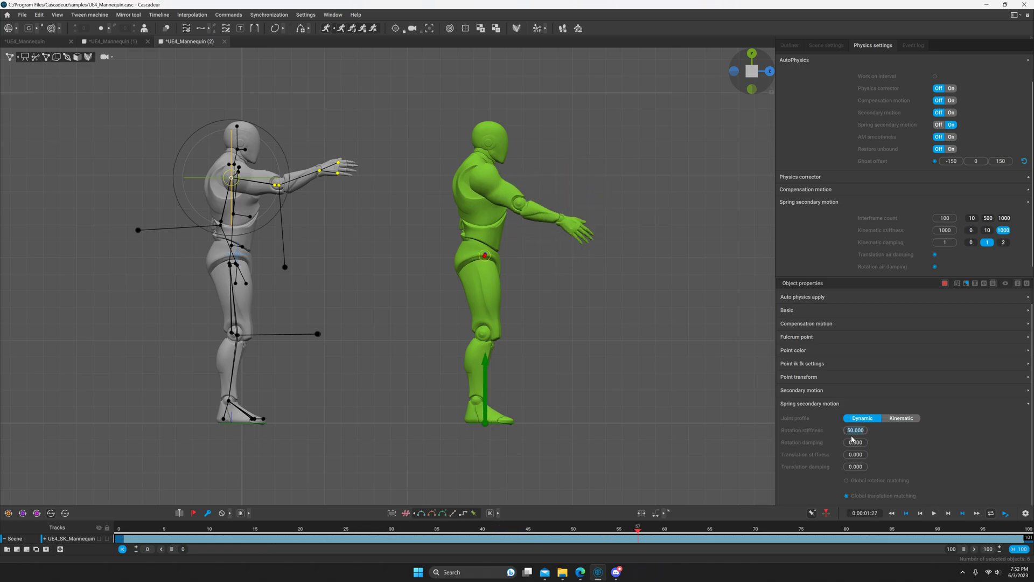
{"action": "left_click", "coordinate": [948, 513]}
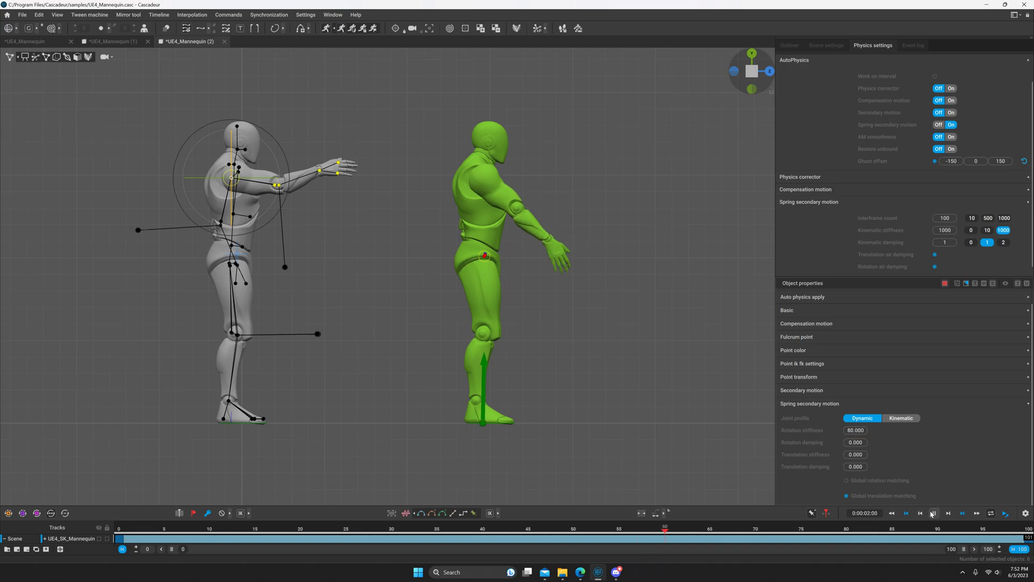
{"action": "left_click", "coordinate": [931, 514]}
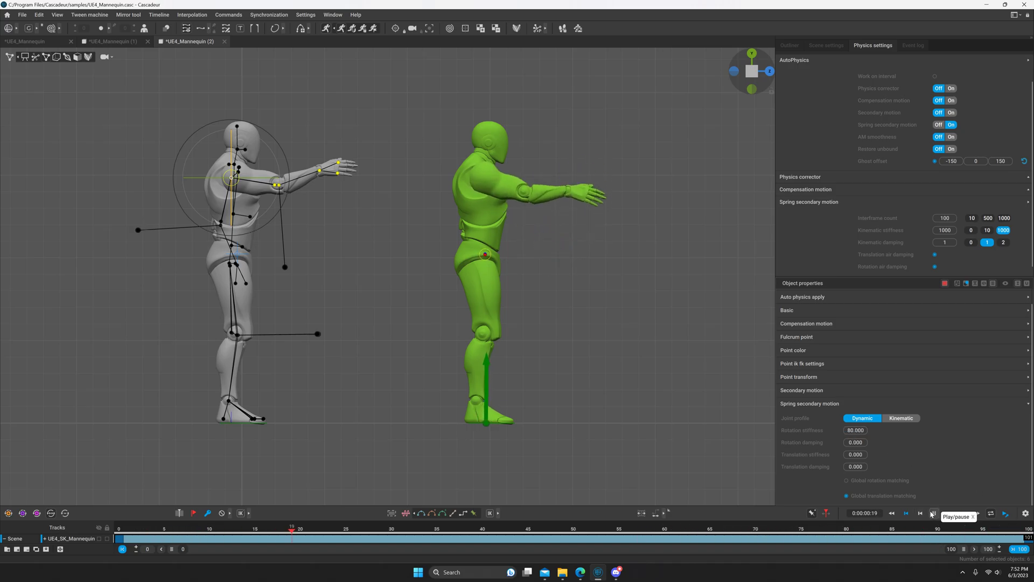
{"action": "left_click", "coordinate": [932, 513]}
{"action": "type", "text": "150"}
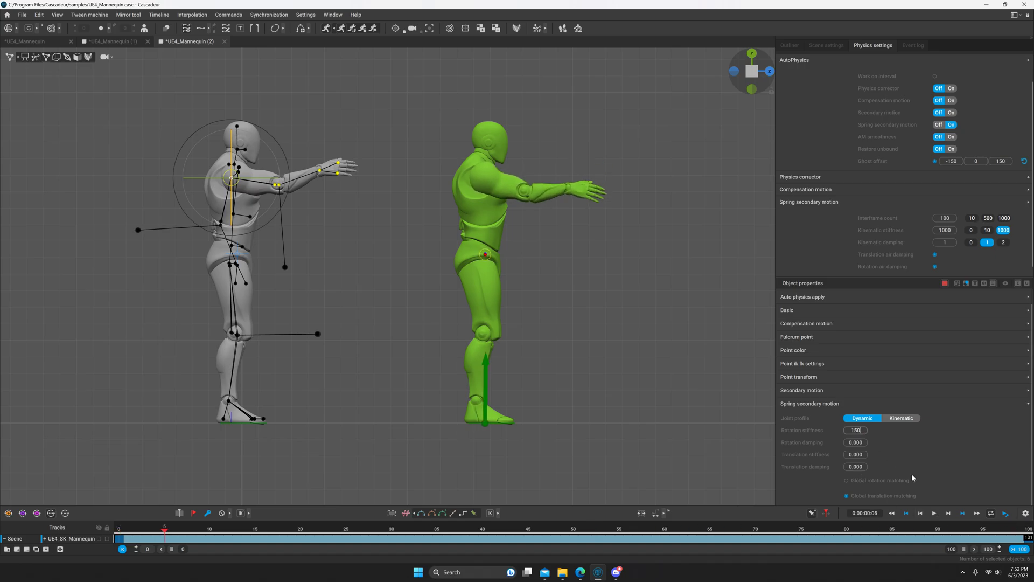
Try rotation stiffness 150 and then 5, playing the arm motion after each
{"action": "left_click", "coordinate": [933, 513]}
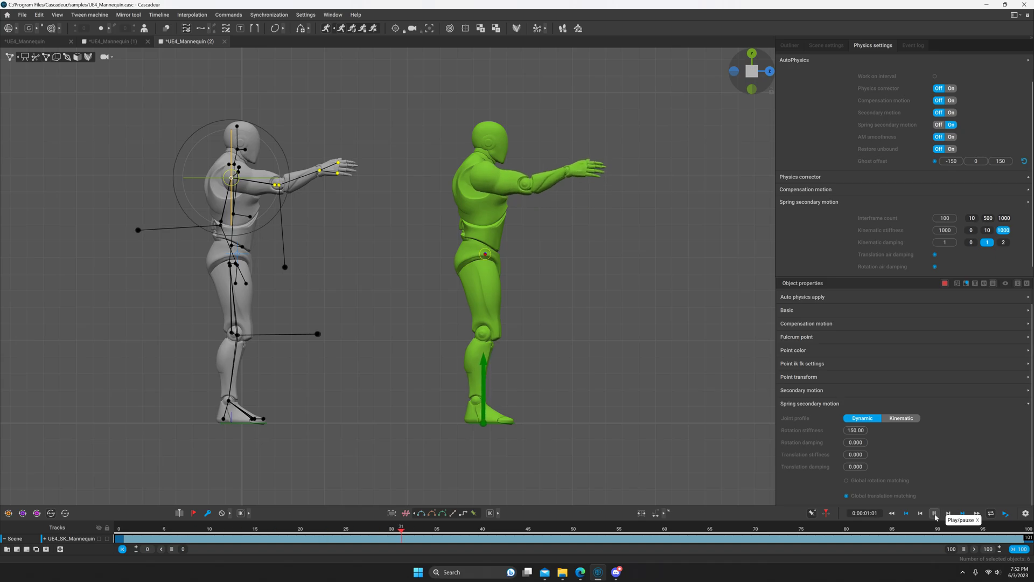
{"action": "left_click", "coordinate": [933, 514]}
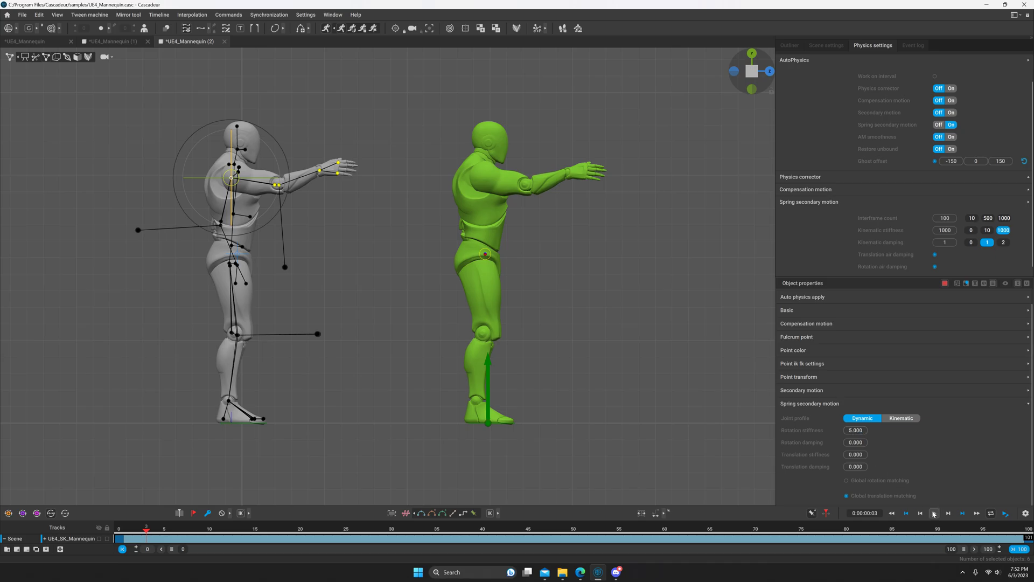
{"action": "left_click", "coordinate": [932, 514]}
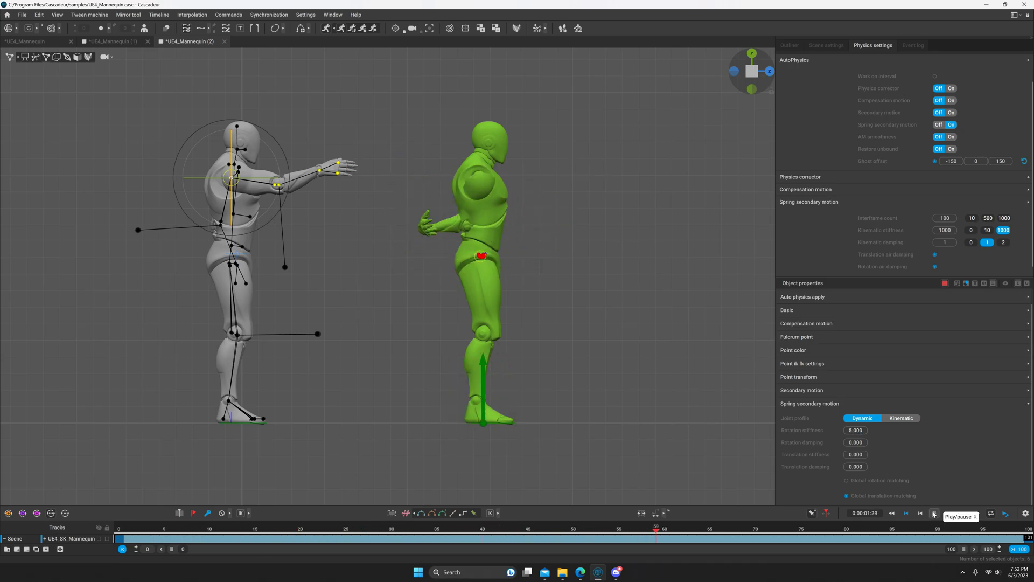
{"action": "left_click", "coordinate": [932, 513]}
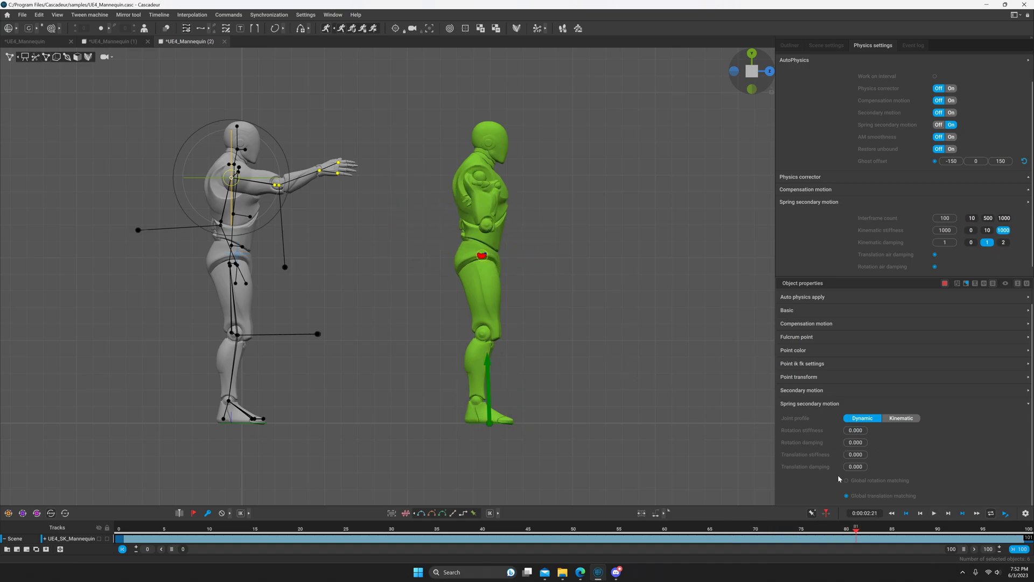
Replay the arm animation several times with rotation stiffness at 0 to watch it swing freely
{"action": "left_click", "coordinate": [934, 513]}
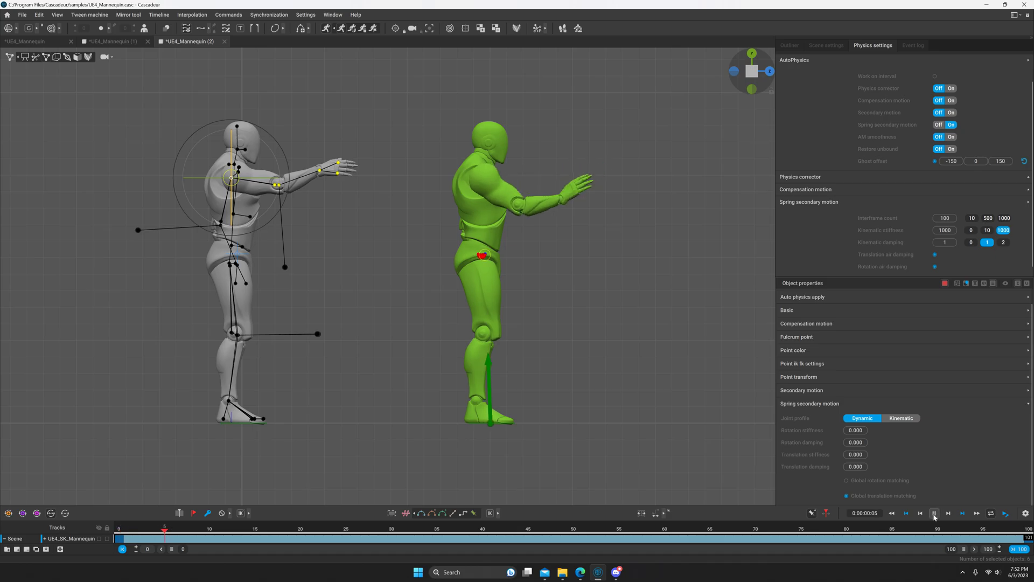
{"action": "left_click", "coordinate": [933, 513]}
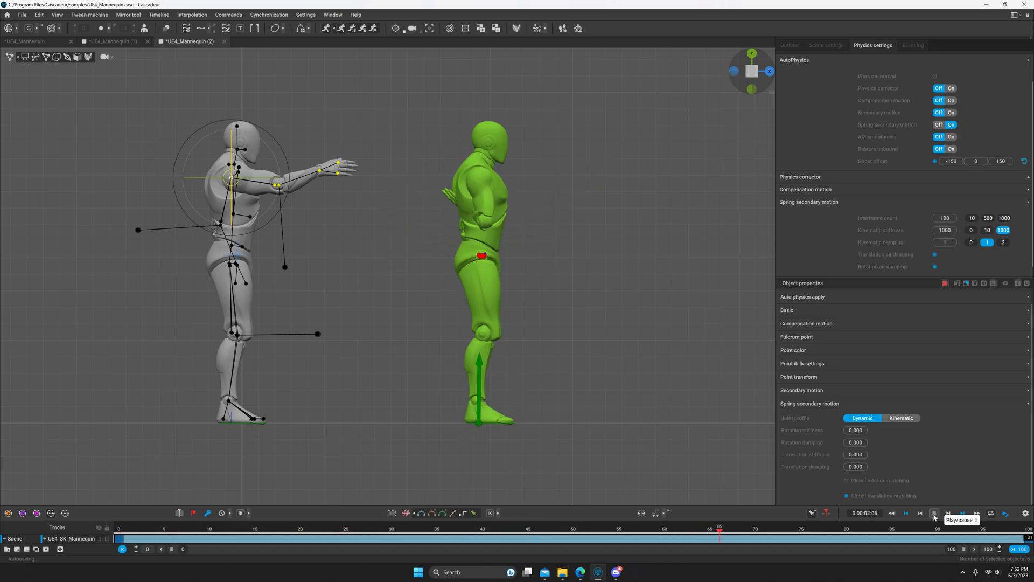
{"action": "left_click", "coordinate": [933, 513]}
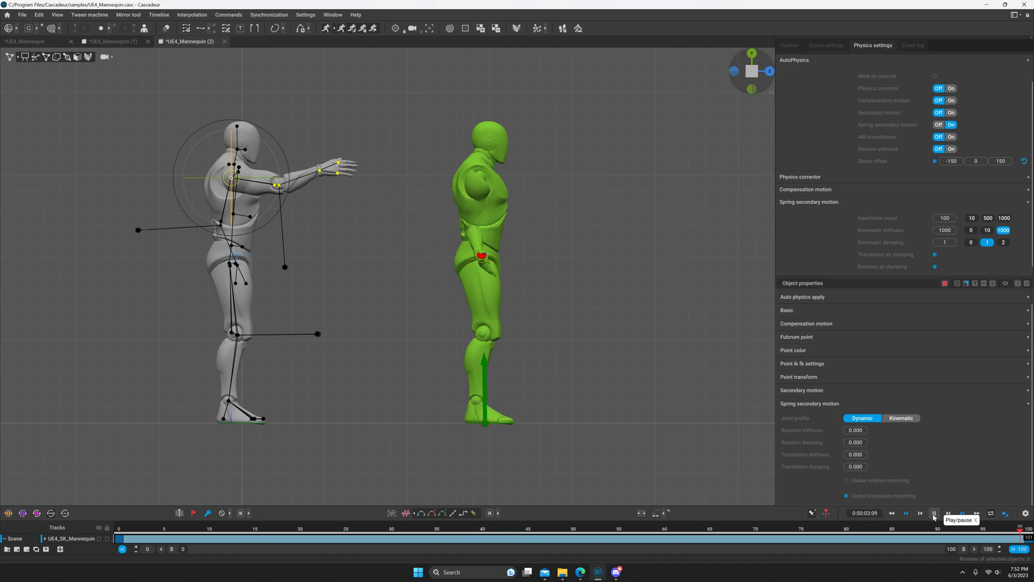
{"action": "left_click", "coordinate": [933, 513]}
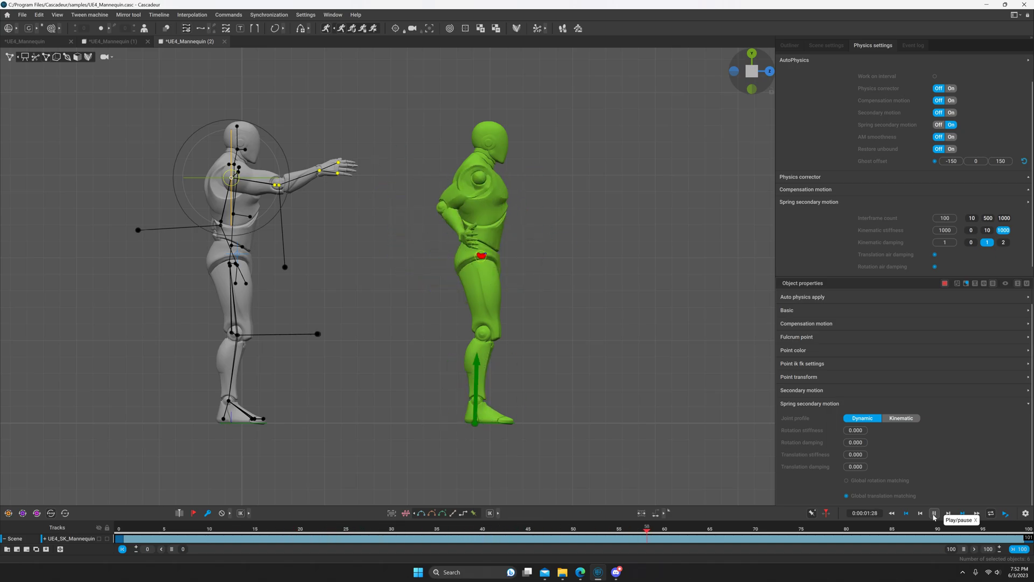
{"action": "left_click", "coordinate": [933, 513]}
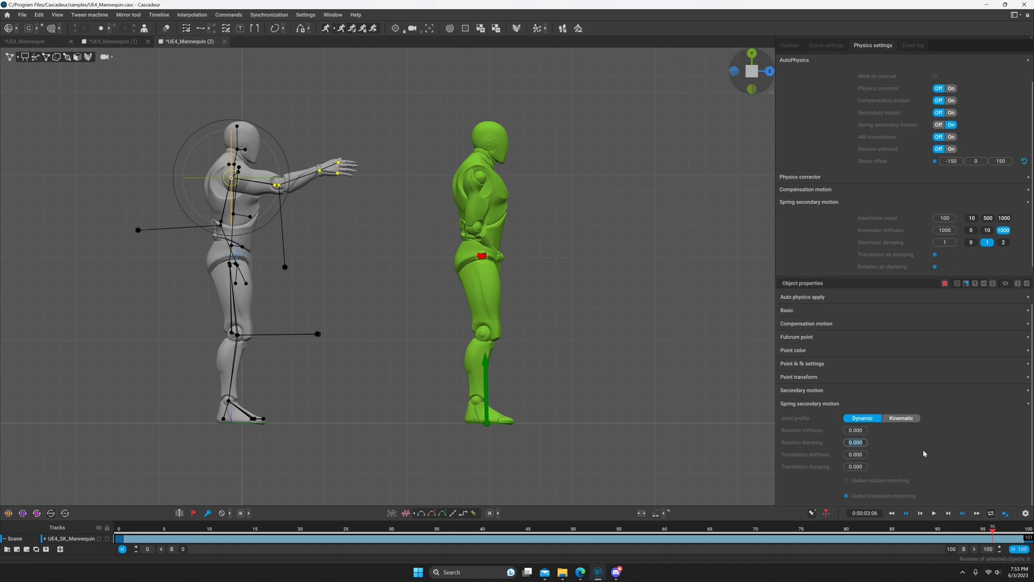
{"action": "mouse_move", "coordinate": [480, 231]}
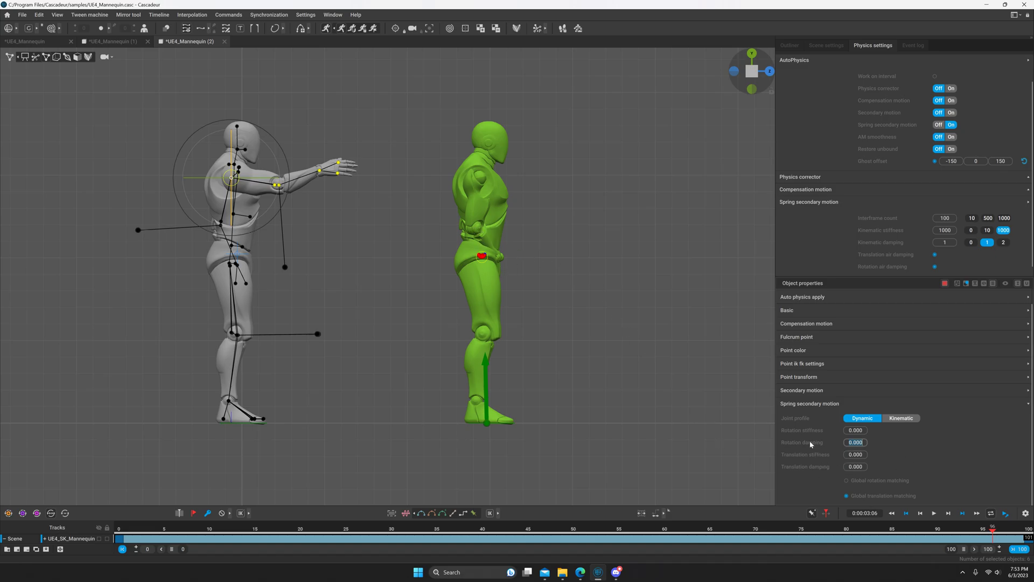
{"action": "mouse_move", "coordinate": [540, 330]}
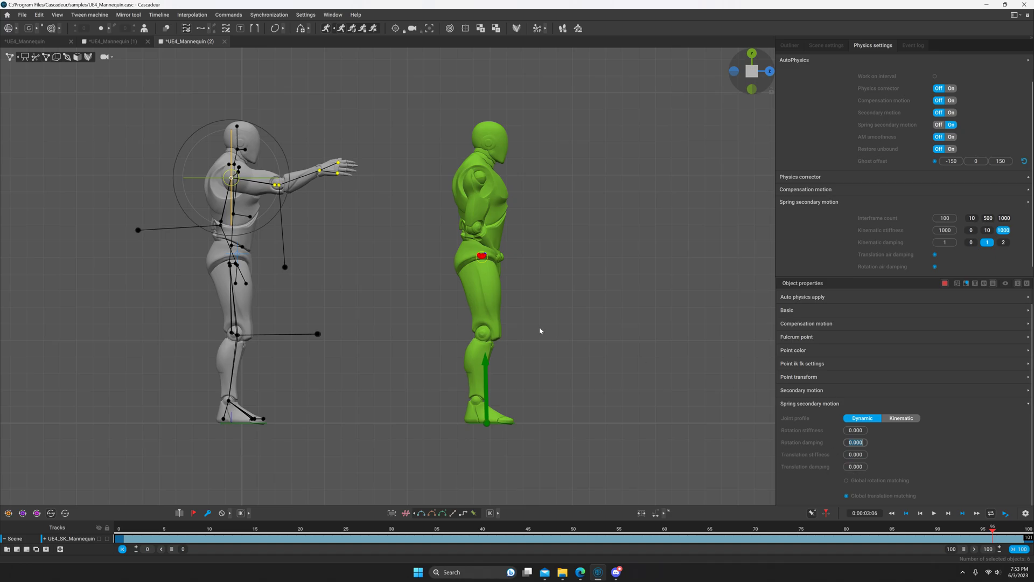
{"action": "mouse_move", "coordinate": [482, 232]}
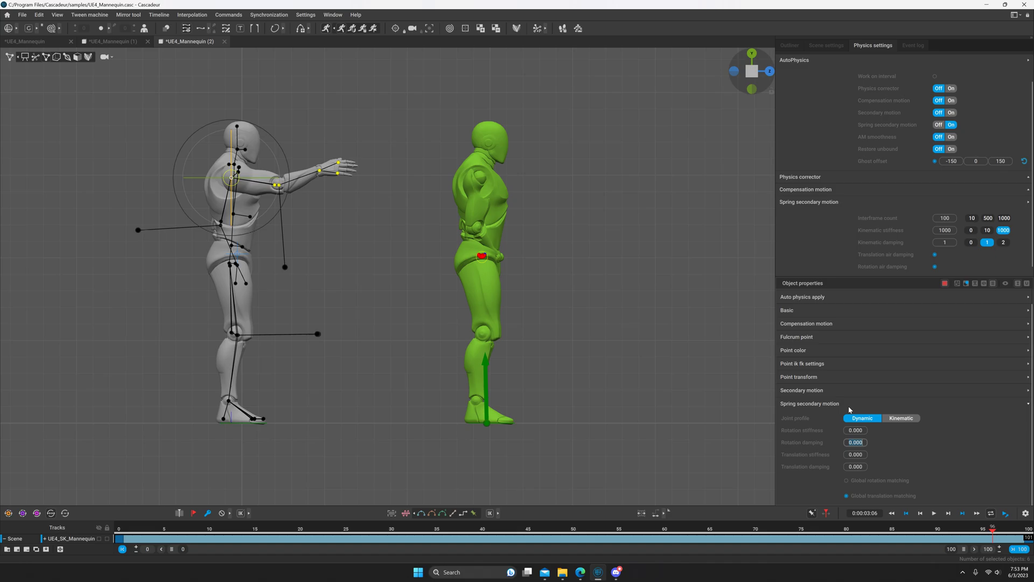
{"action": "mouse_move", "coordinate": [475, 224]}
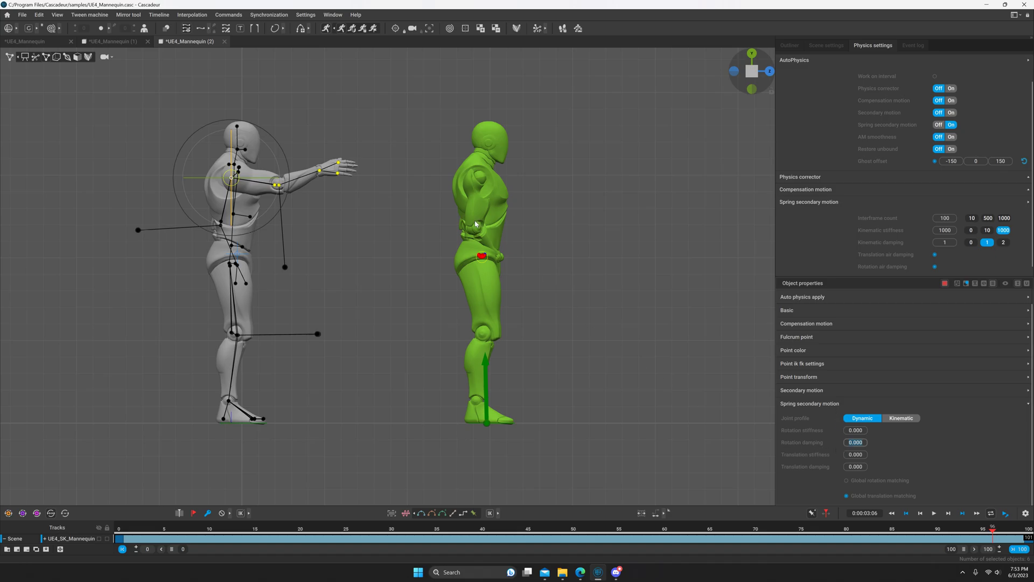
{"action": "mouse_move", "coordinate": [495, 250]}
{"action": "type", "text": "5.000"}
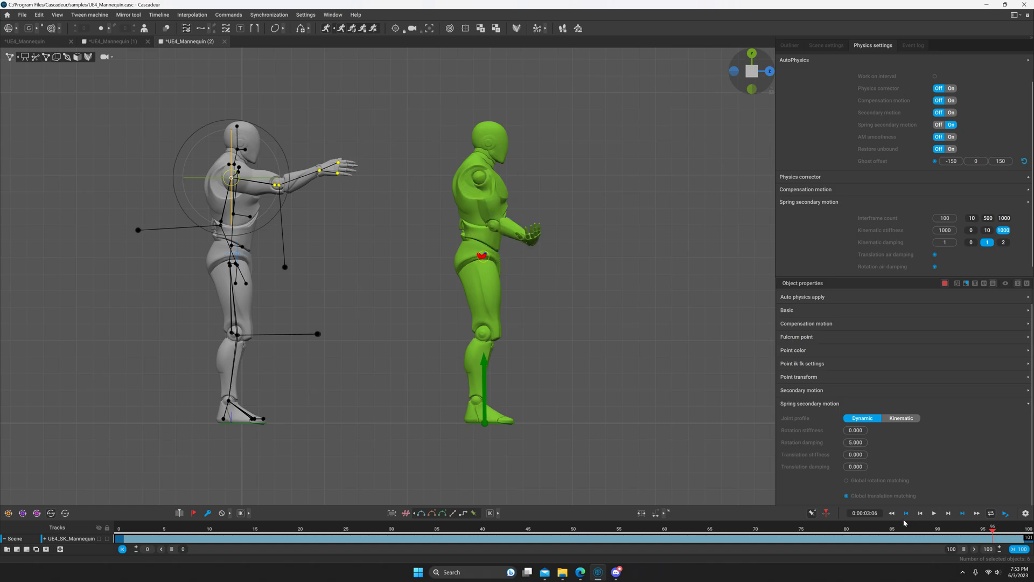
Replay the arm animation a few times with rotation damping 5 and stop playback
{"action": "left_click", "coordinate": [933, 514]}
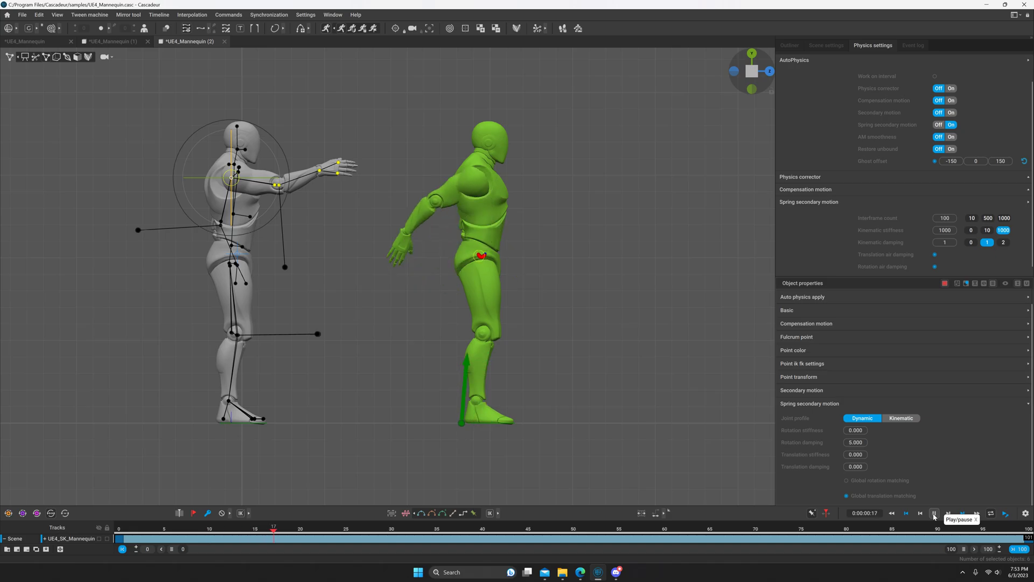
{"action": "left_click", "coordinate": [933, 513]}
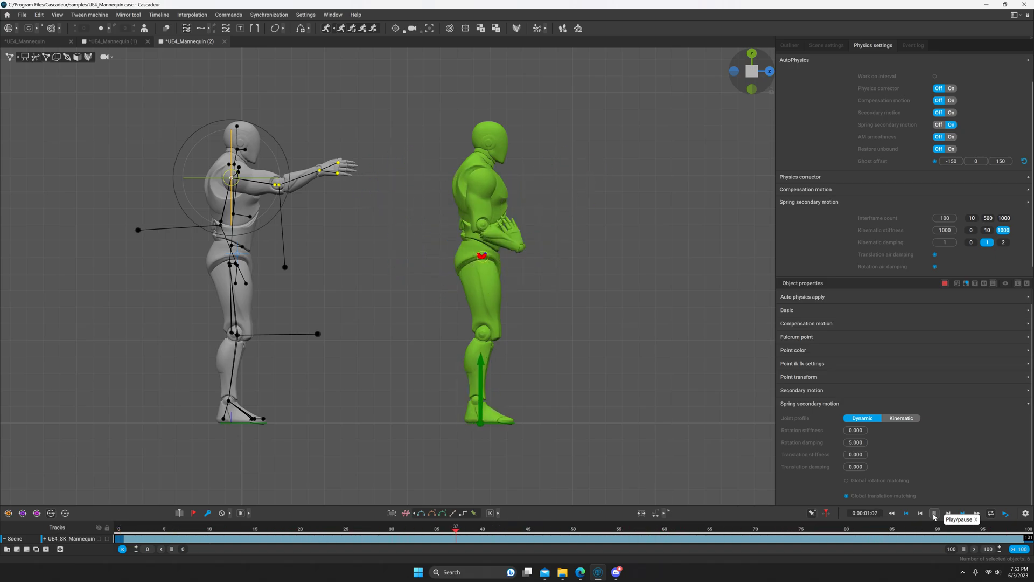
{"action": "left_click", "coordinate": [933, 513]}
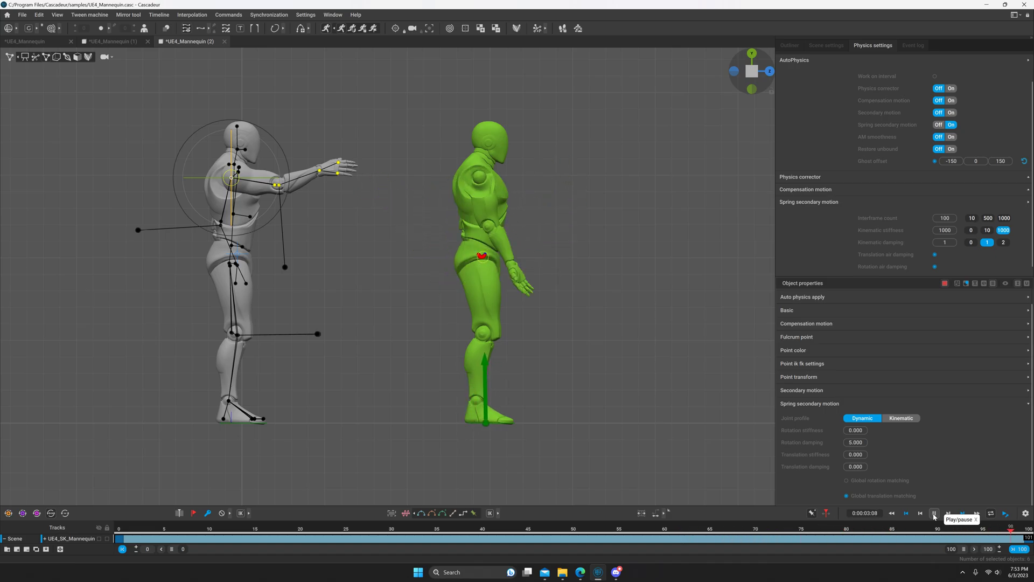
{"action": "left_click", "coordinate": [934, 513]}
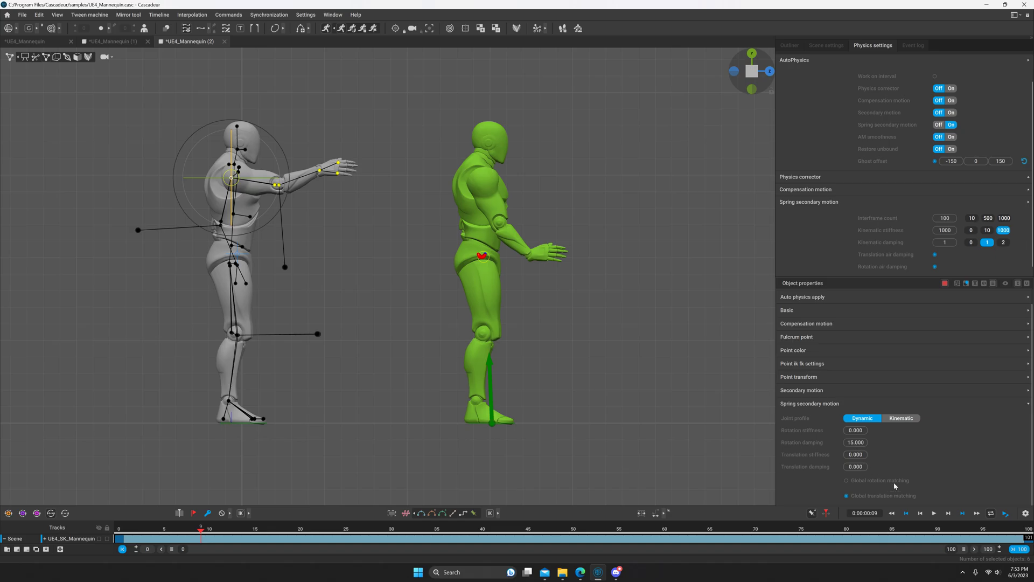
Replay the arm animation at rotation damping 15 to watch the arm stay raised
{"action": "left_click", "coordinate": [933, 513]}
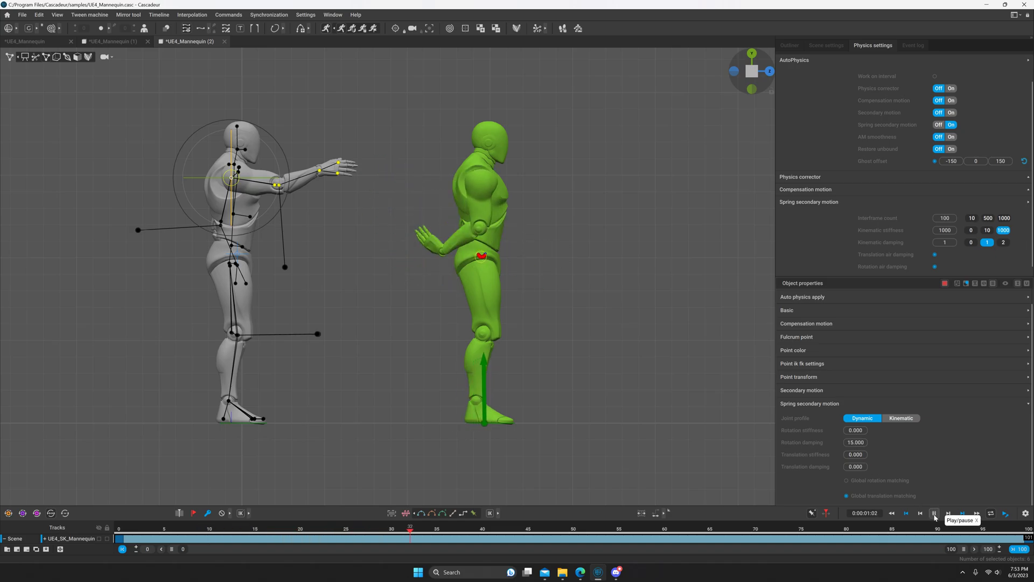
{"action": "left_click", "coordinate": [934, 514]}
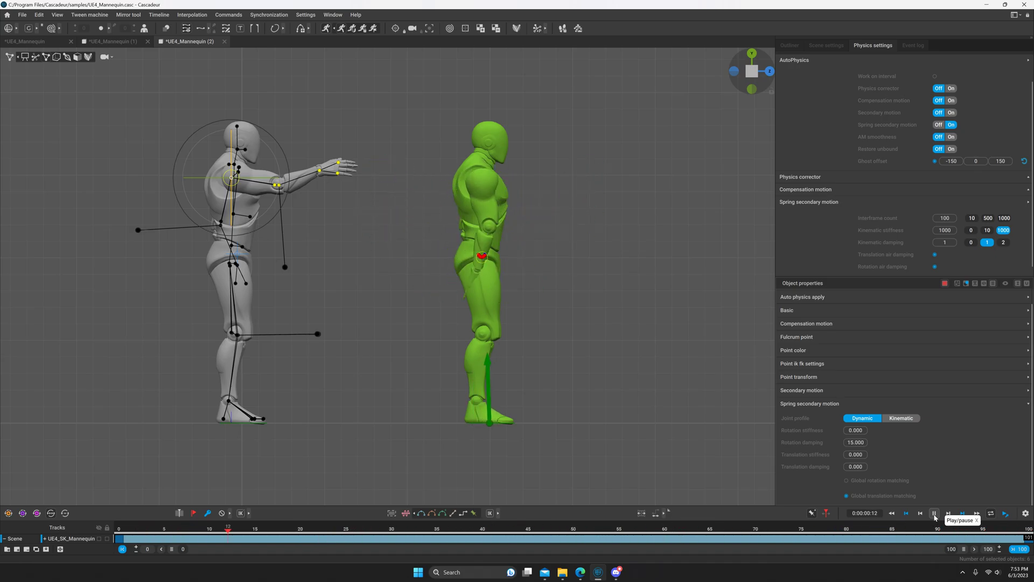
{"action": "left_click", "coordinate": [933, 514]}
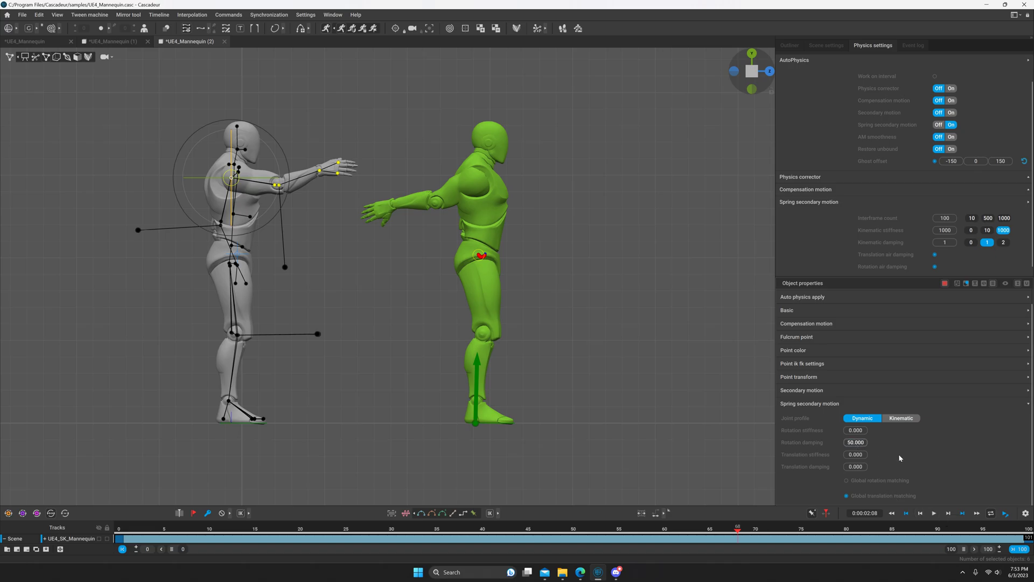
Replay from the first frame with rotation damping 50 and stop playback
{"action": "left_click", "coordinate": [919, 513]}
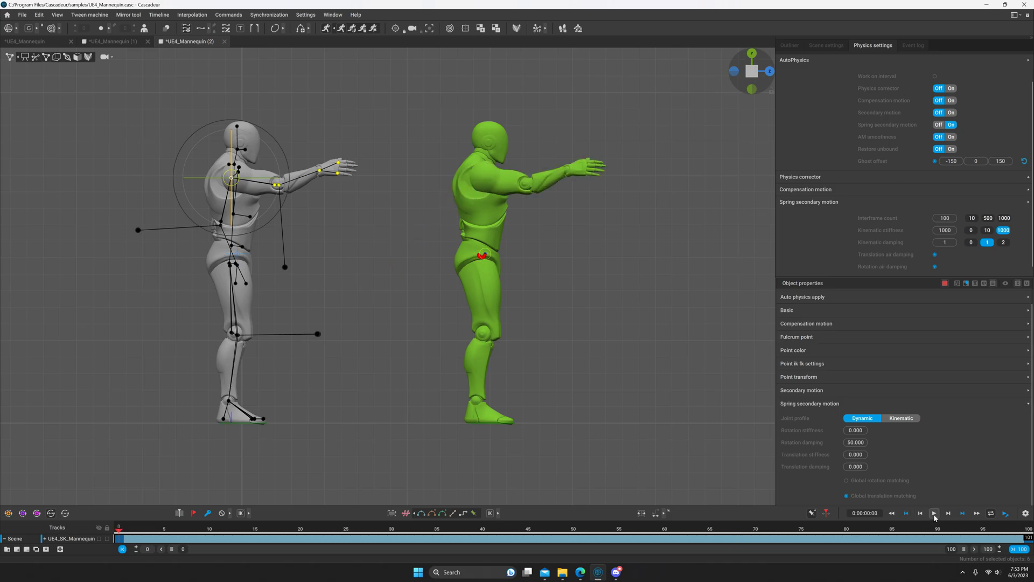
{"action": "left_click", "coordinate": [934, 514]}
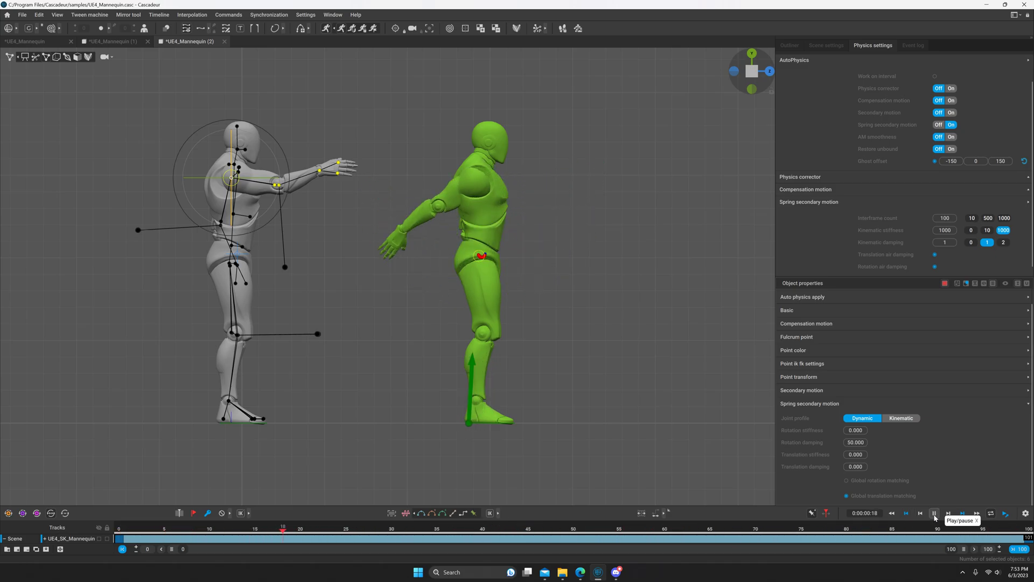
{"action": "left_click", "coordinate": [934, 512]}
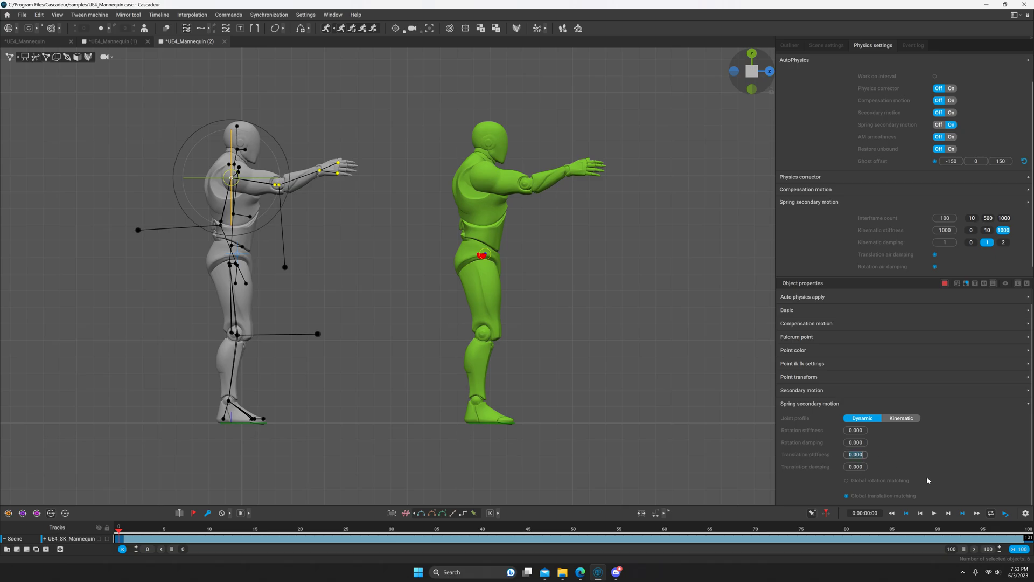
{"action": "mouse_move", "coordinate": [524, 184]}
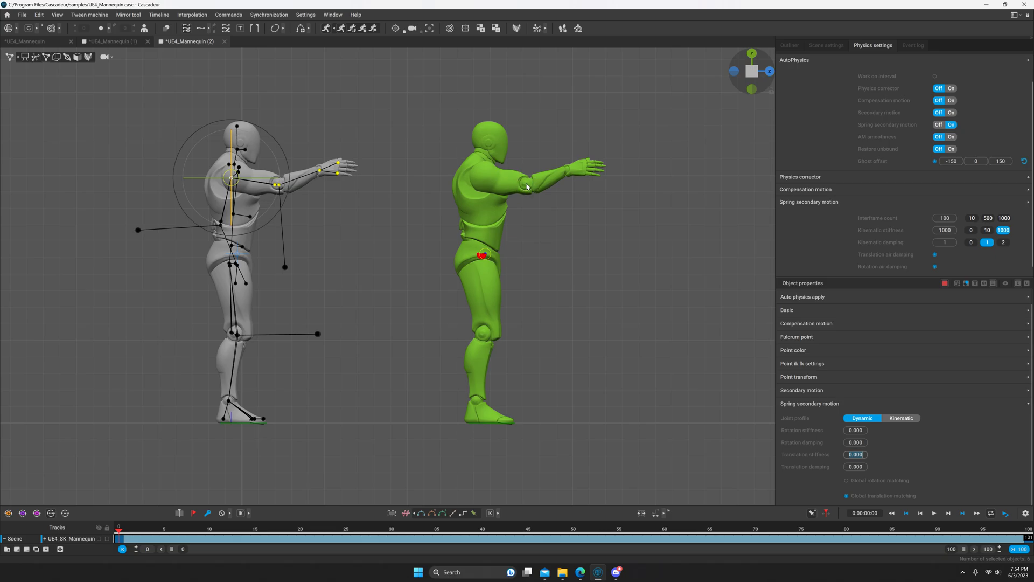
{"action": "mouse_move", "coordinate": [600, 244]}
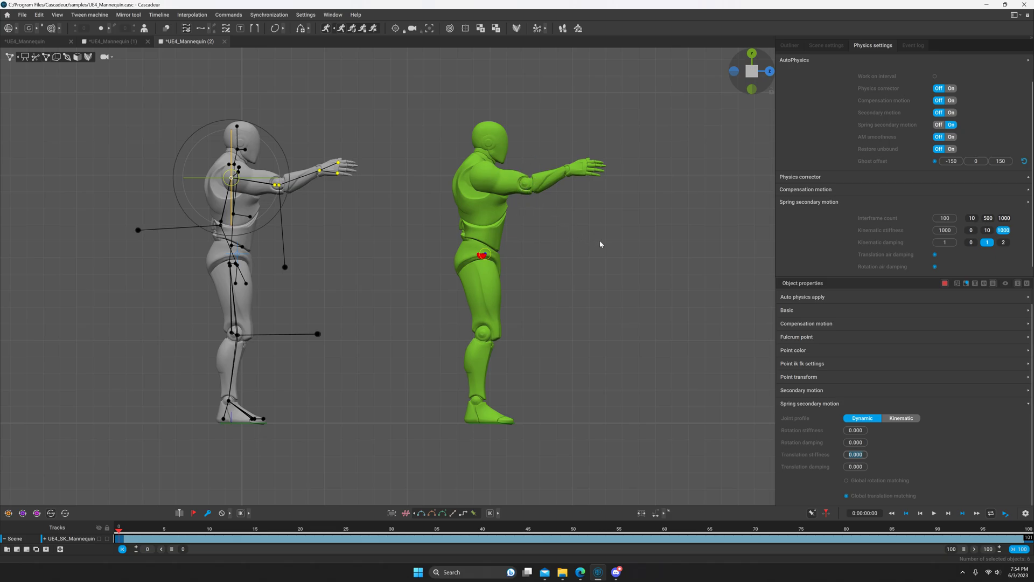
{"action": "mouse_move", "coordinate": [484, 191]}
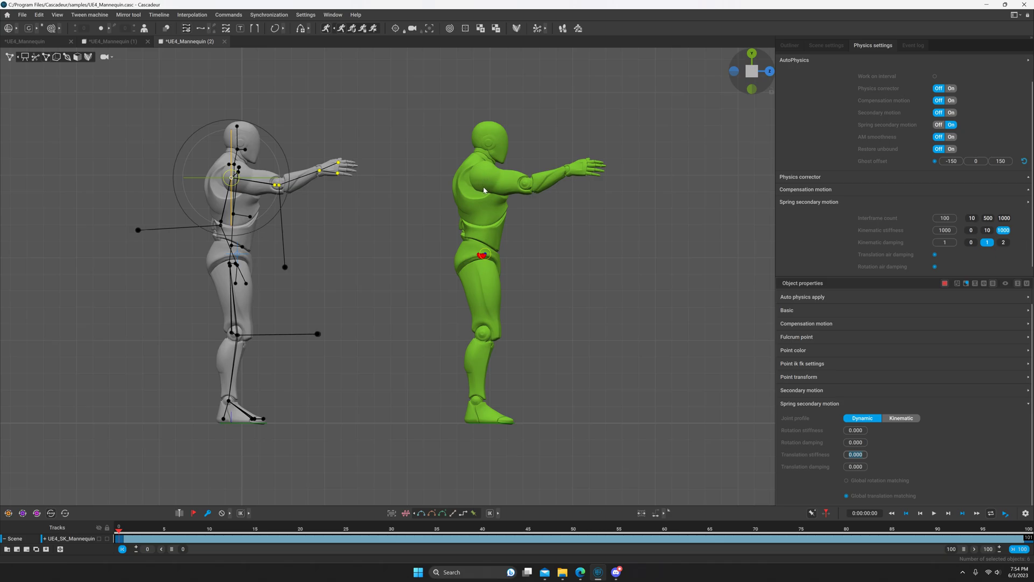
{"action": "mouse_move", "coordinate": [738, 303]}
{"action": "type", "text": "50"}
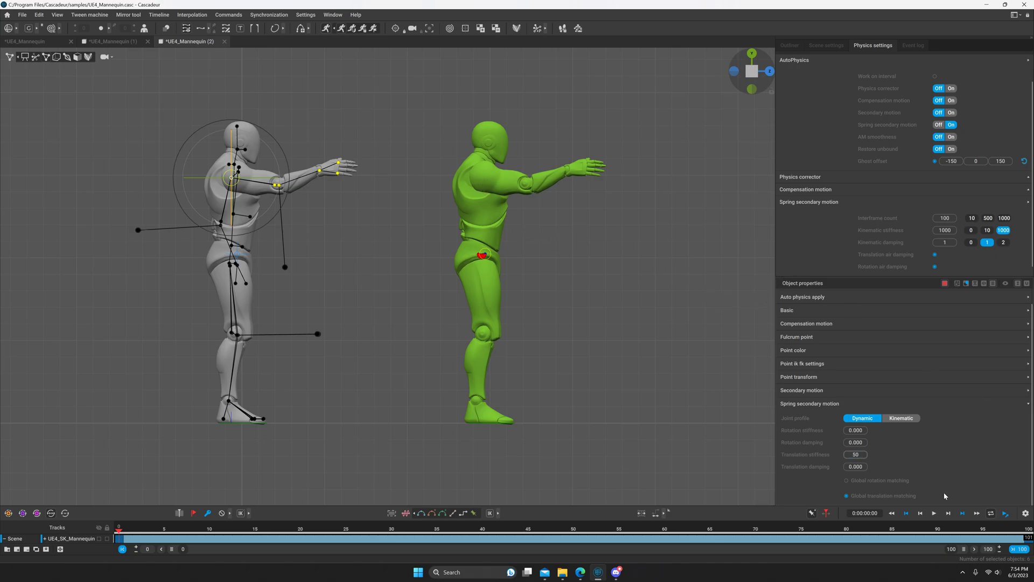
Replay the arm animation with translation stiffness 50
{"action": "left_click", "coordinate": [933, 514]}
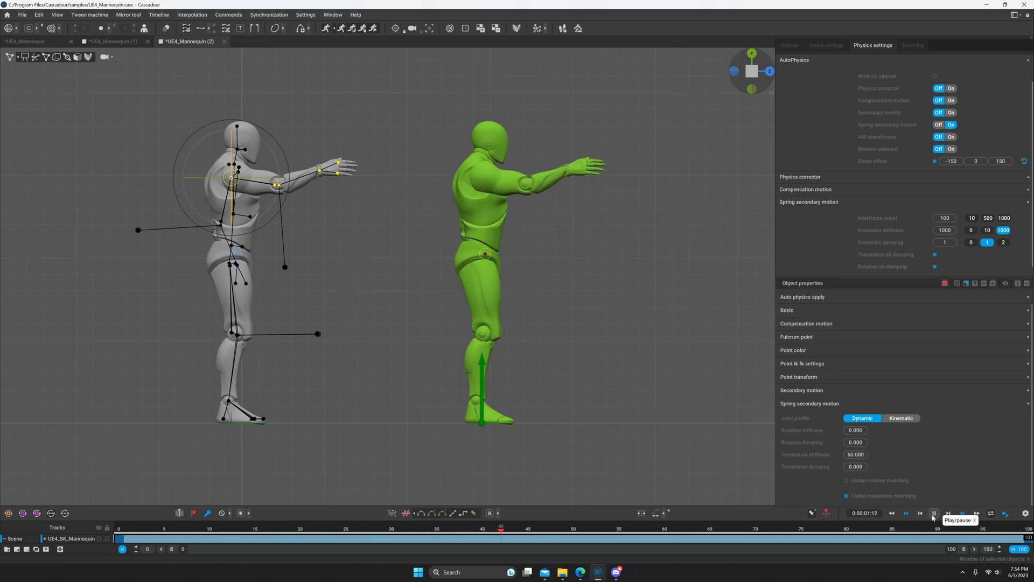
{"action": "left_click", "coordinate": [905, 512]}
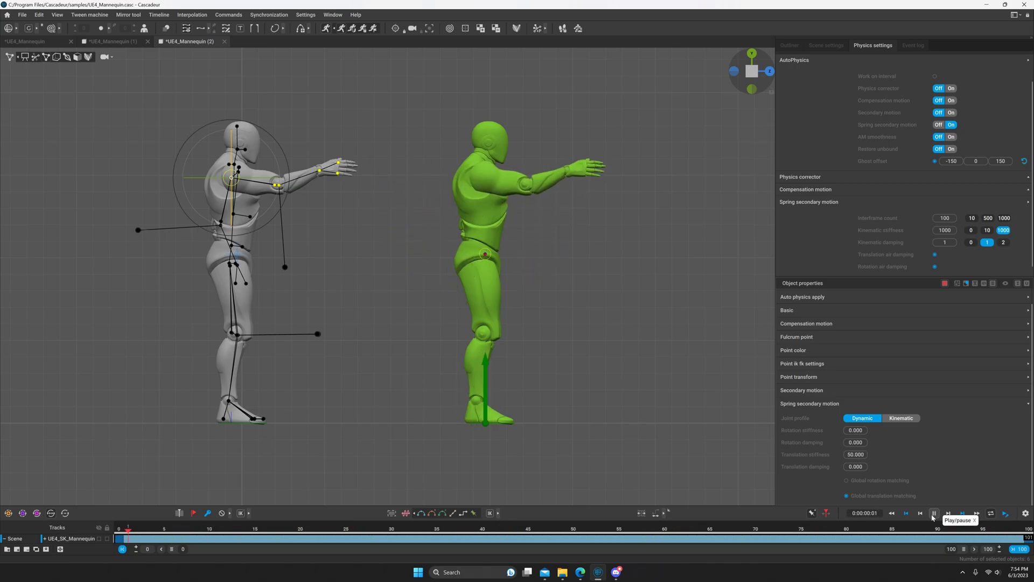
{"action": "left_click", "coordinate": [933, 513]}
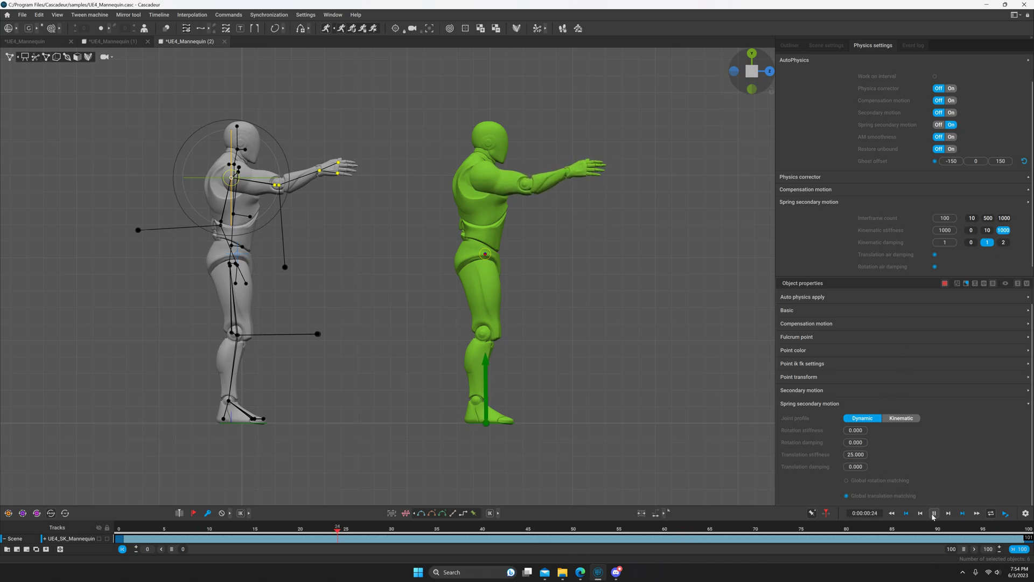
Replay the arm animation with translation stiffness 25 to compare the motion
{"action": "left_click", "coordinate": [934, 513]}
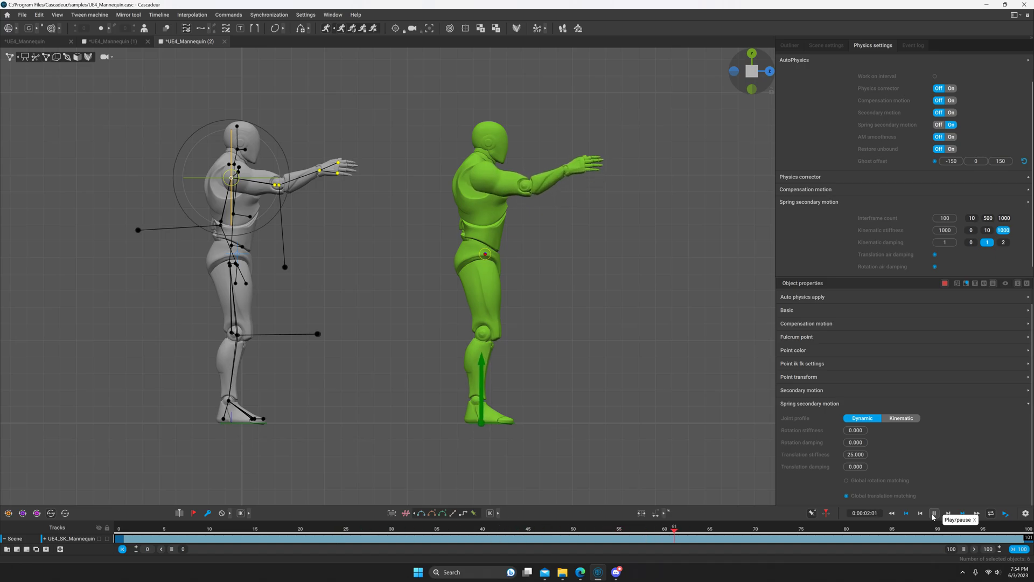
{"action": "left_click", "coordinate": [932, 513]}
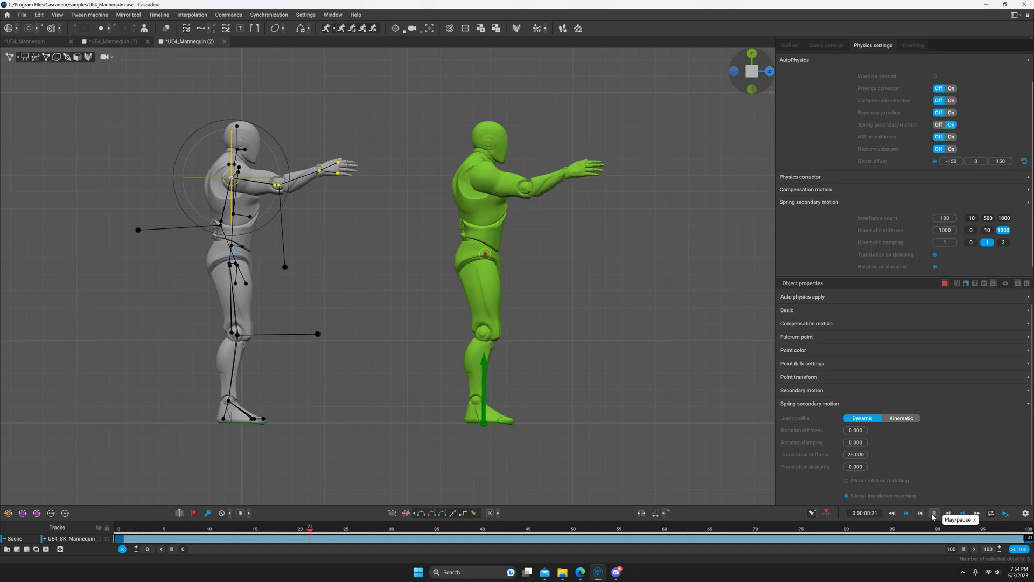
{"action": "left_click", "coordinate": [932, 513]}
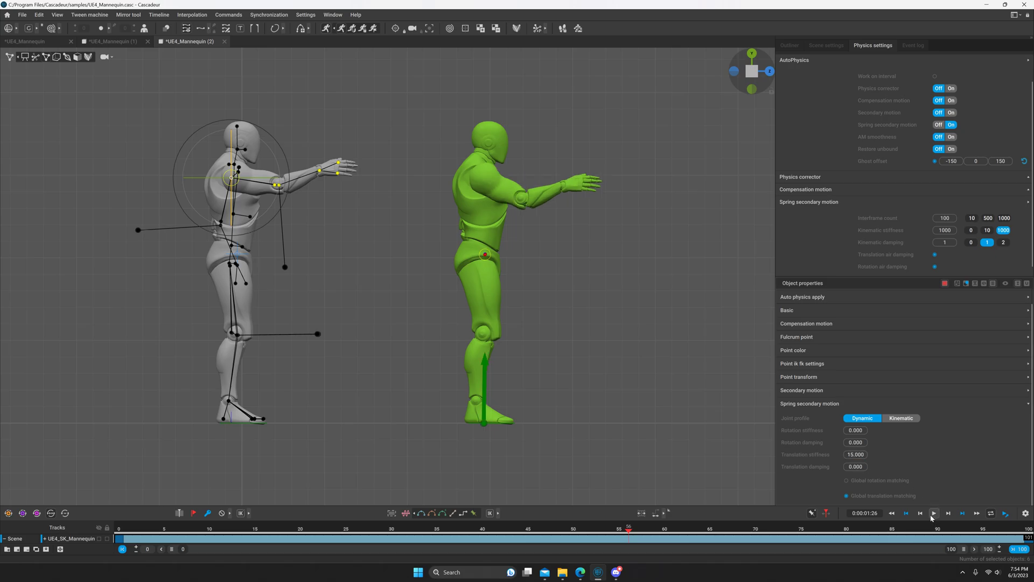
Replay the arm animation with translation stiffness 15 and stop playback
{"action": "left_click", "coordinate": [933, 512]}
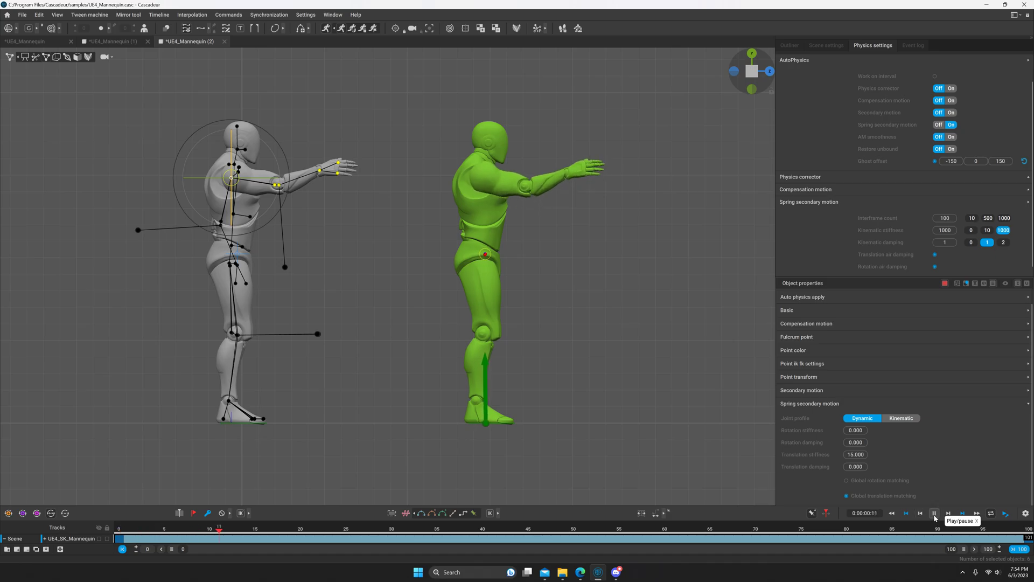
{"action": "left_click", "coordinate": [934, 513]}
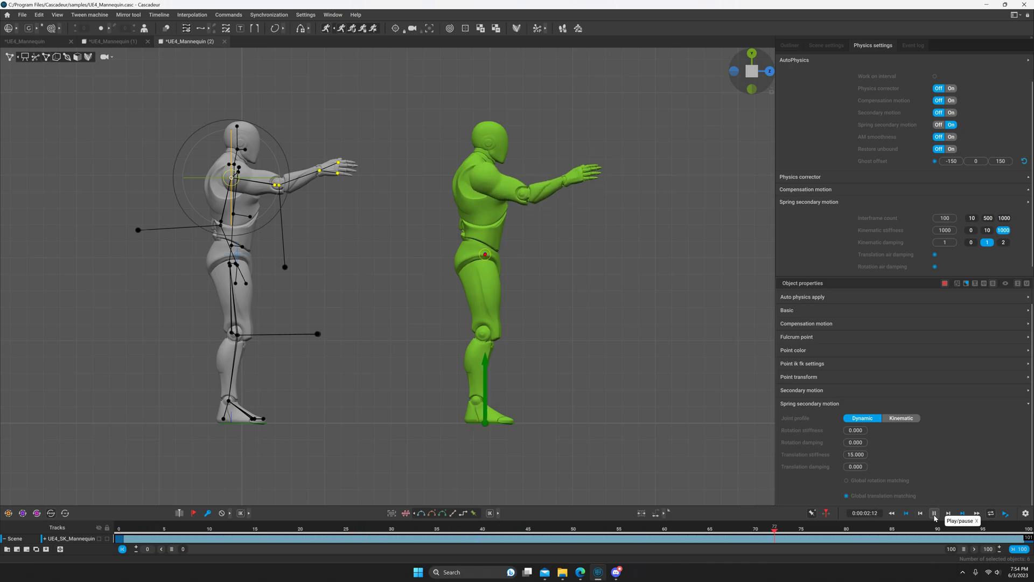
{"action": "left_click", "coordinate": [934, 514]}
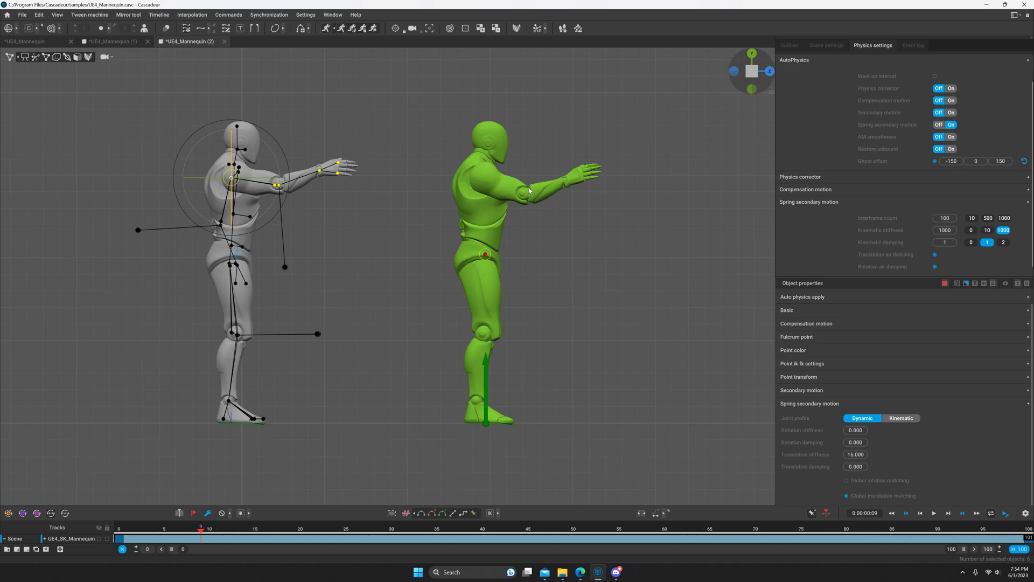
{"action": "mouse_move", "coordinate": [816, 462]}
{"action": "type", "text": "5.000"}
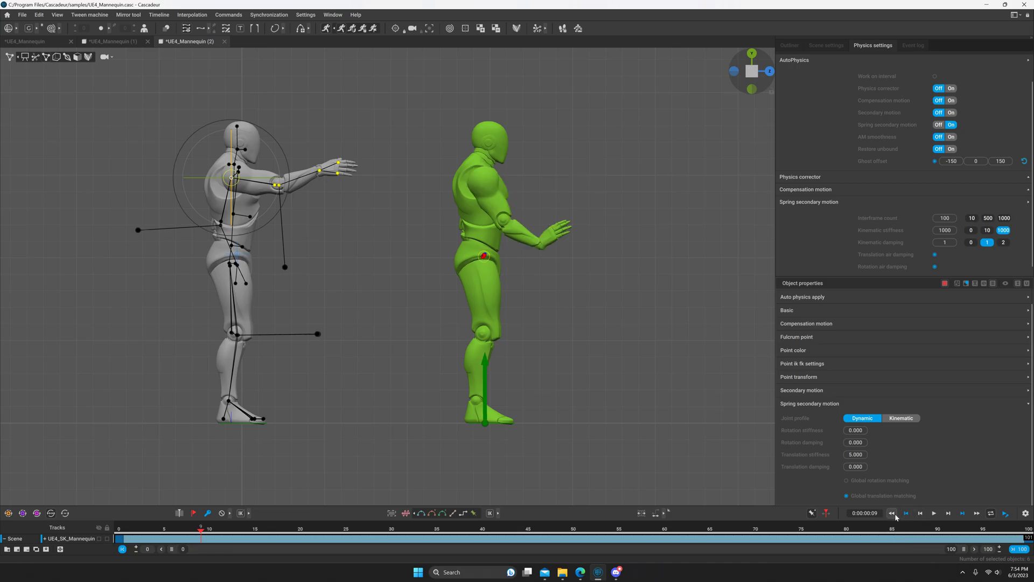
Replay the arm animation several times with translation stiffness 5, ending at its start
{"action": "left_click", "coordinate": [934, 512]}
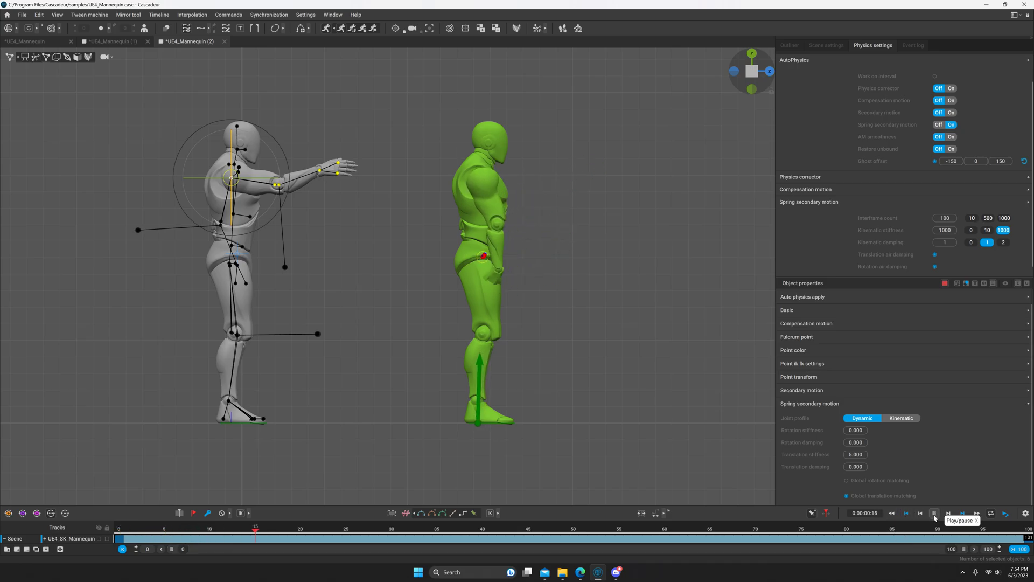
{"action": "left_click", "coordinate": [933, 513]}
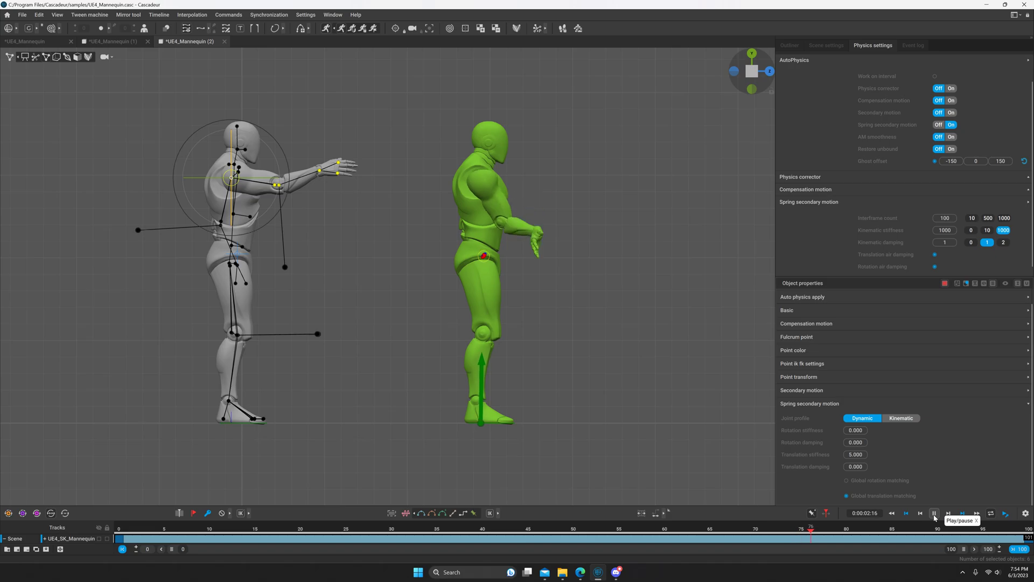
{"action": "left_click", "coordinate": [934, 513]}
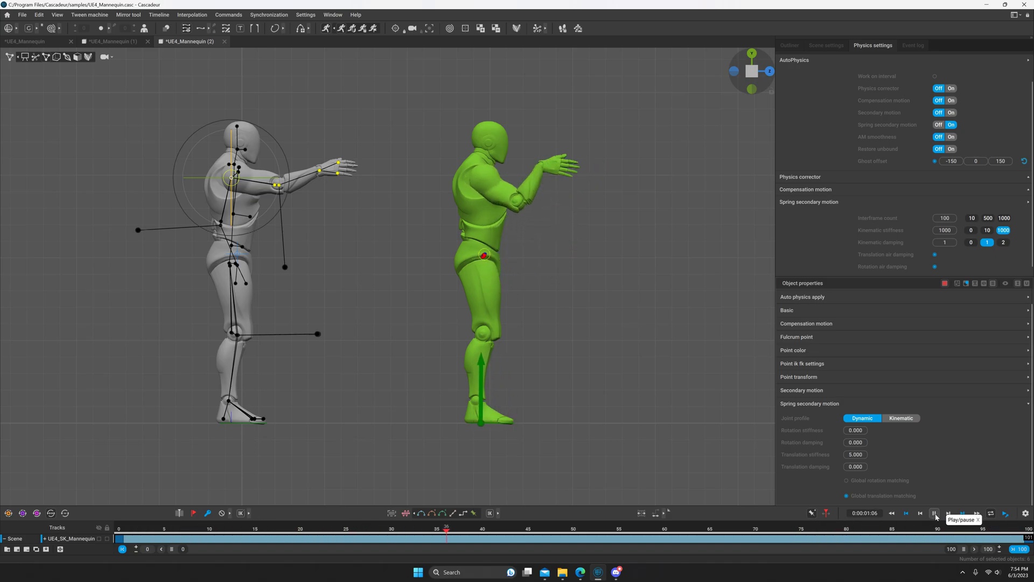
{"action": "left_click", "coordinate": [934, 513]}
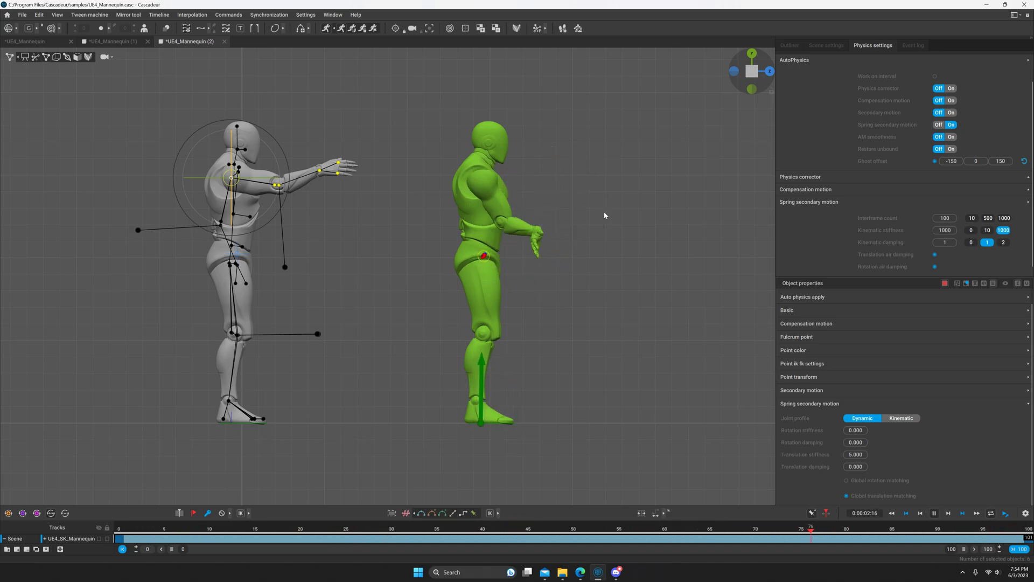
{"action": "left_click", "coordinate": [934, 513]}
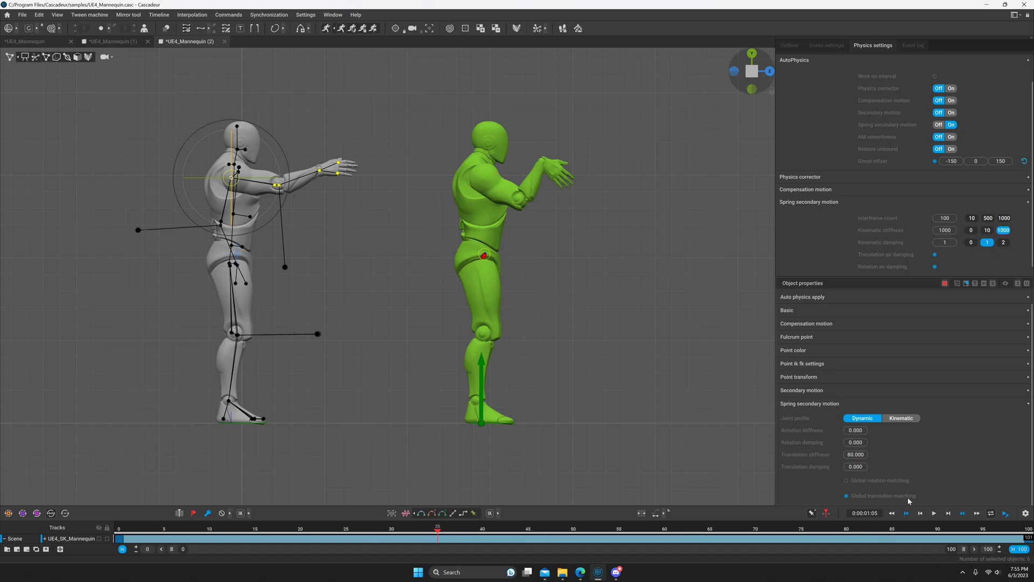
{"action": "left_click", "coordinate": [933, 513]}
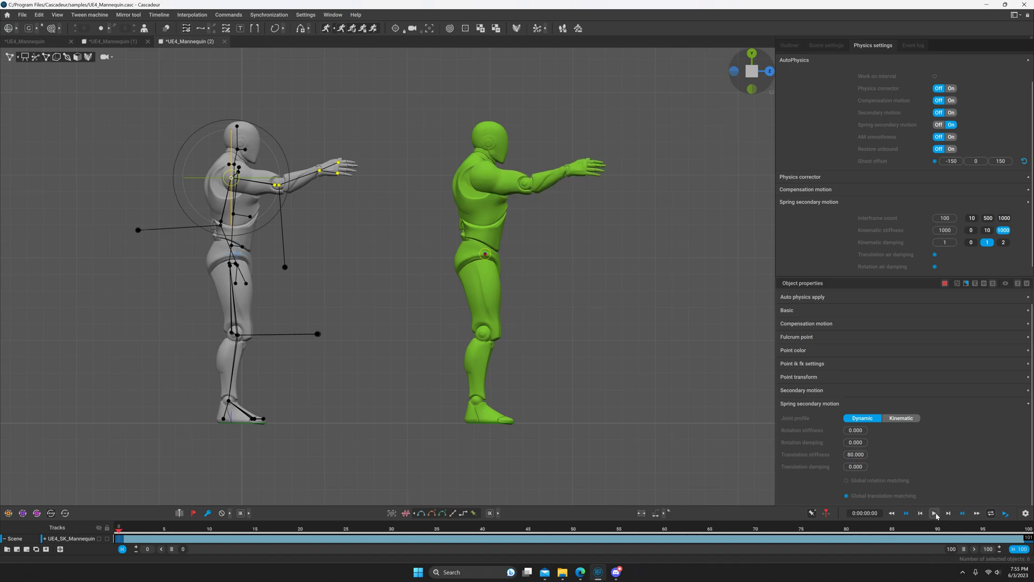
Replay the arm animation repeatedly with translation stiffness 1, returning to the first frame between runs
{"action": "left_click", "coordinate": [934, 513]}
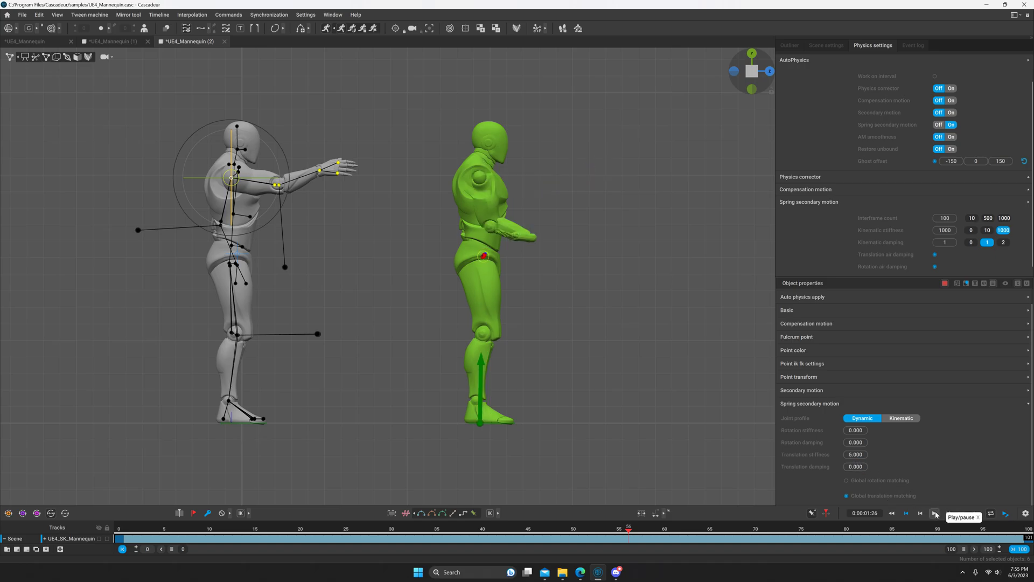
{"action": "left_click", "coordinate": [934, 514]}
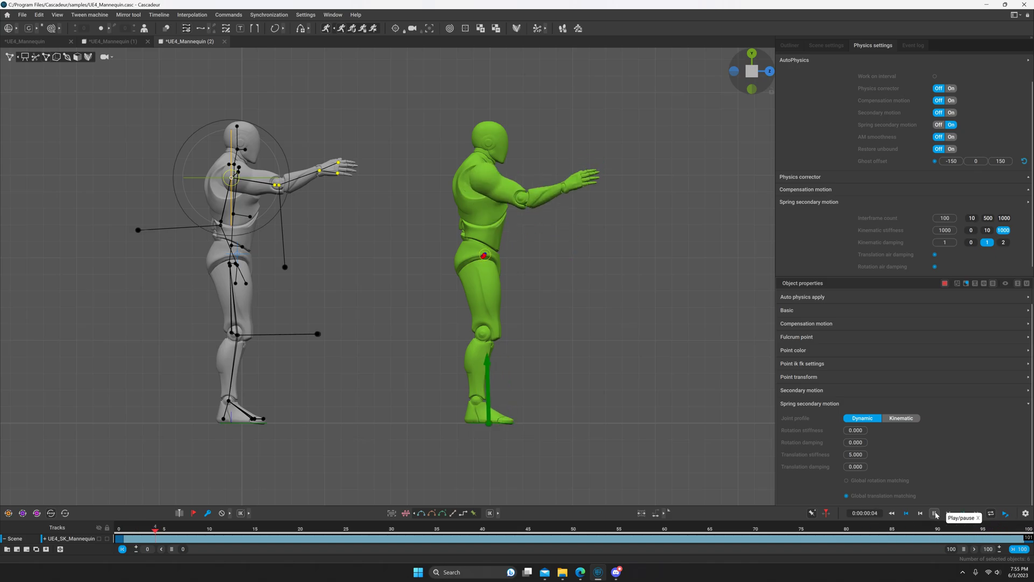
{"action": "left_click", "coordinate": [934, 513]}
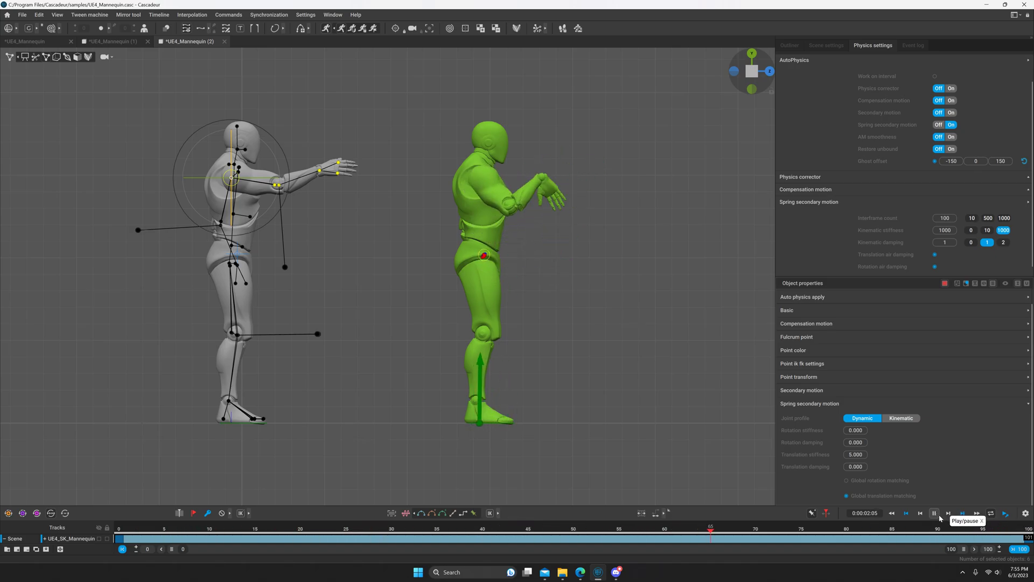
{"action": "left_click", "coordinate": [905, 513]}
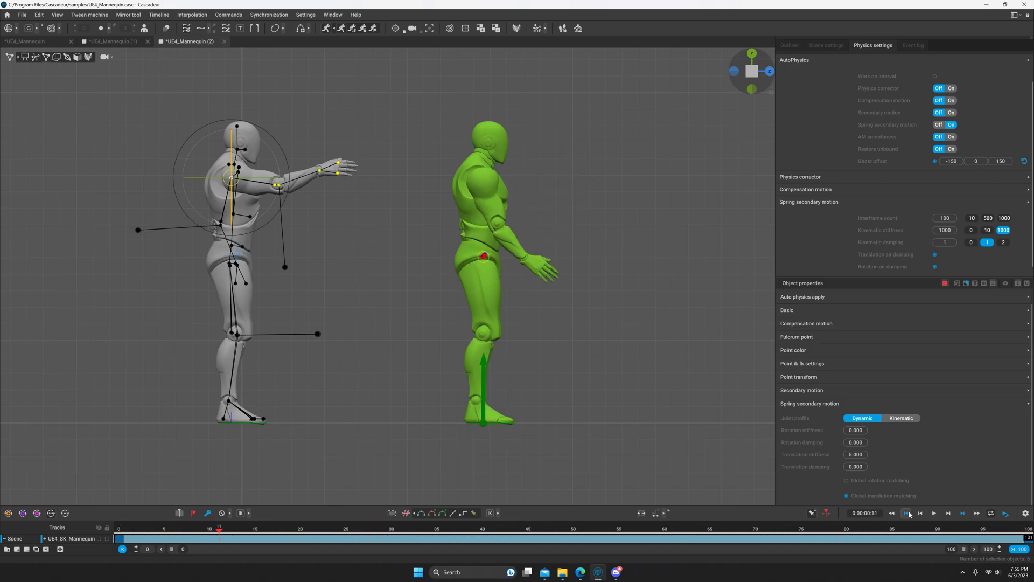
{"action": "left_click", "coordinate": [907, 513]}
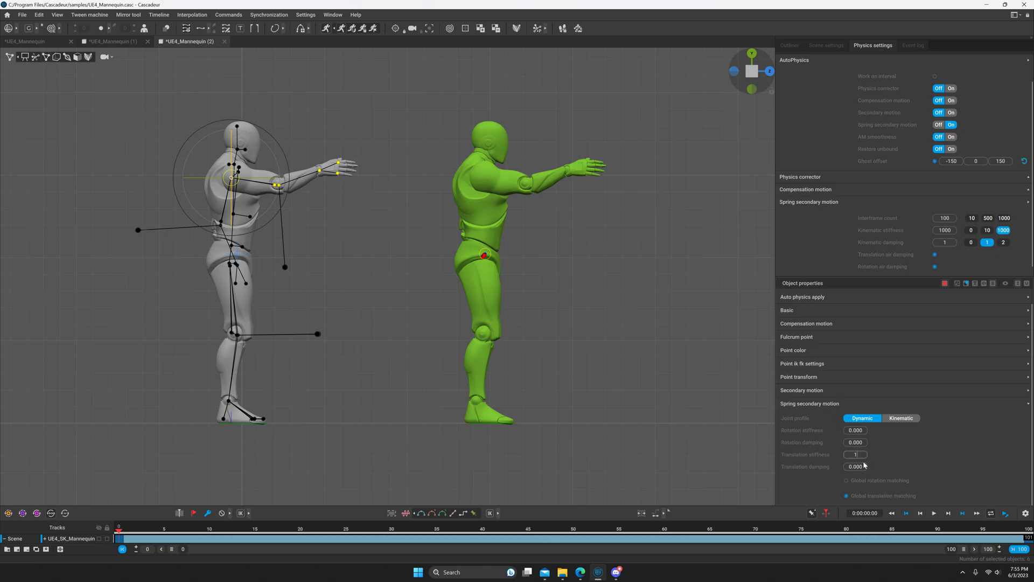
{"action": "left_click", "coordinate": [933, 513]}
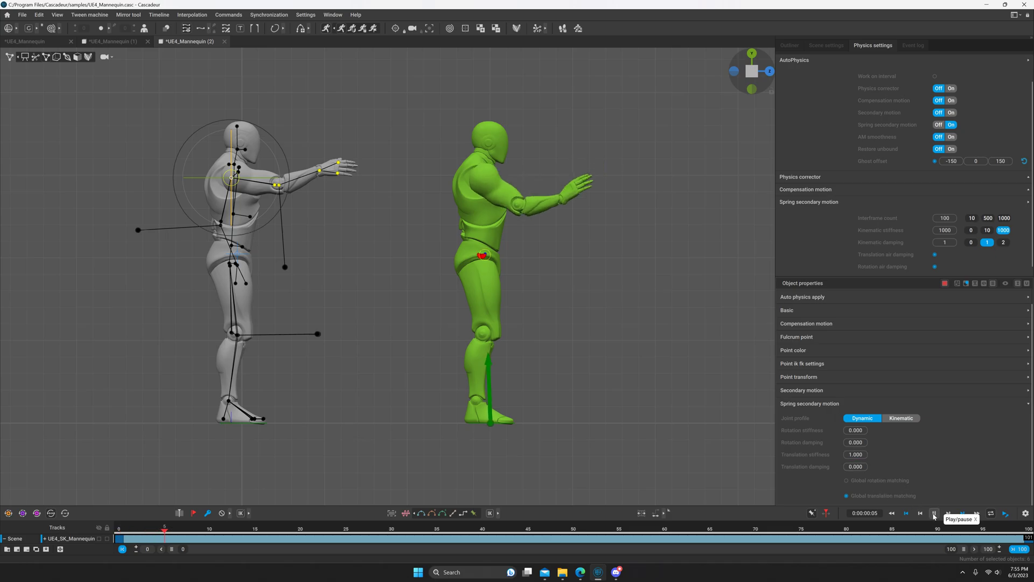
{"action": "left_click", "coordinate": [933, 514]}
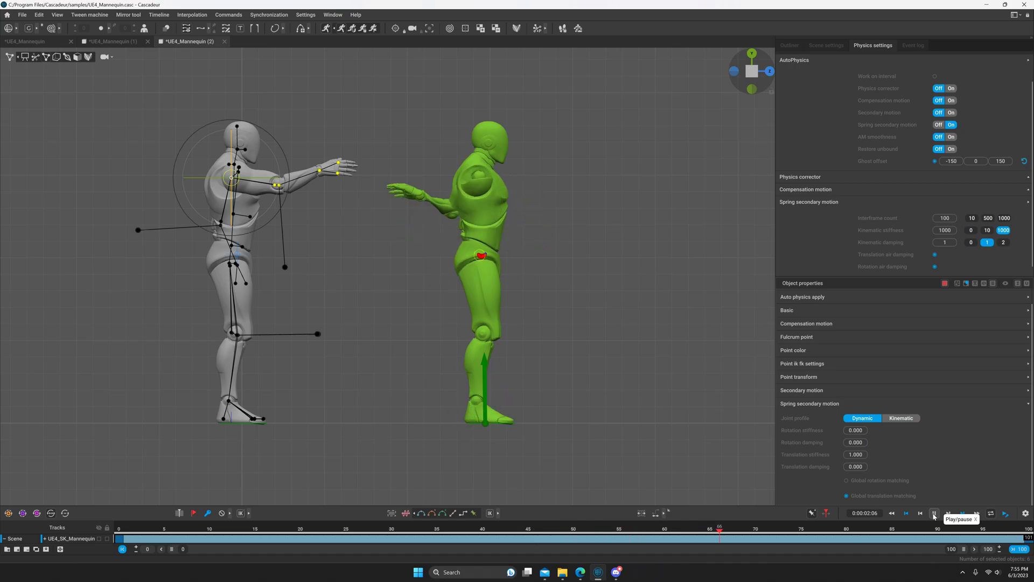
{"action": "left_click", "coordinate": [933, 513]}
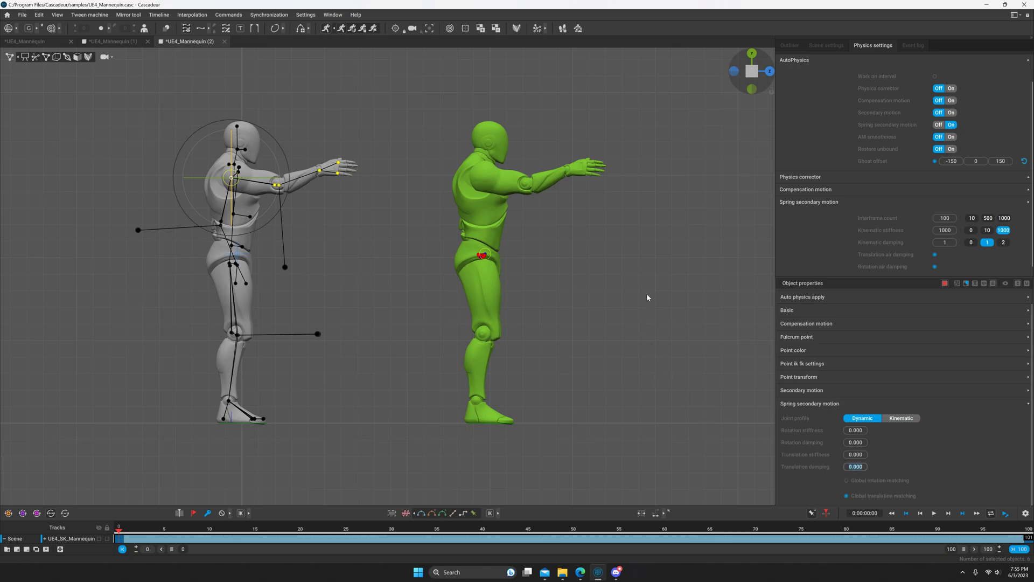
{"action": "mouse_move", "coordinate": [975, 443]}
{"action": "type", "text": "50.000"}
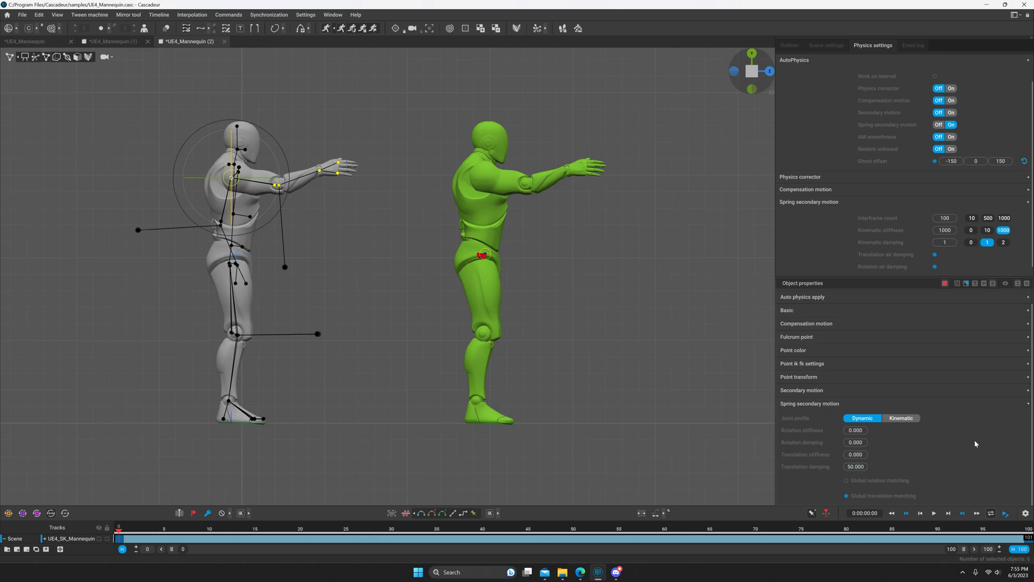
Replay the arm animation with translation damping 50 and pause playback
{"action": "left_click", "coordinate": [932, 513]}
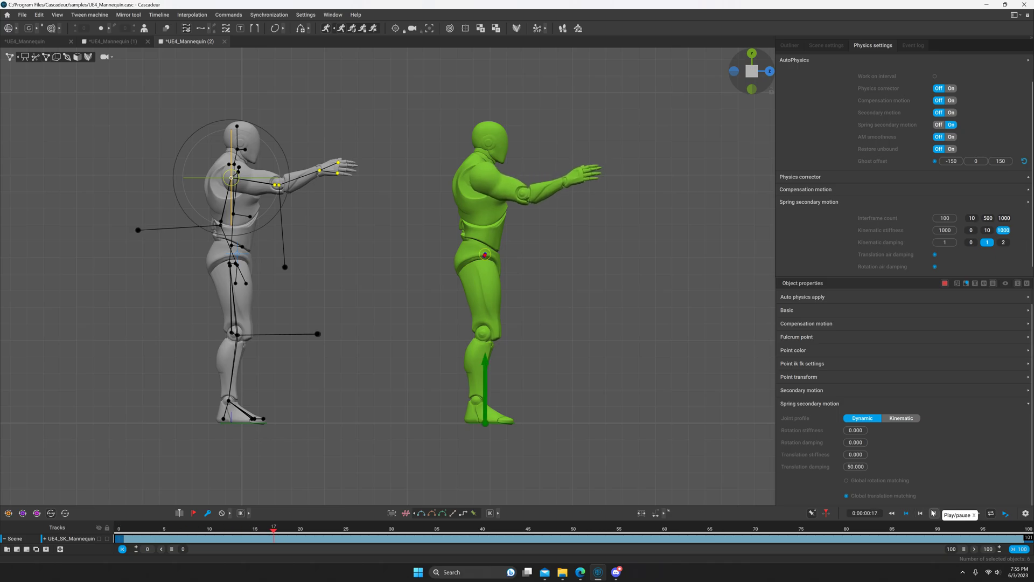
{"action": "left_click", "coordinate": [932, 513]}
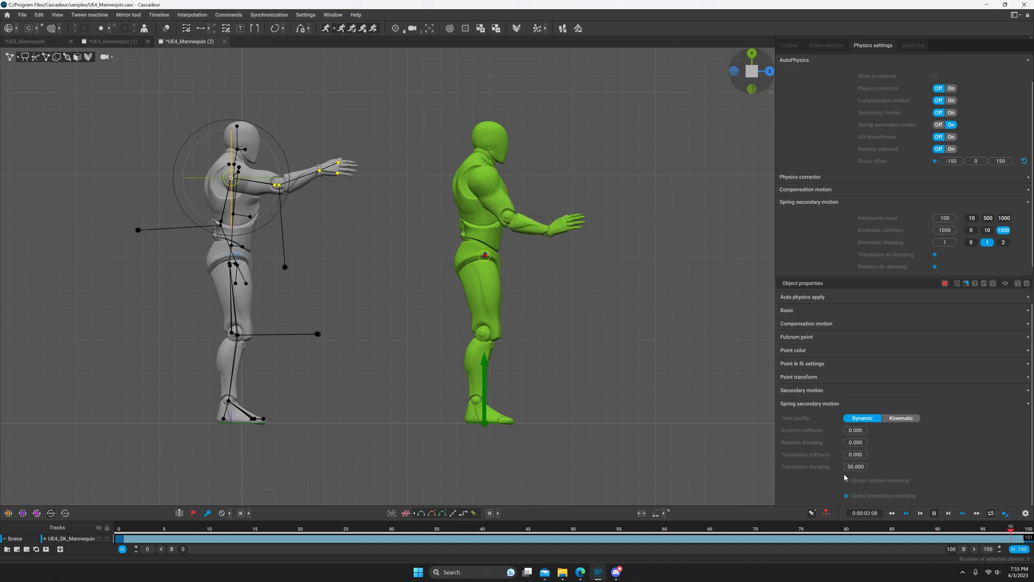
{"action": "left_click", "coordinate": [934, 514]}
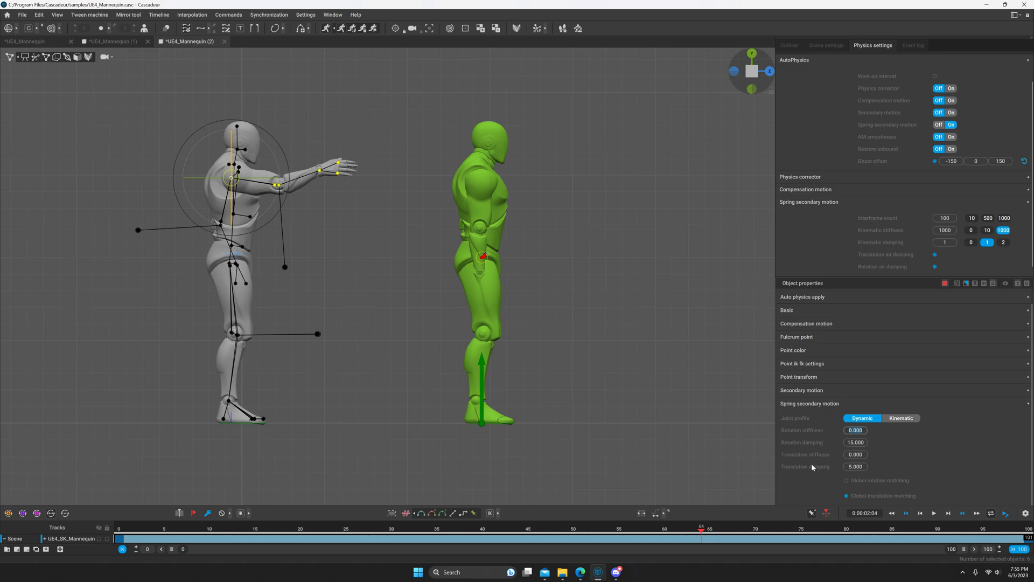
{"action": "mouse_move", "coordinate": [803, 467]}
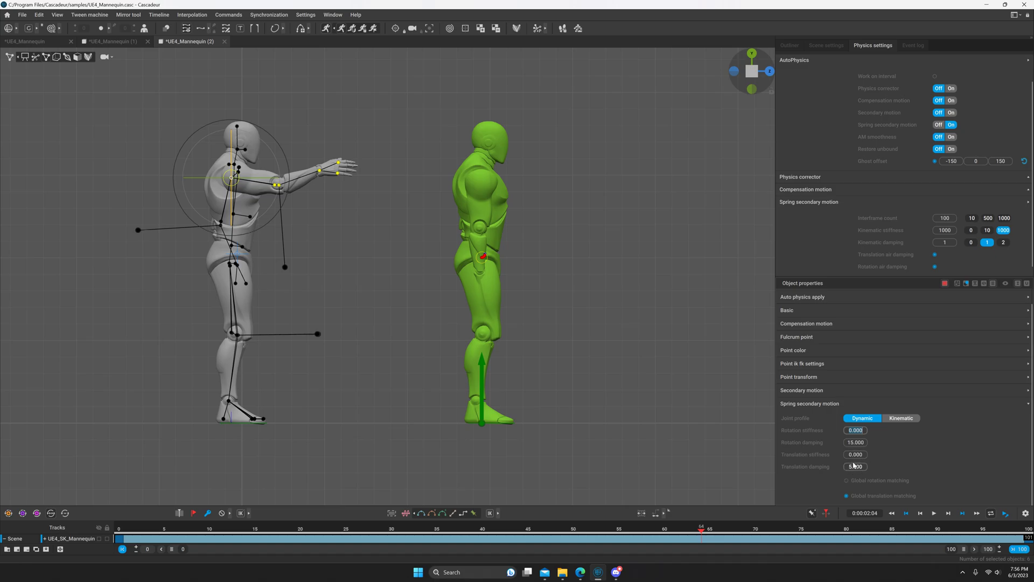
{"action": "mouse_move", "coordinate": [836, 431]}
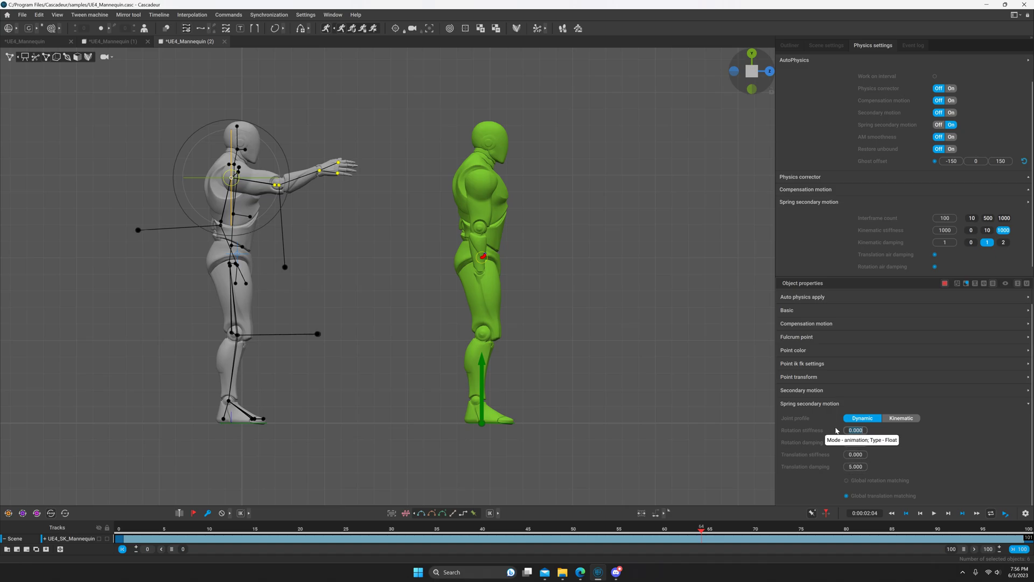
{"action": "mouse_move", "coordinate": [971, 462]}
{"action": "type", "text": "15.000"}
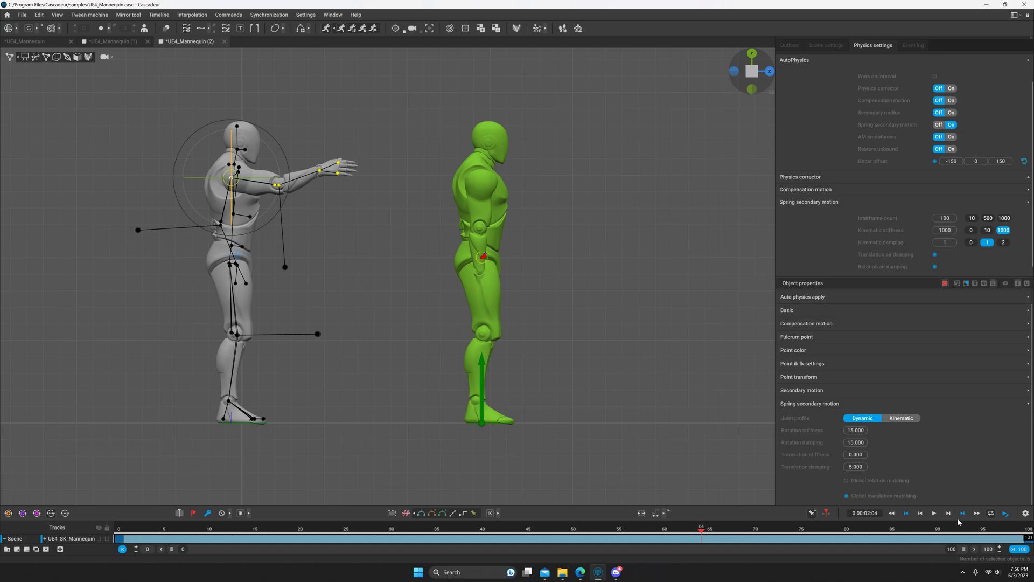
Replay the arm animation before and after lowering translation damping to 1
{"action": "left_click", "coordinate": [933, 513]}
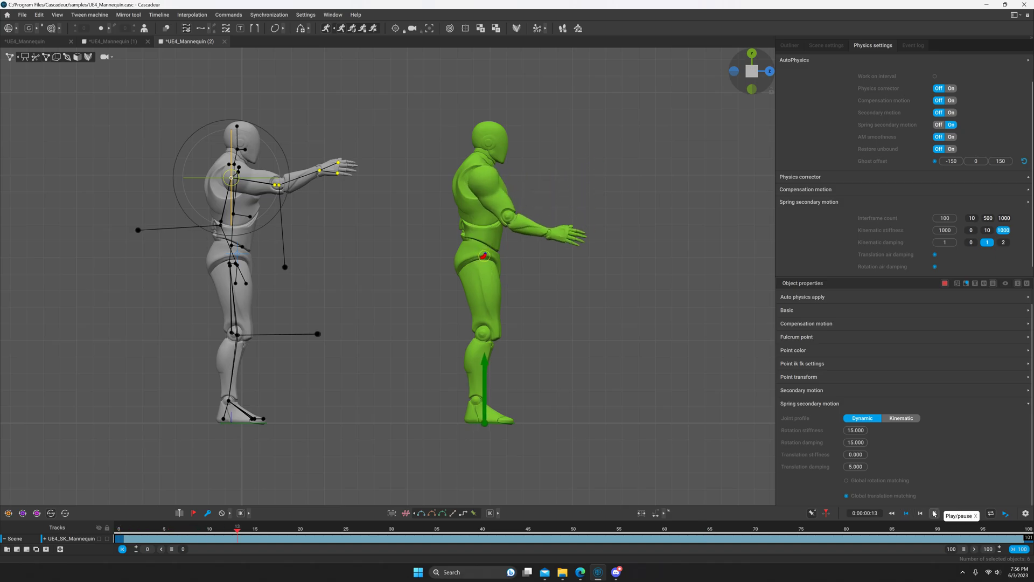
{"action": "left_click", "coordinate": [934, 514]}
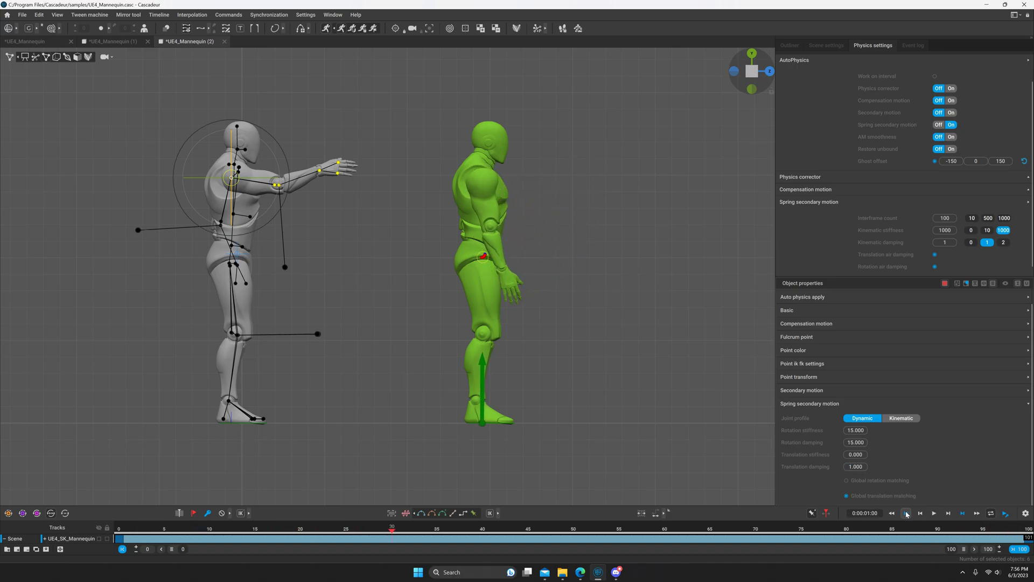
{"action": "left_click", "coordinate": [934, 513]}
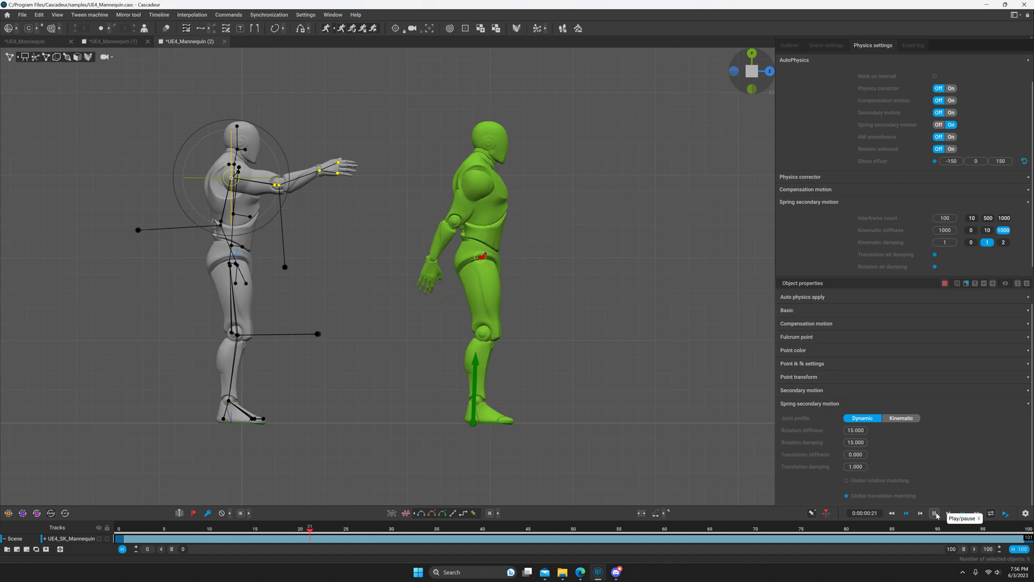
{"action": "left_click", "coordinate": [933, 513]}
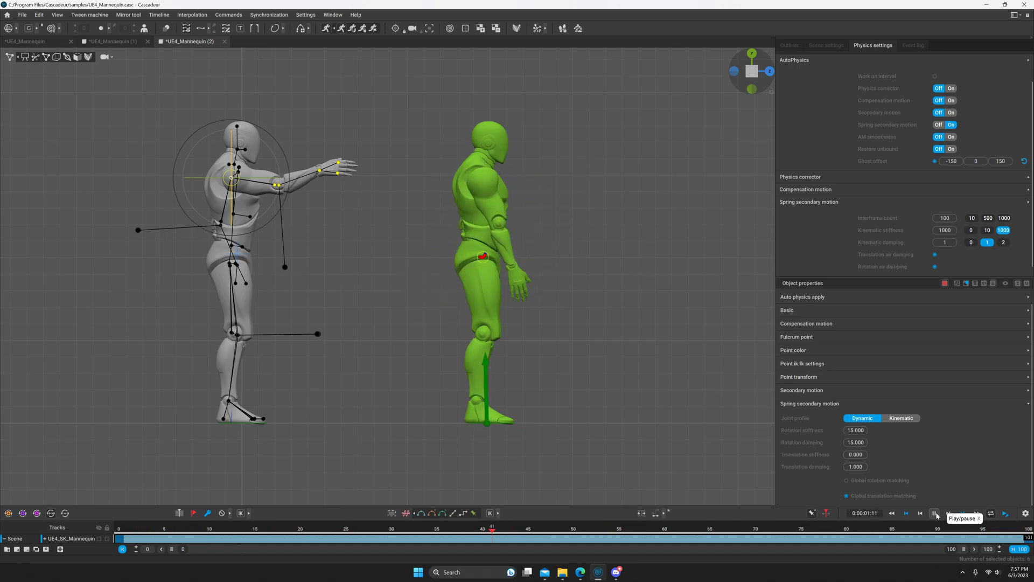
{"action": "left_click", "coordinate": [934, 513]}
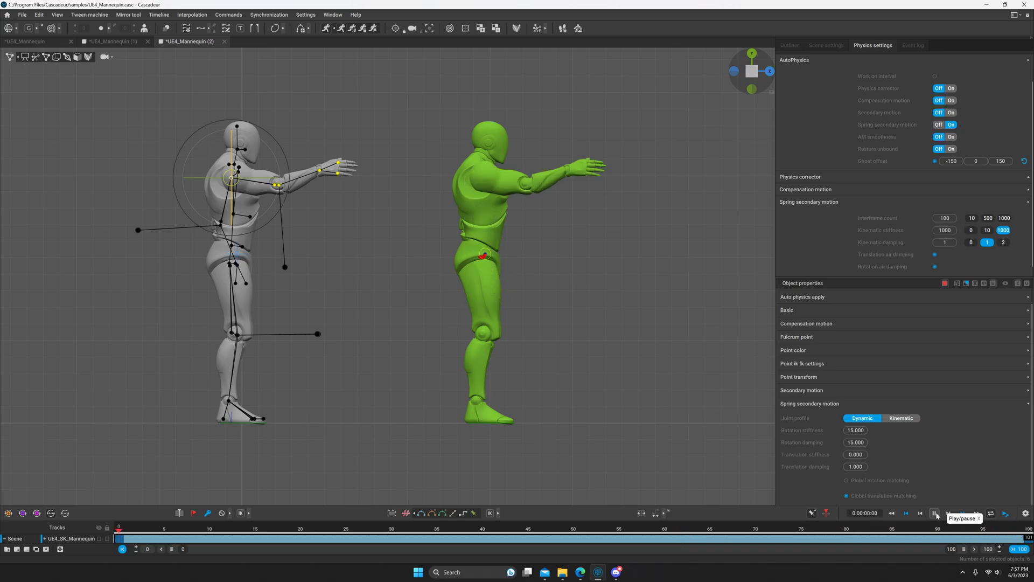
Pause the animation playback before enabling global rotation matching
{"action": "left_click", "coordinate": [934, 514]}
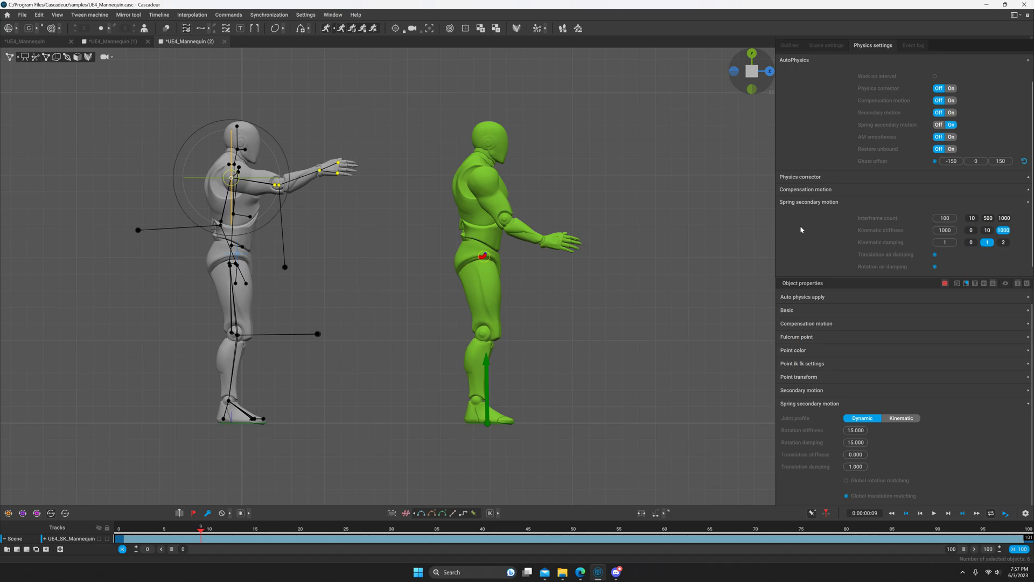
{"action": "mouse_move", "coordinate": [964, 132]}
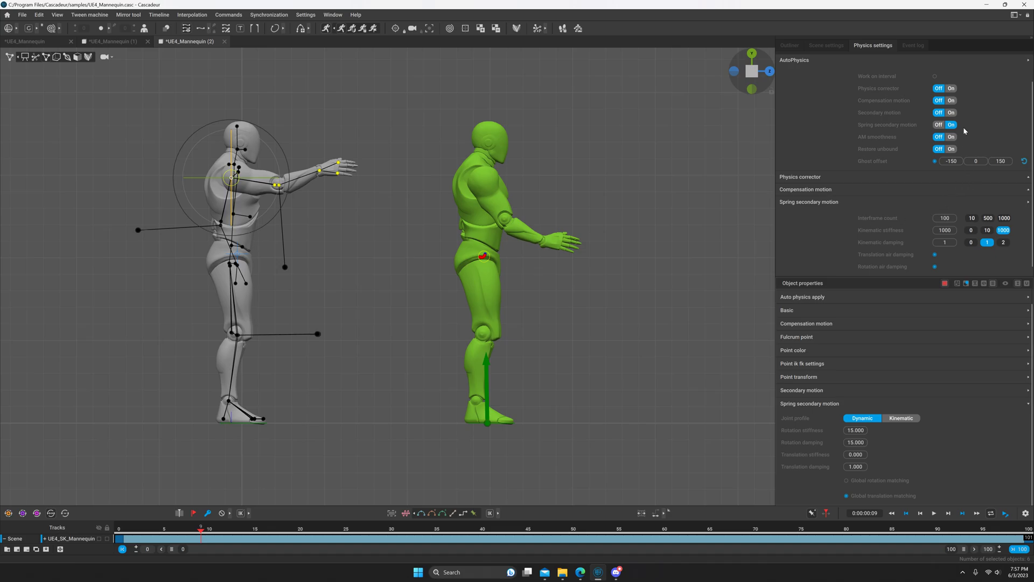
{"action": "mouse_move", "coordinate": [916, 176]}
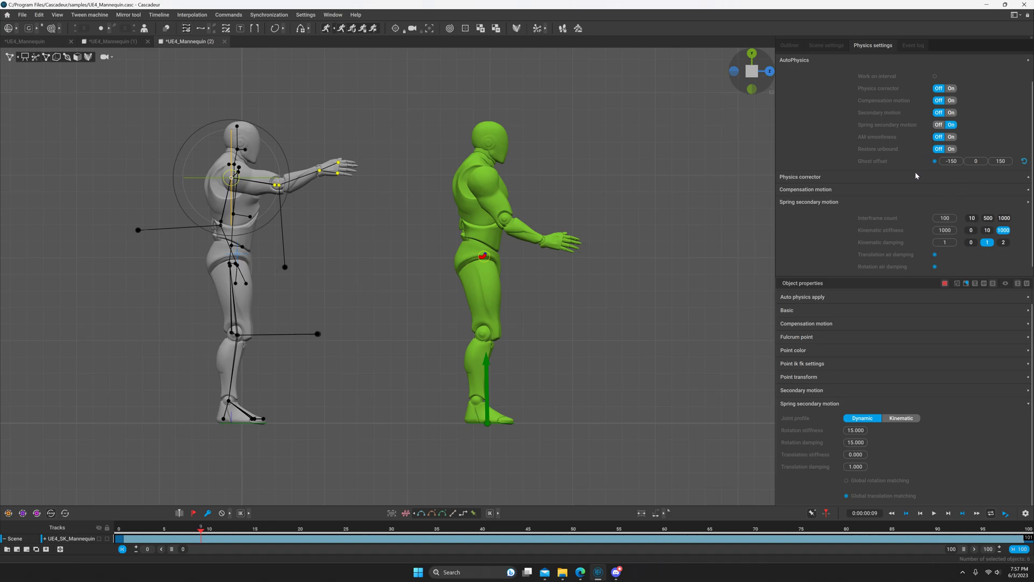
{"action": "mouse_move", "coordinate": [865, 485]}
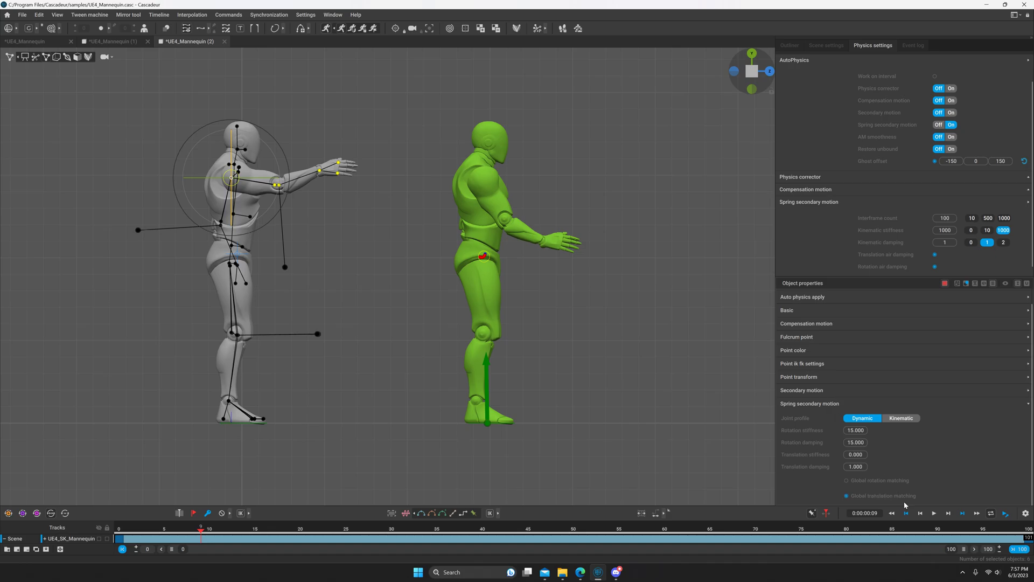
{"action": "mouse_move", "coordinate": [886, 523]}
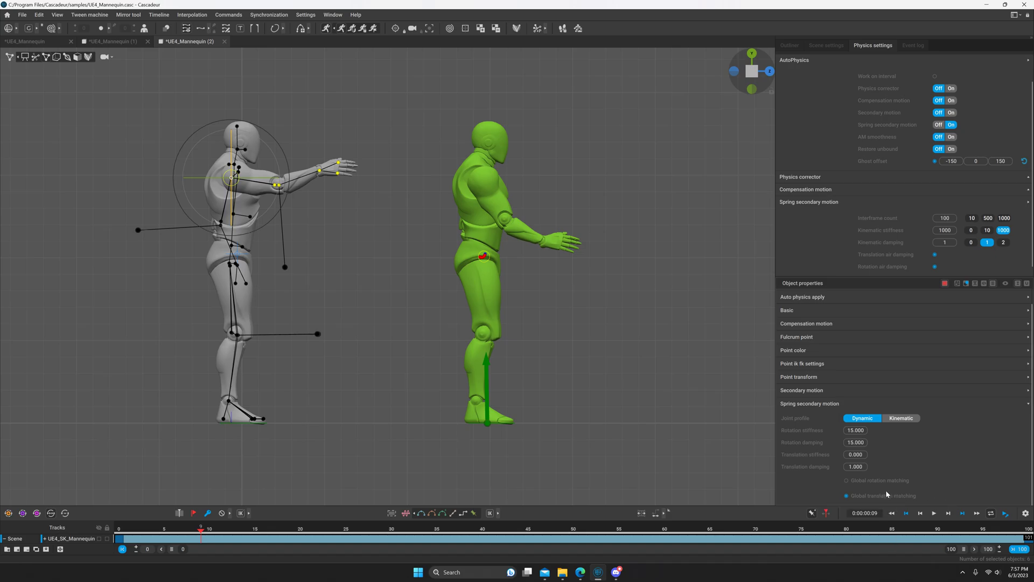
{"action": "mouse_move", "coordinate": [851, 487]}
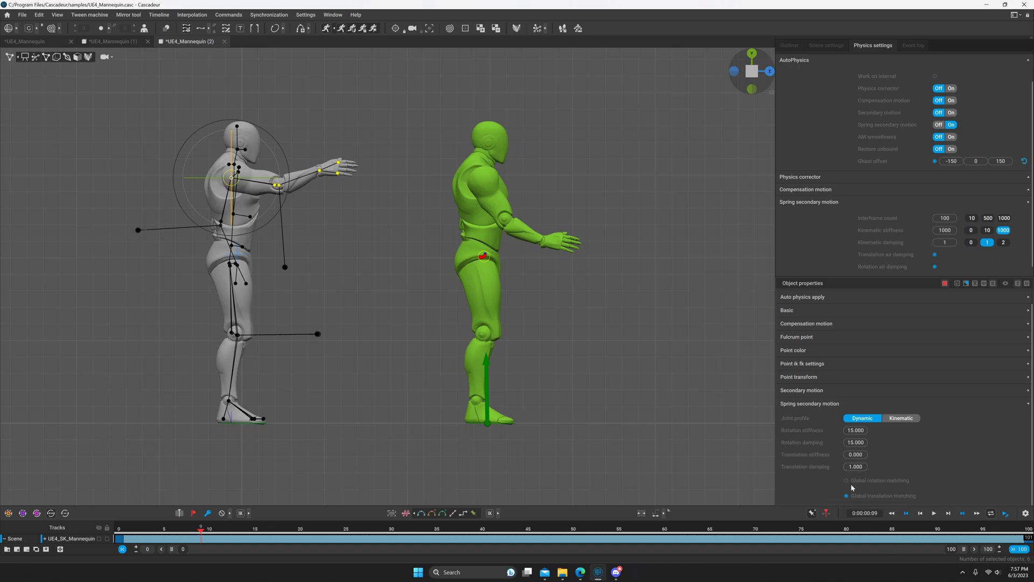
{"action": "mouse_move", "coordinate": [858, 480]}
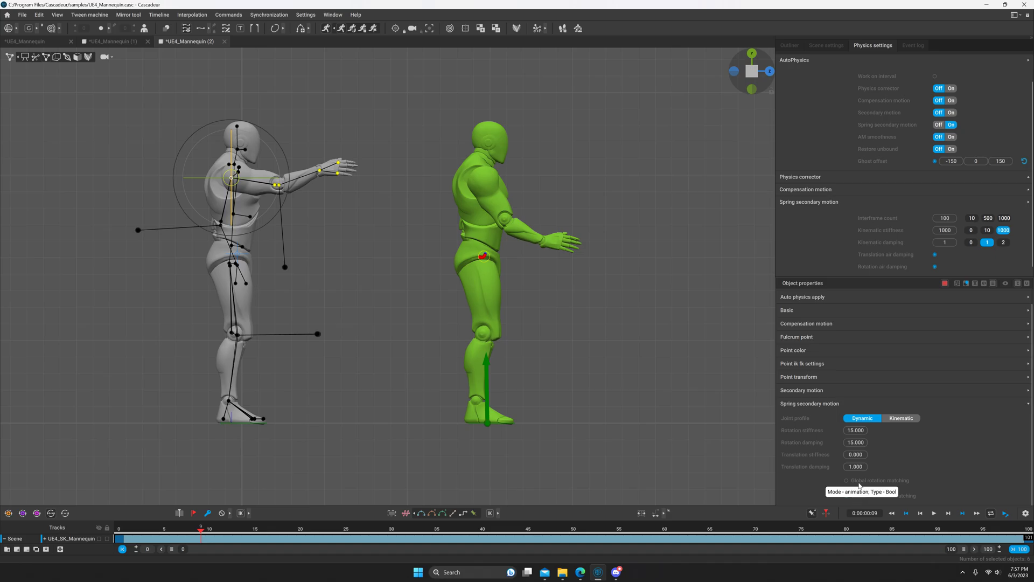
{"action": "mouse_move", "coordinate": [555, 247]}
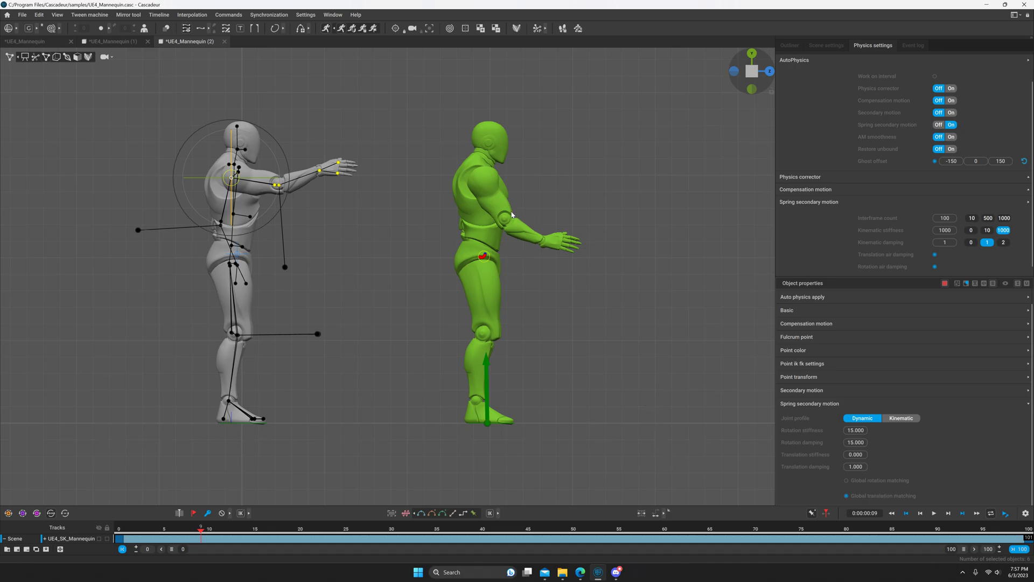
{"action": "mouse_move", "coordinate": [483, 186]}
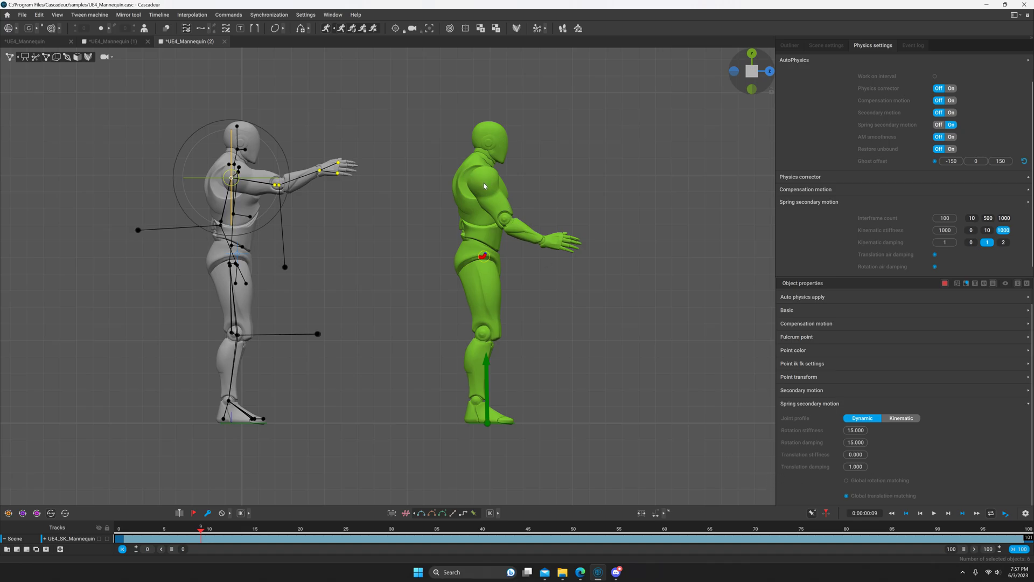
{"action": "mouse_move", "coordinate": [472, 191]}
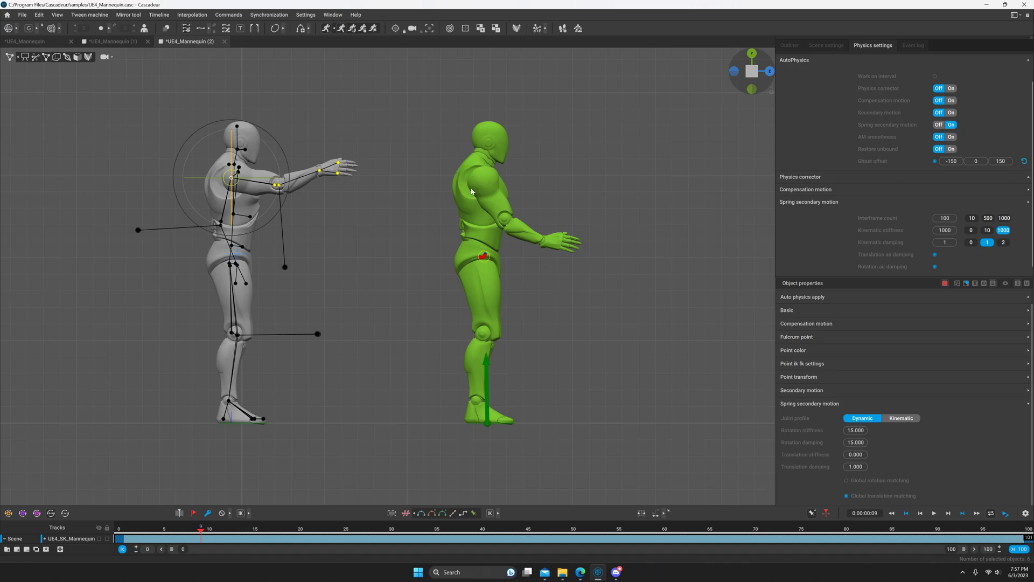
{"action": "mouse_move", "coordinate": [499, 213]}
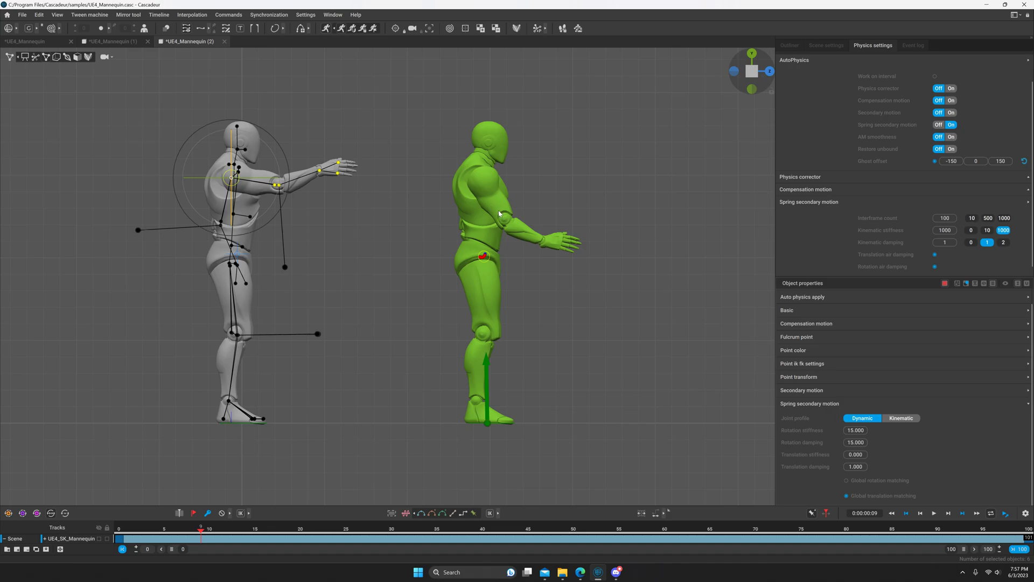
{"action": "mouse_move", "coordinate": [480, 192]}
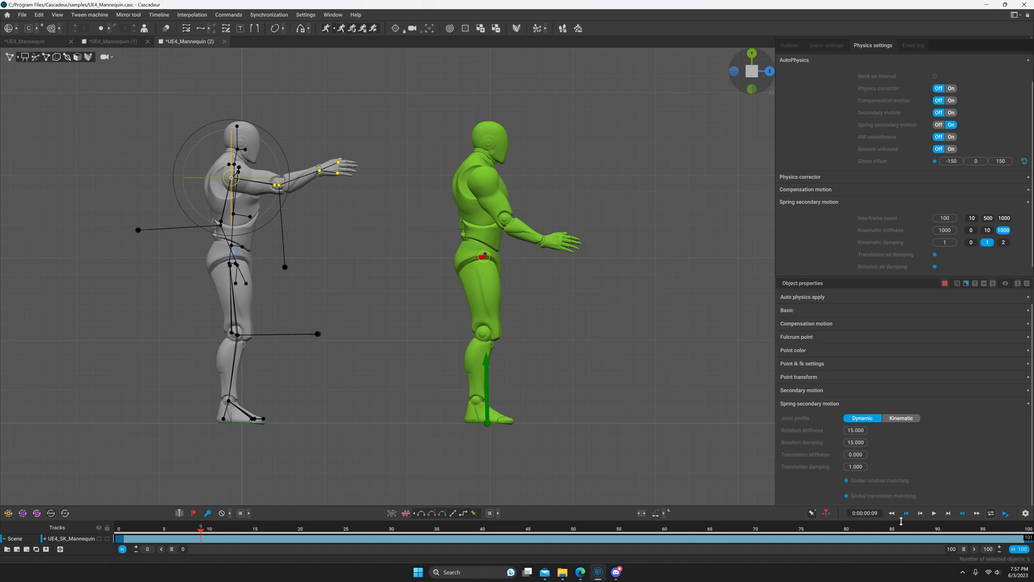
Replay the arm animation with both global rotation and translation matching on
{"action": "left_click", "coordinate": [932, 513]}
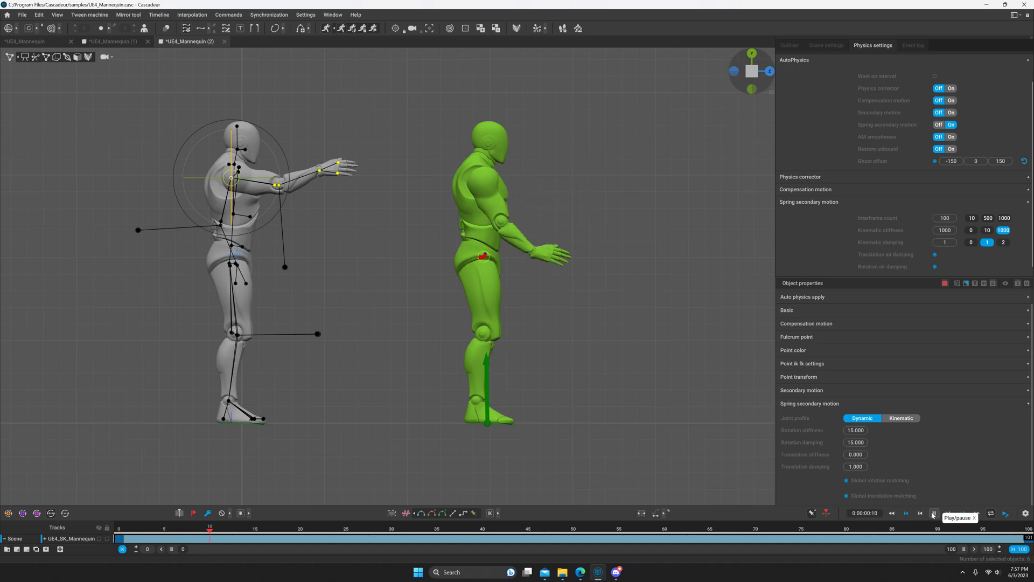
{"action": "left_click", "coordinate": [933, 514]}
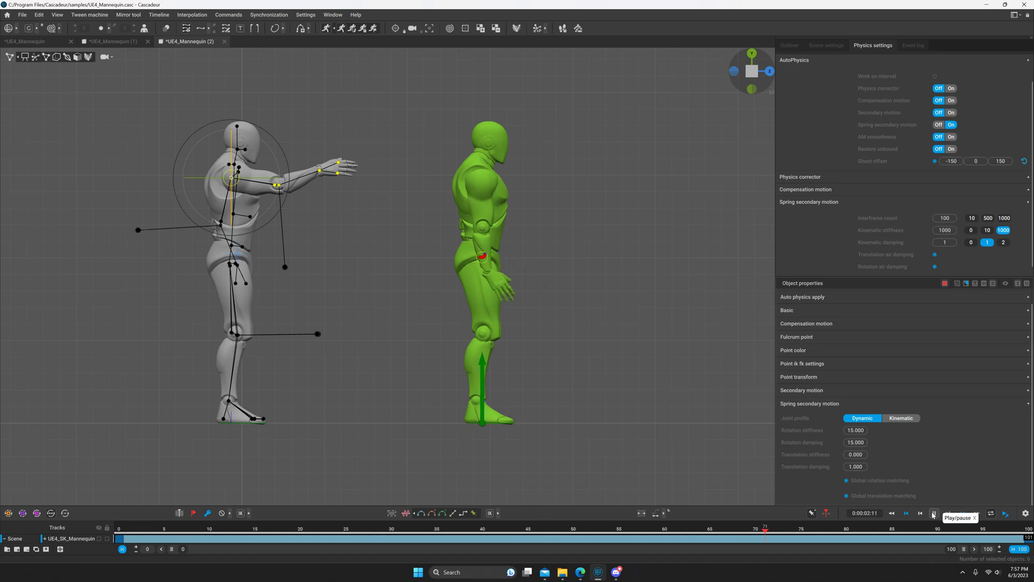
{"action": "left_click", "coordinate": [933, 513]}
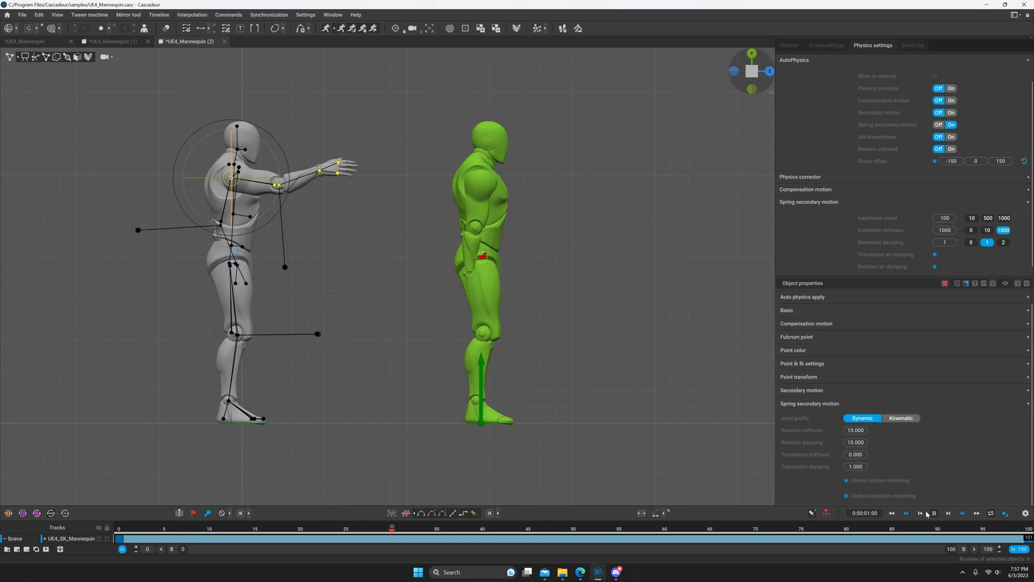
{"action": "left_click", "coordinate": [934, 512]}
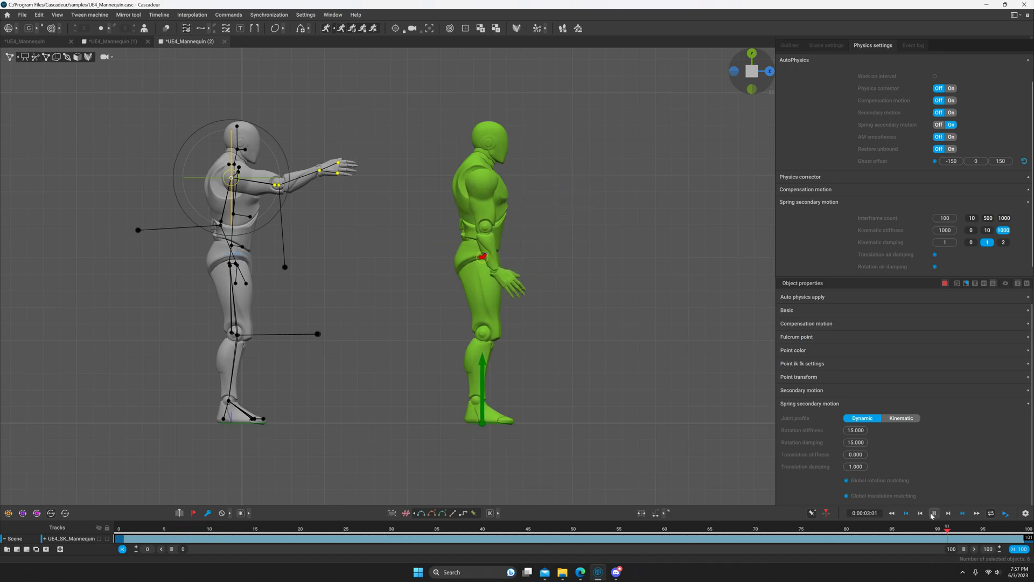
{"action": "left_click", "coordinate": [933, 514]}
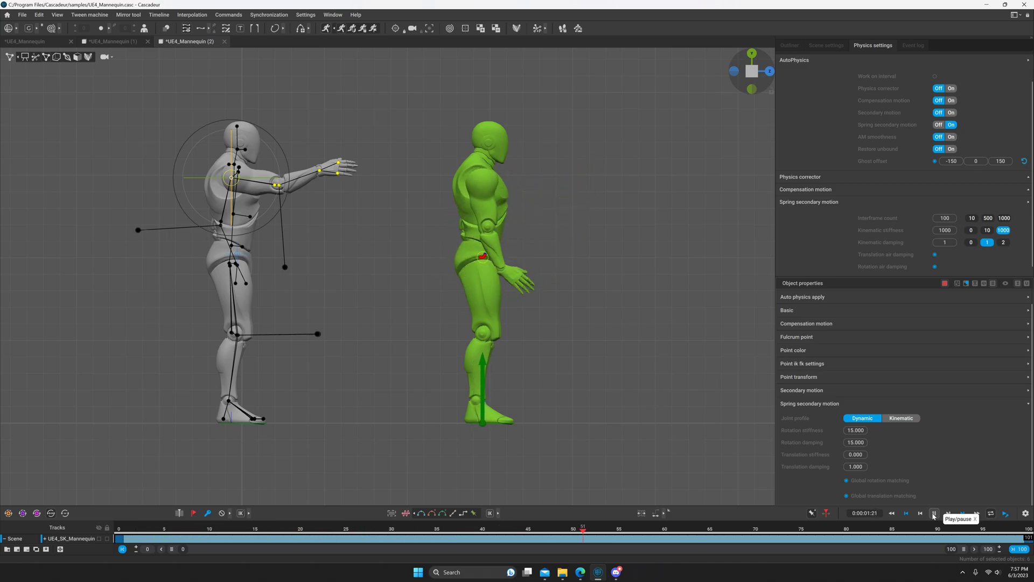
Replay the arm animation with global translation matching to compare the swing
{"action": "left_click", "coordinate": [933, 513]}
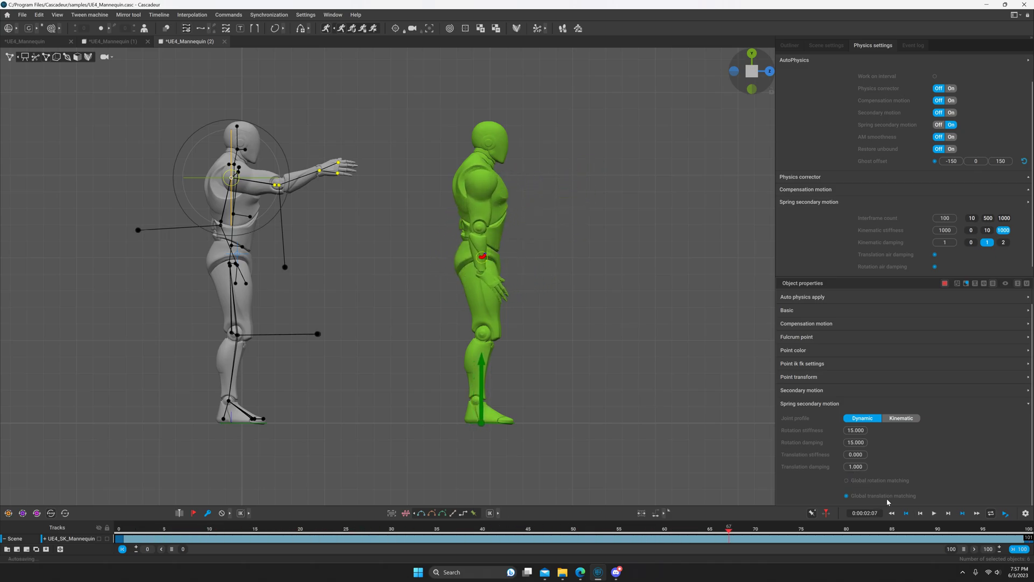
{"action": "left_click", "coordinate": [932, 513]}
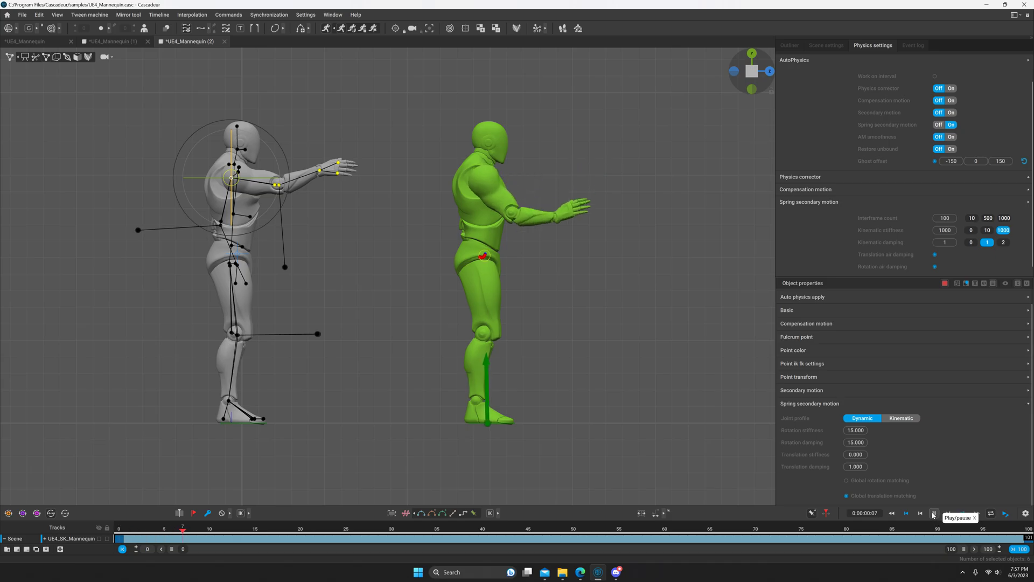
{"action": "left_click", "coordinate": [932, 513]}
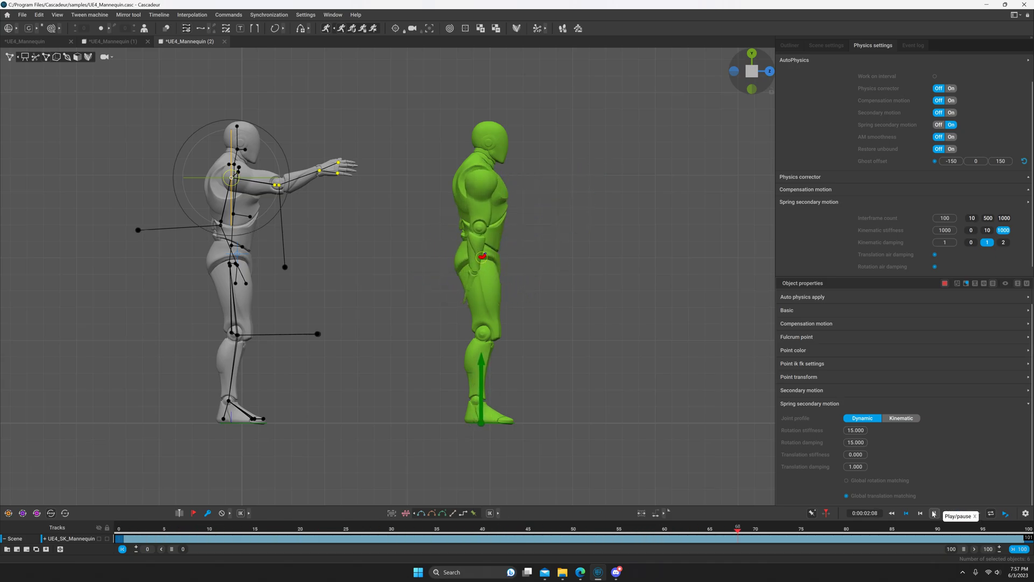
{"action": "left_click", "coordinate": [932, 514]}
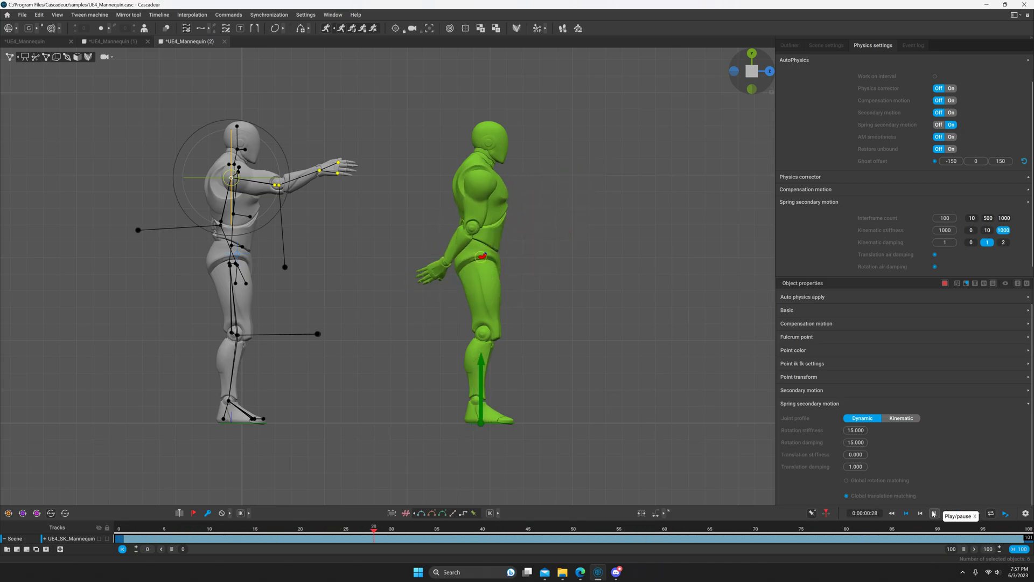
{"action": "left_click", "coordinate": [932, 514]}
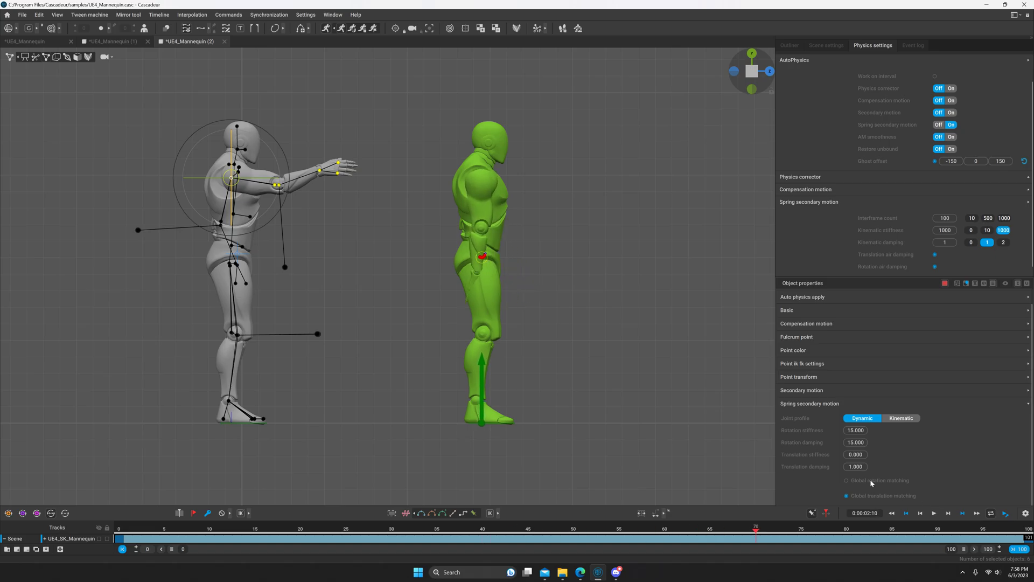
{"action": "mouse_move", "coordinate": [871, 480]}
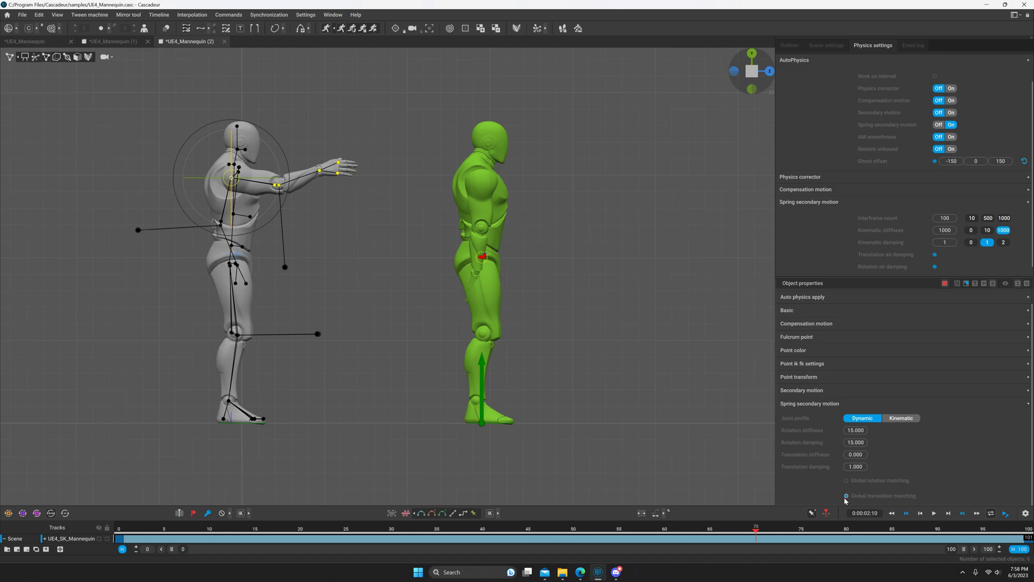
{"action": "mouse_move", "coordinate": [907, 513]}
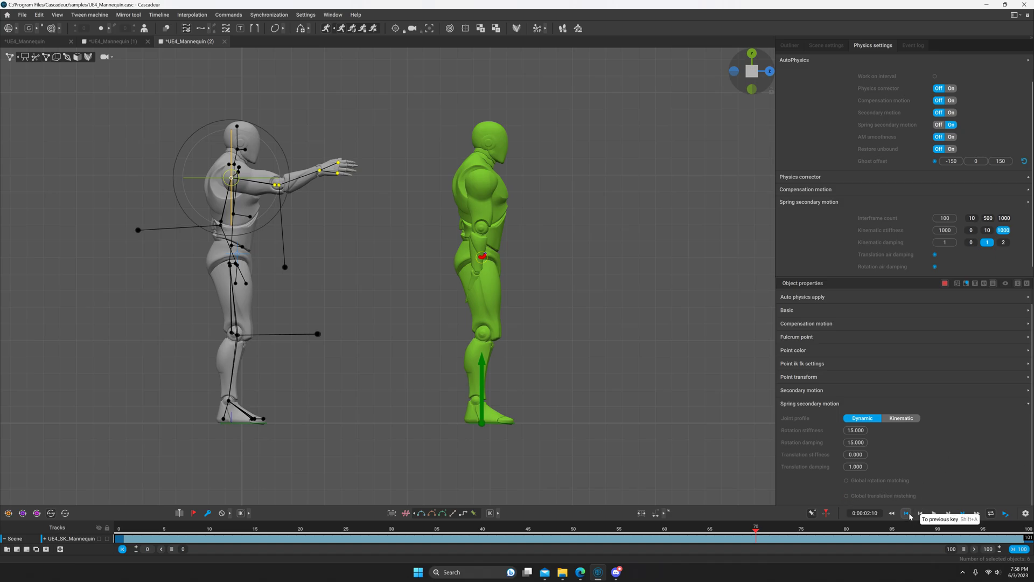
Replay from frame 0 with global translation matching on and stop around frame 55
{"action": "left_click", "coordinate": [919, 512]}
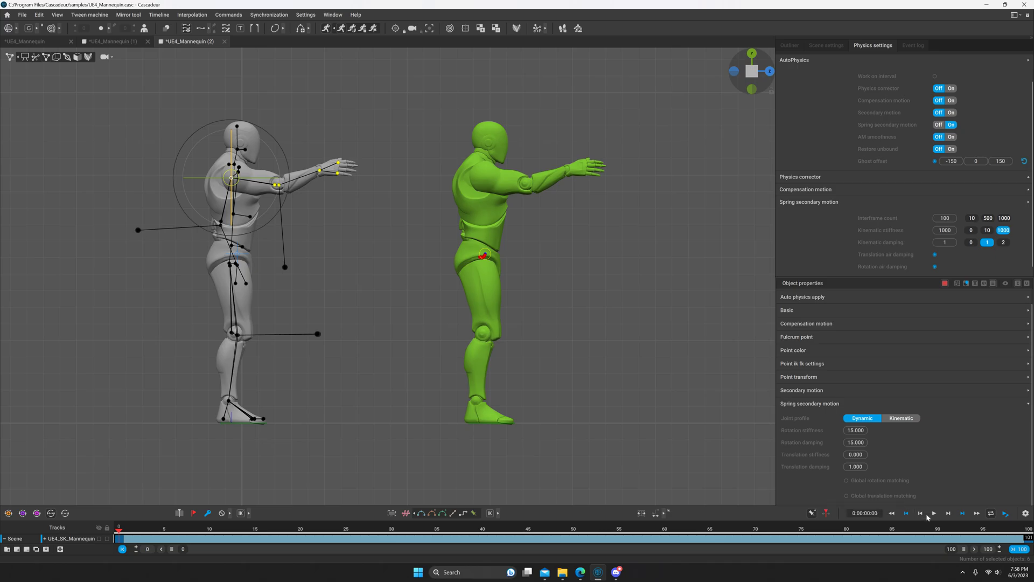
{"action": "left_click", "coordinate": [933, 513]}
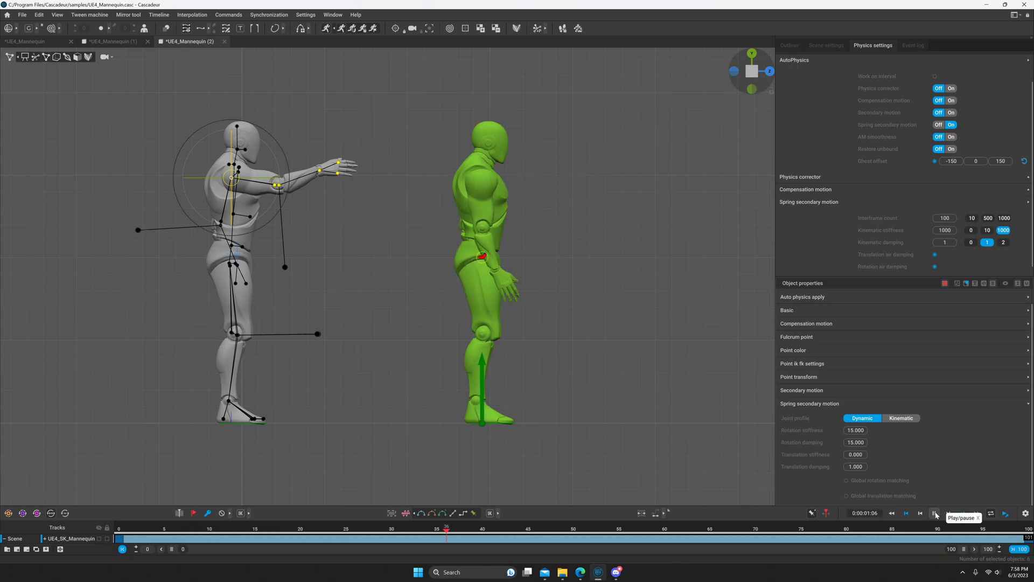
{"action": "left_click", "coordinate": [934, 513]}
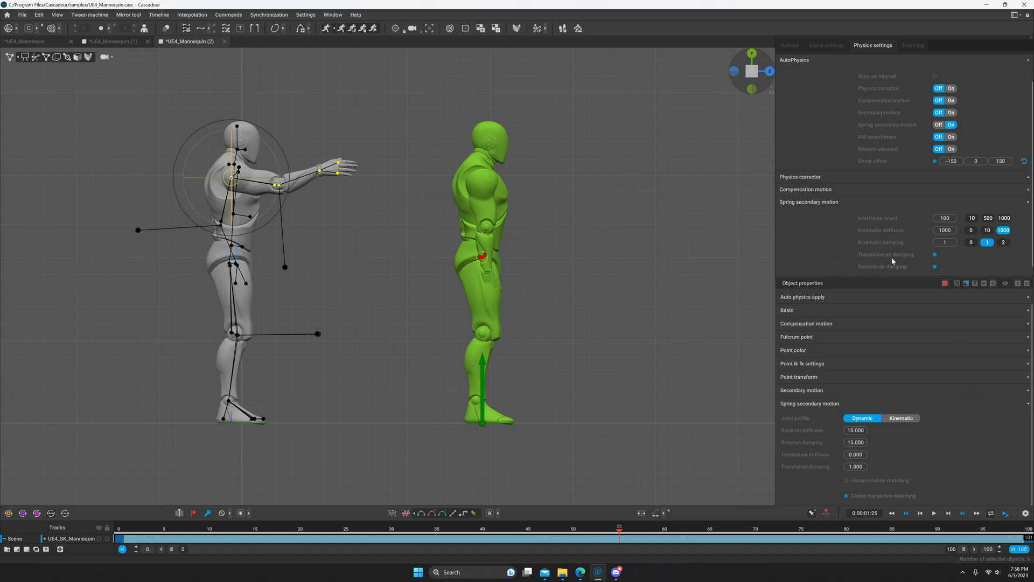
{"action": "mouse_move", "coordinate": [906, 263]}
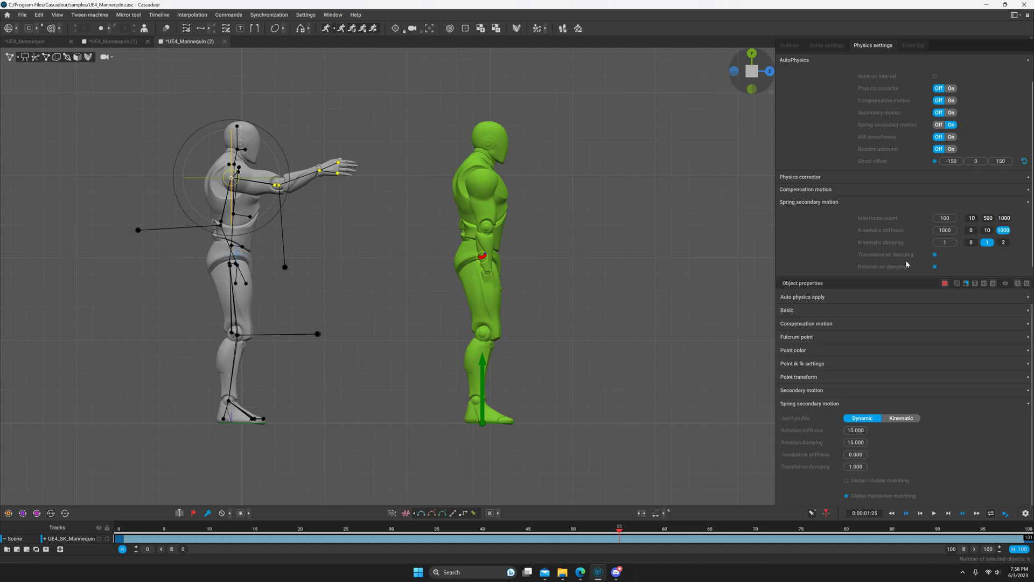
{"action": "mouse_move", "coordinate": [890, 262]}
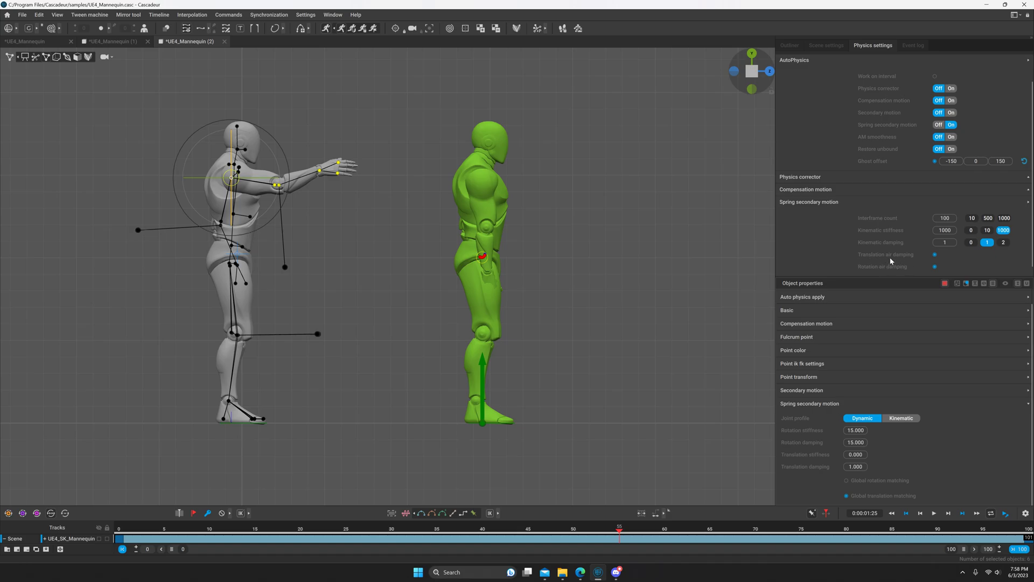
{"action": "mouse_move", "coordinate": [611, 271]}
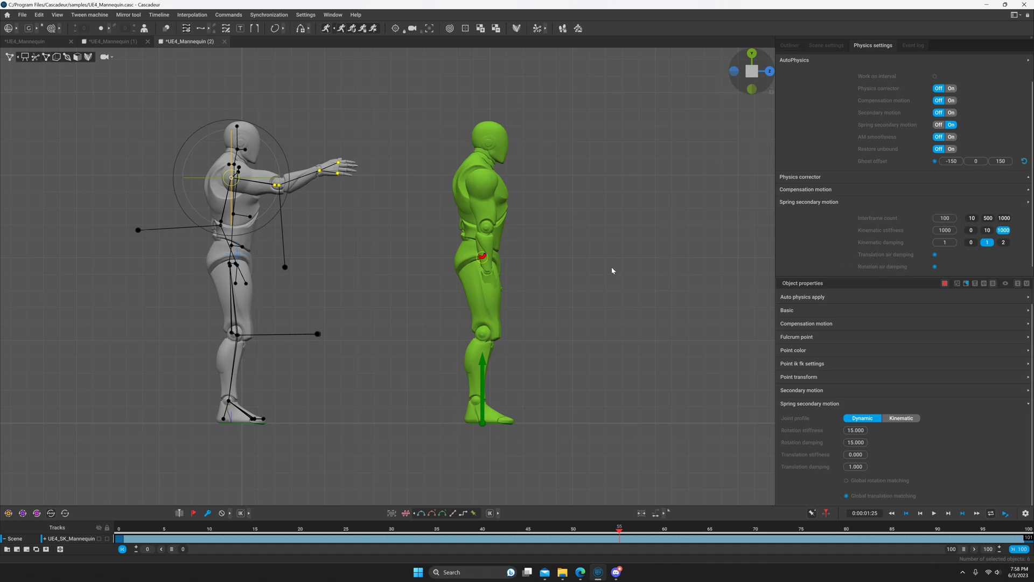
{"action": "mouse_move", "coordinate": [465, 124]}
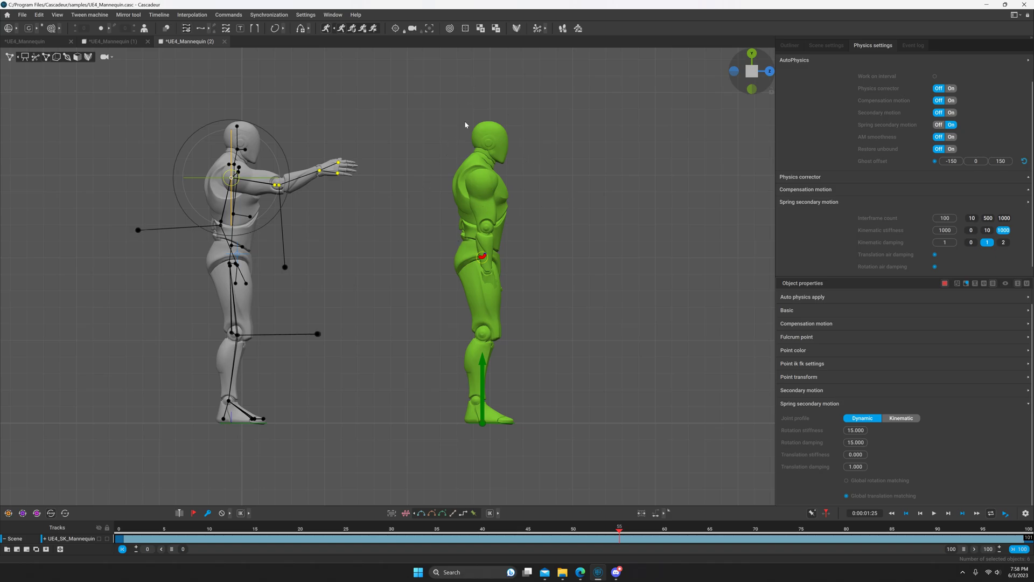
{"action": "mouse_move", "coordinate": [753, 262]}
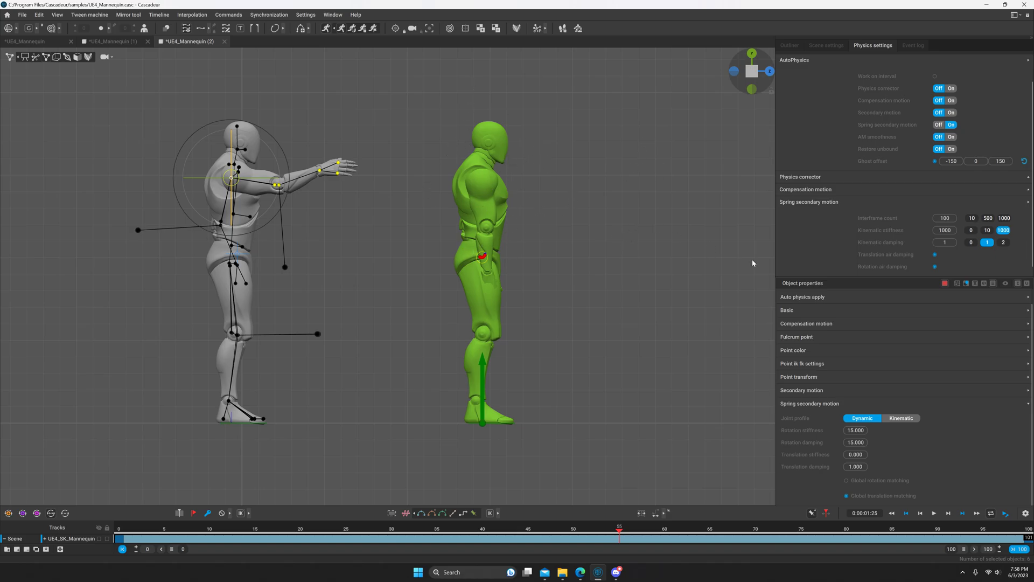
{"action": "mouse_move", "coordinate": [882, 235]}
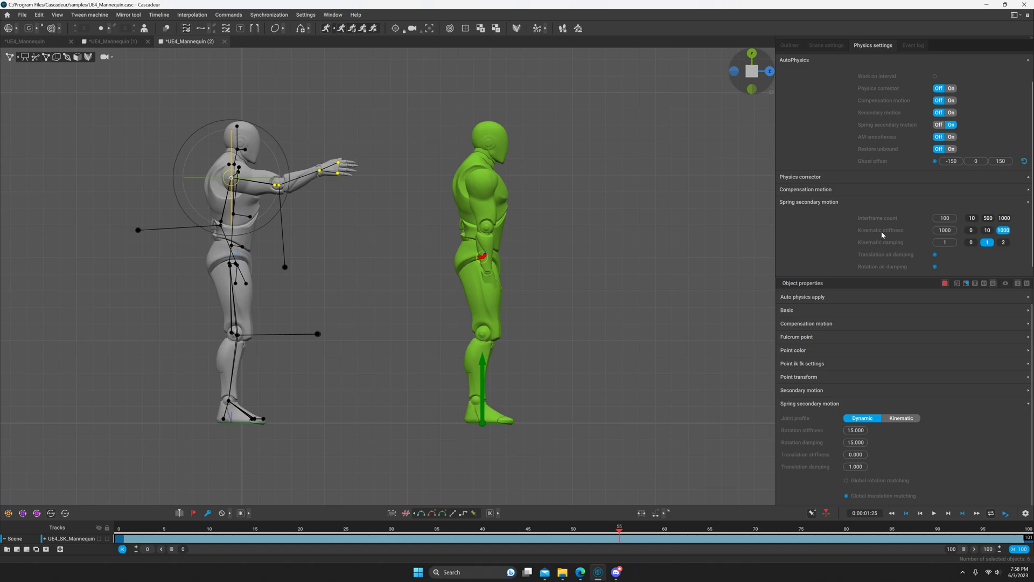
{"action": "mouse_move", "coordinate": [844, 105]}
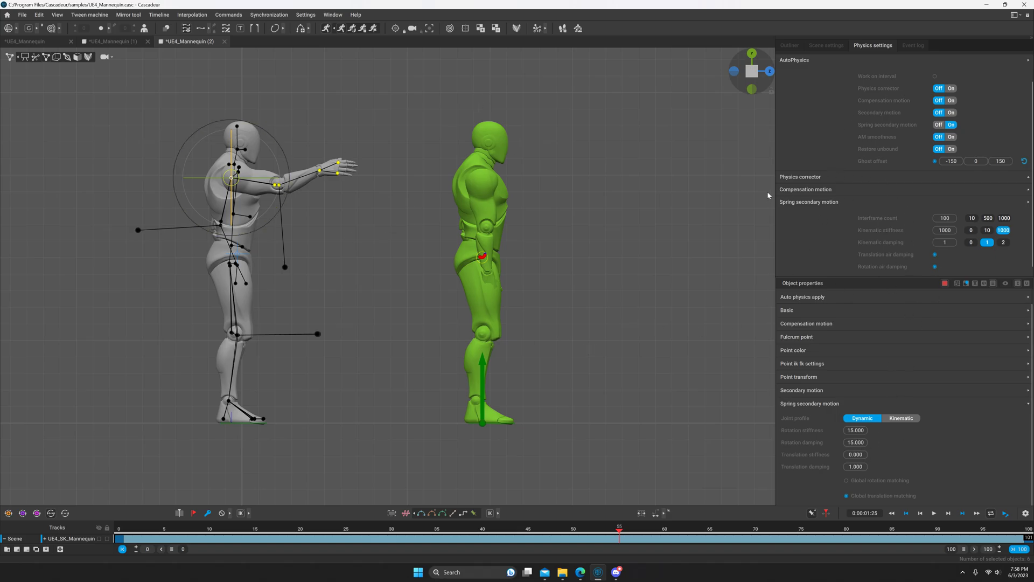
{"action": "mouse_move", "coordinate": [820, 212]}
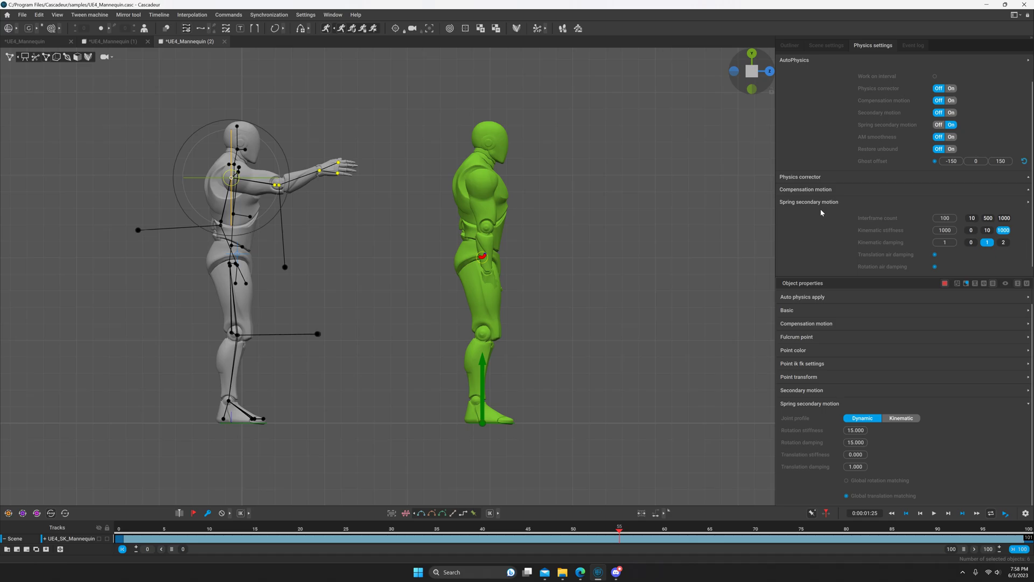
{"action": "mouse_move", "coordinate": [707, 220]}
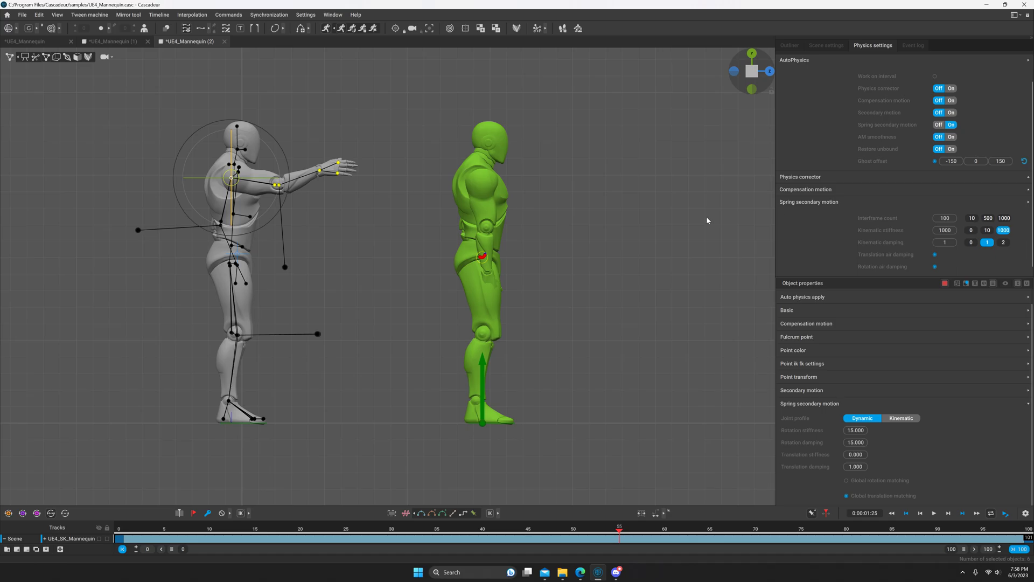
{"action": "mouse_move", "coordinate": [562, 167]}
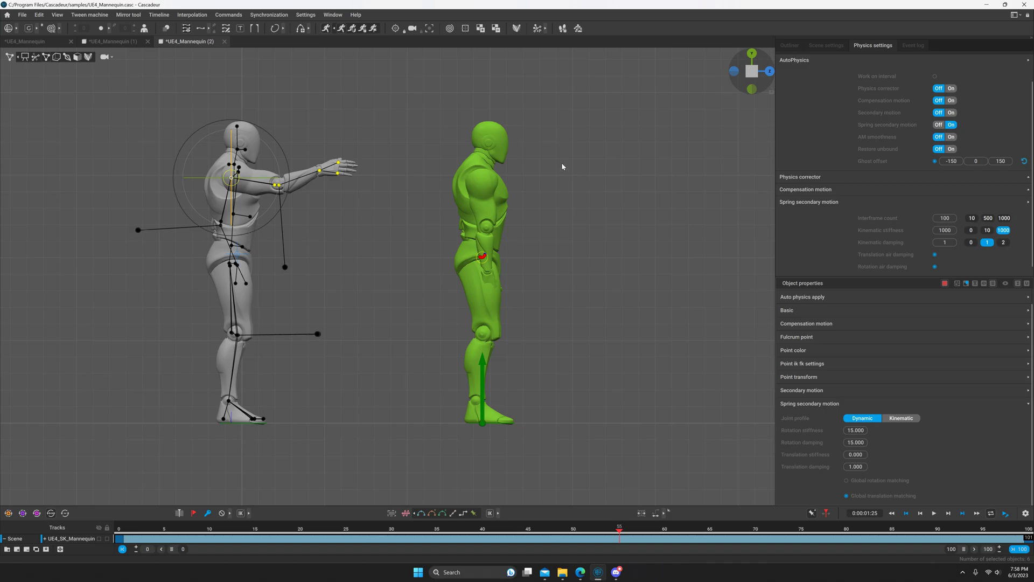
{"action": "mouse_move", "coordinate": [679, 162]}
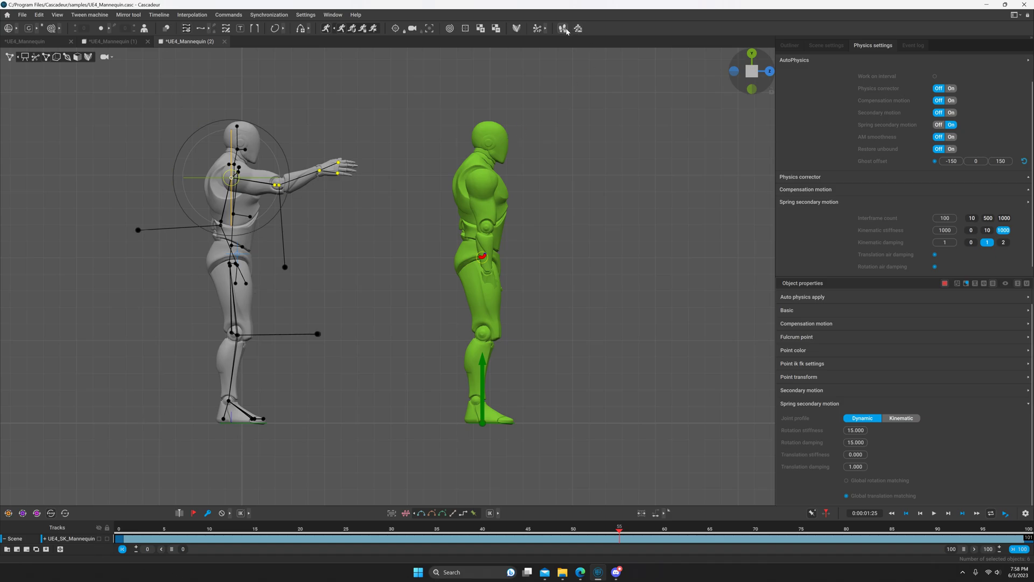
{"action": "mouse_move", "coordinate": [579, 29]}
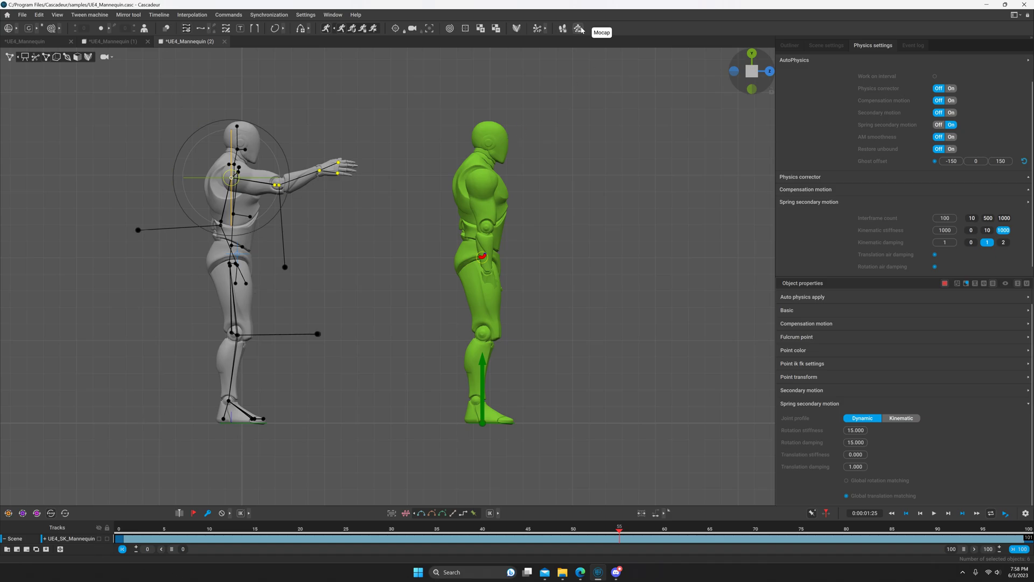
{"action": "mouse_move", "coordinate": [461, 36]}
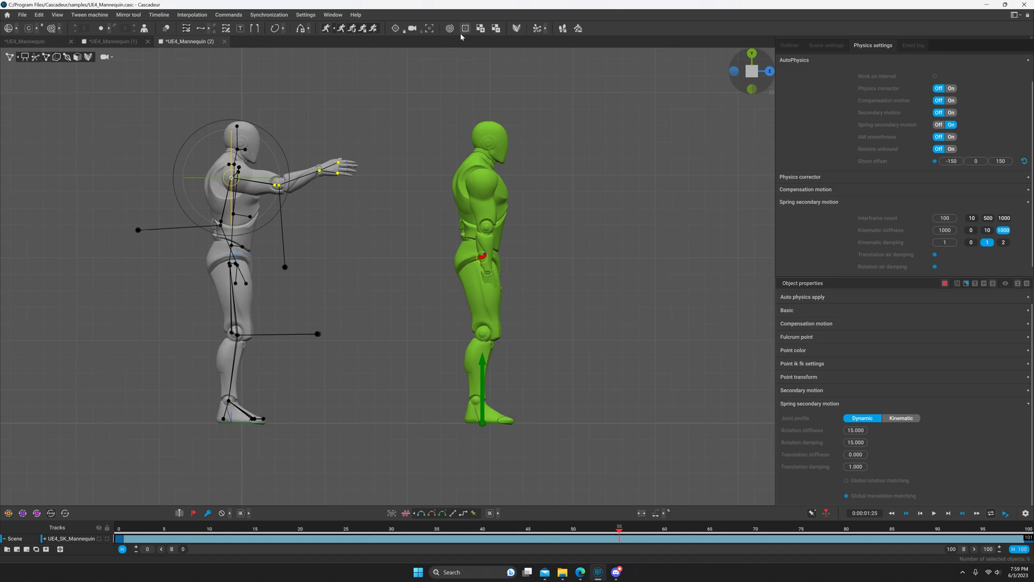
{"action": "mouse_move", "coordinate": [589, 96]}
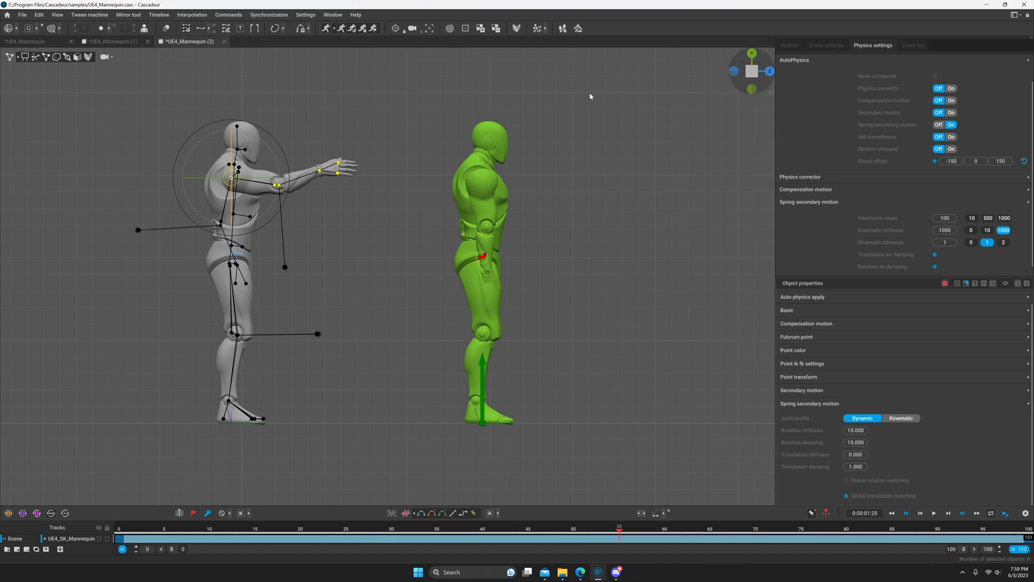
{"action": "mouse_move", "coordinate": [518, 29]}
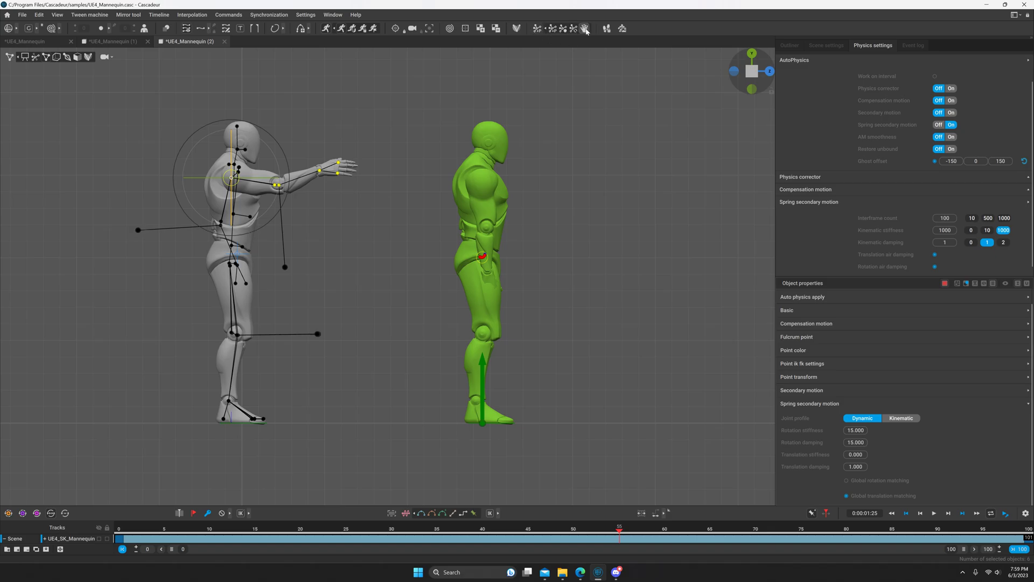
{"action": "mouse_move", "coordinate": [584, 29]}
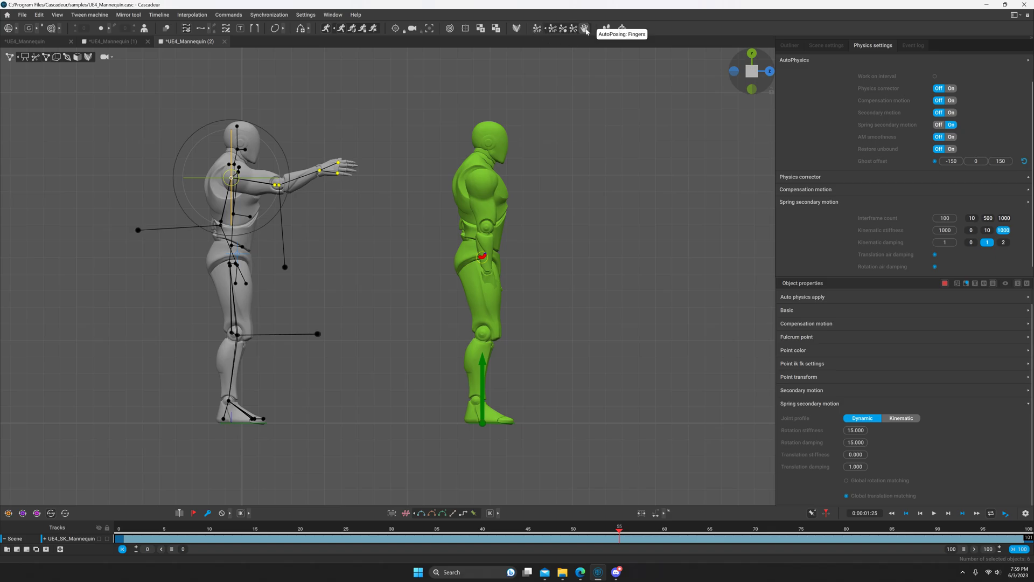
{"action": "mouse_move", "coordinate": [580, 428]}
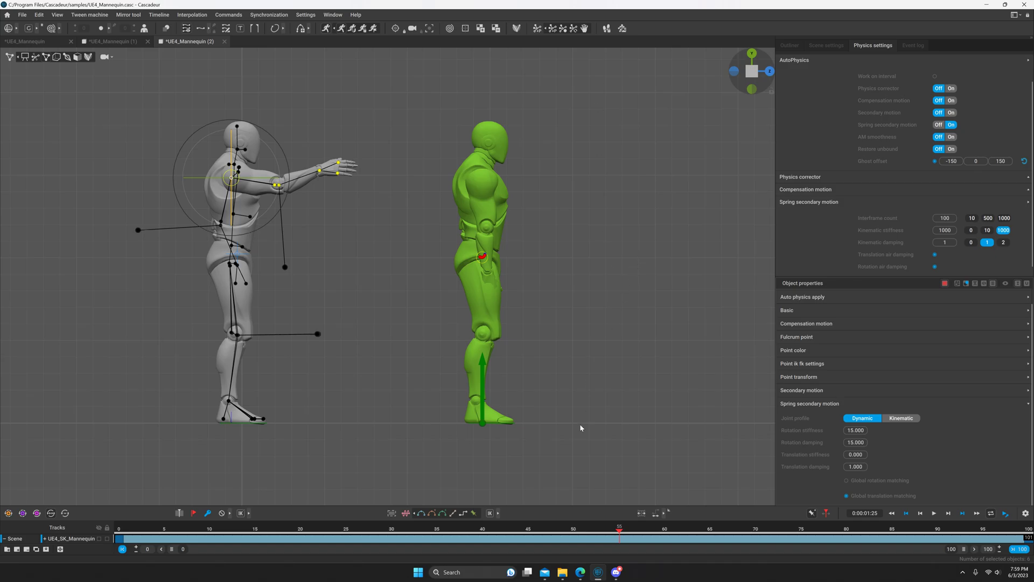
{"action": "mouse_move", "coordinate": [606, 336]}
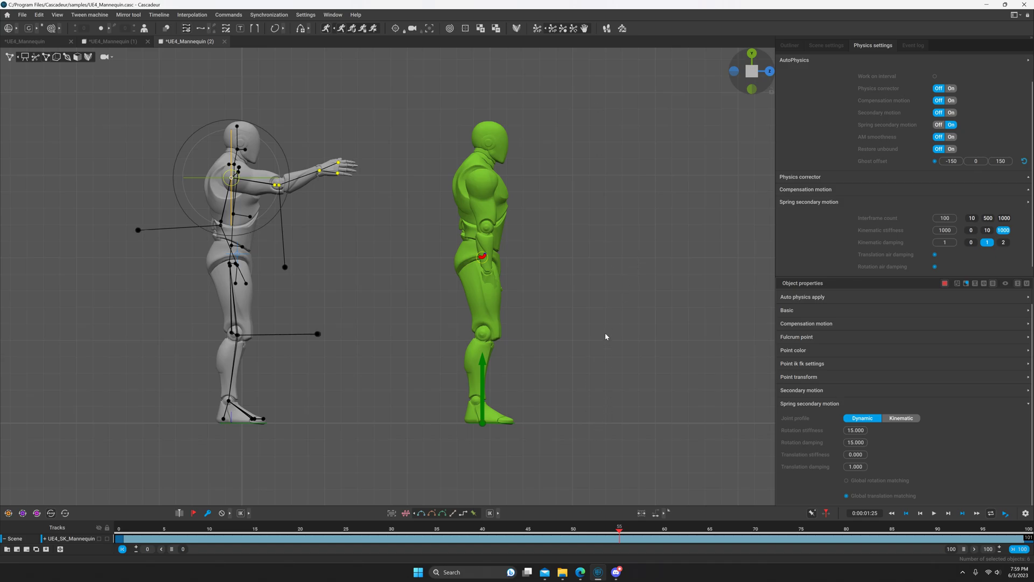